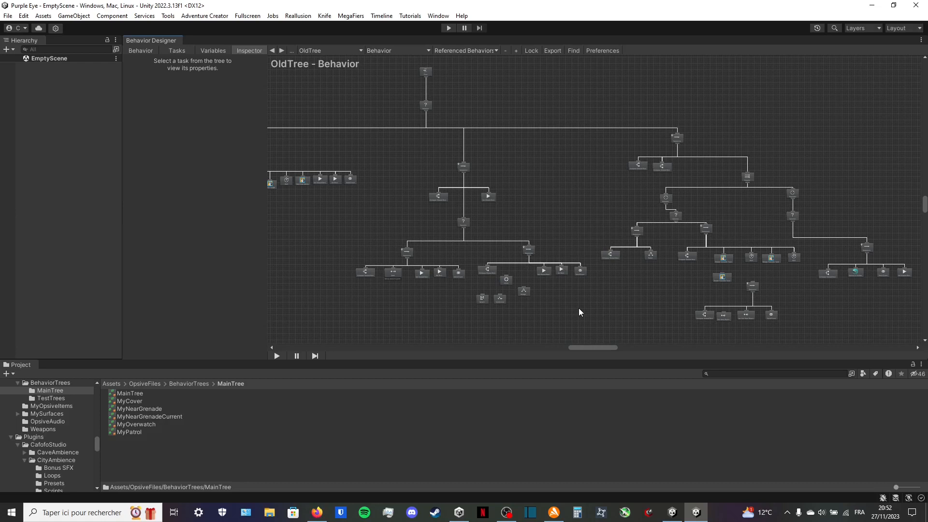
mouse_move(588, 309)
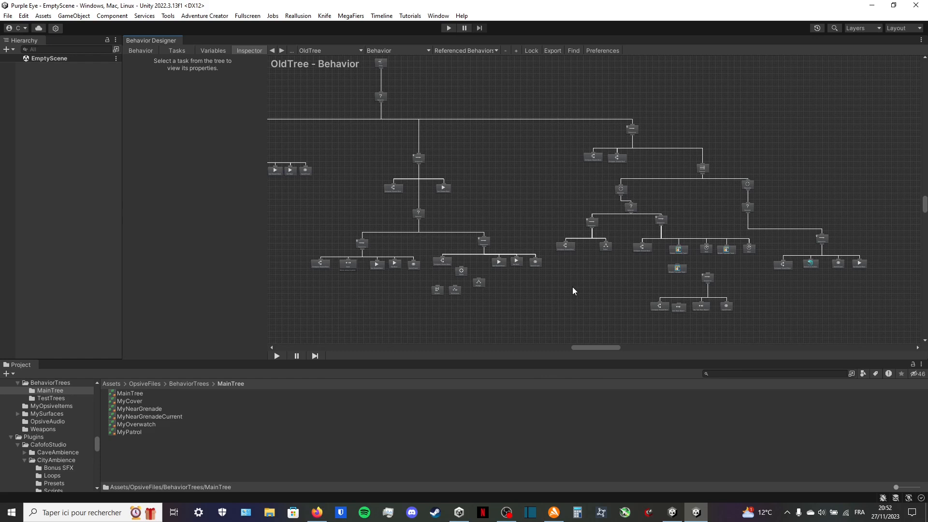
mouse_move(658, 273)
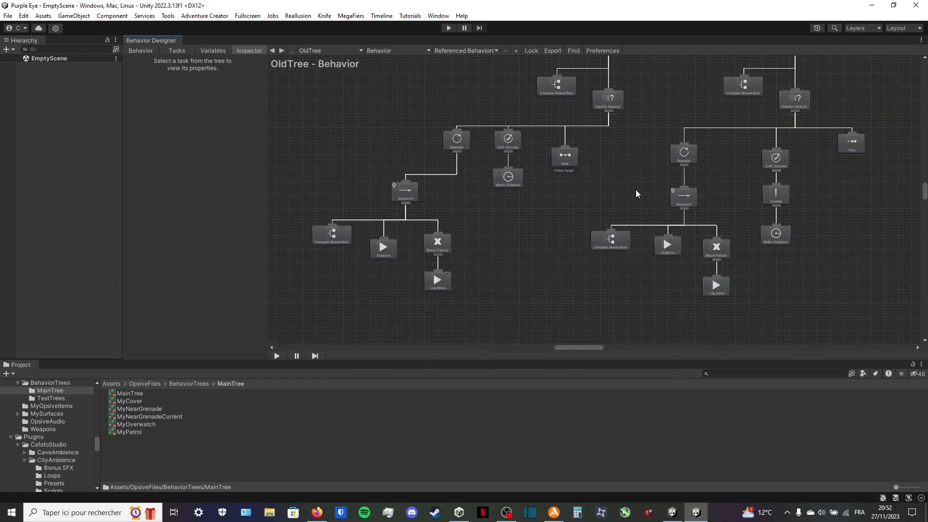
Dismiss the Welcome window and inspect the Avoid grenades Behavior Tree Reference, which references MyNearGrenade
drag(637, 193, 672, 197)
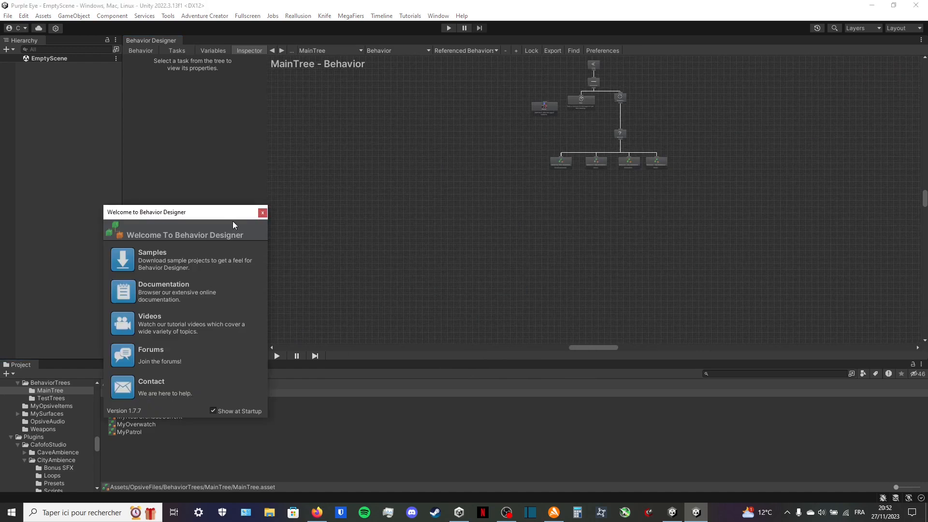
click(262, 212)
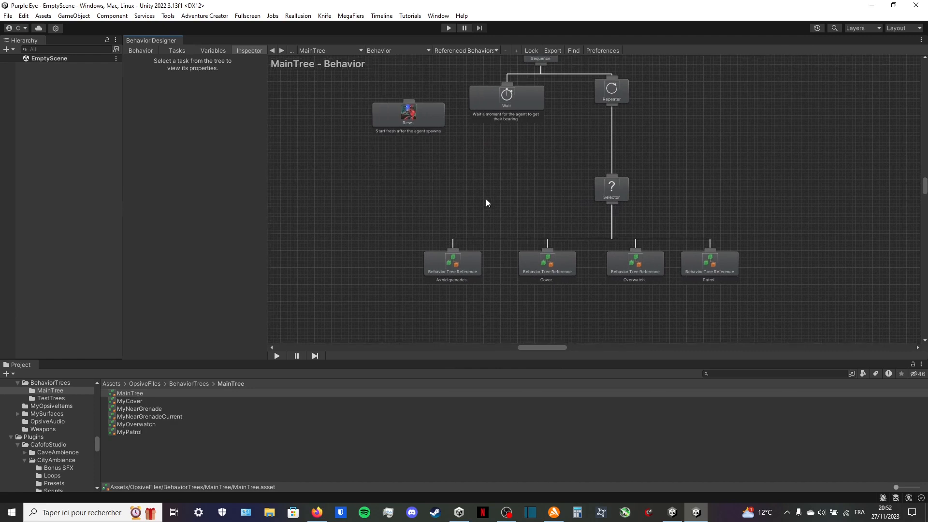
click(452, 263)
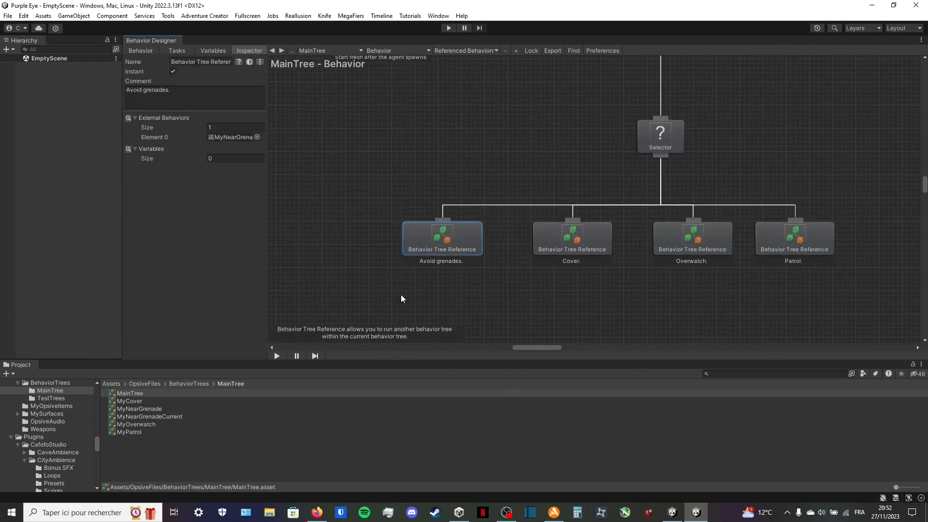
mouse_move(468, 223)
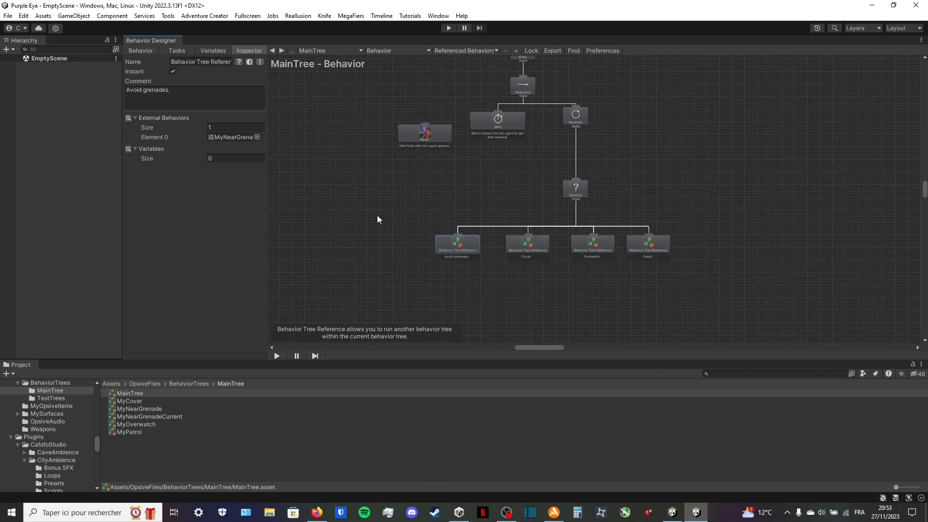
mouse_move(398, 278)
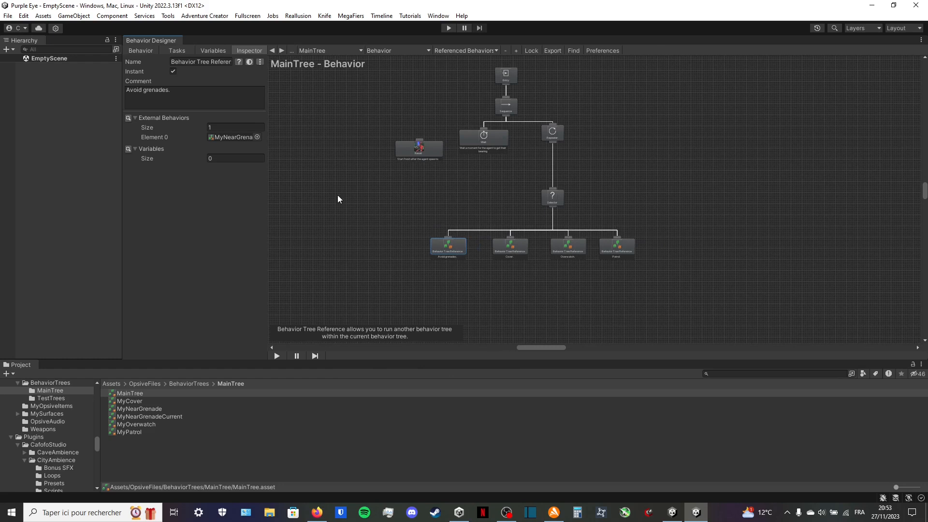
mouse_move(576, 266)
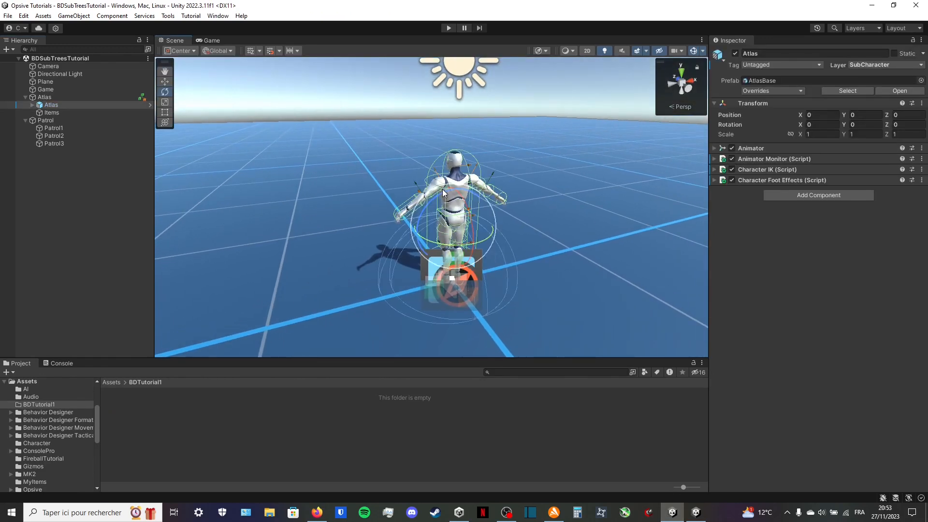
Select Atlas in the Hierarchy to review its Behavior Tree component with no external behavior
click(45, 97)
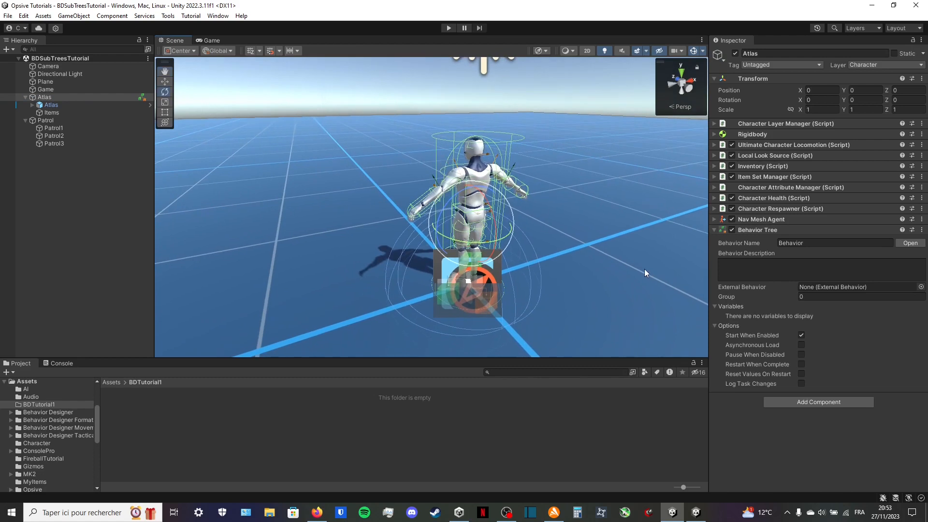
mouse_move(223, 447)
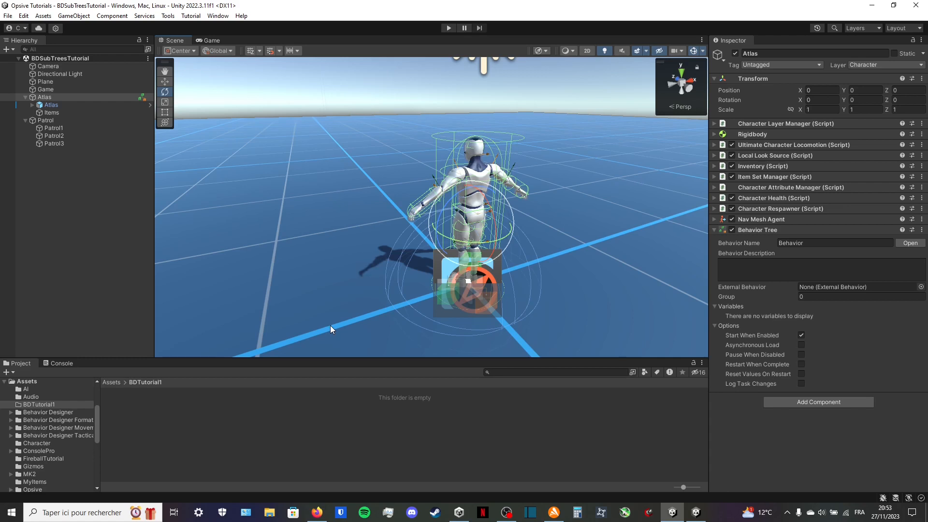
mouse_move(313, 279)
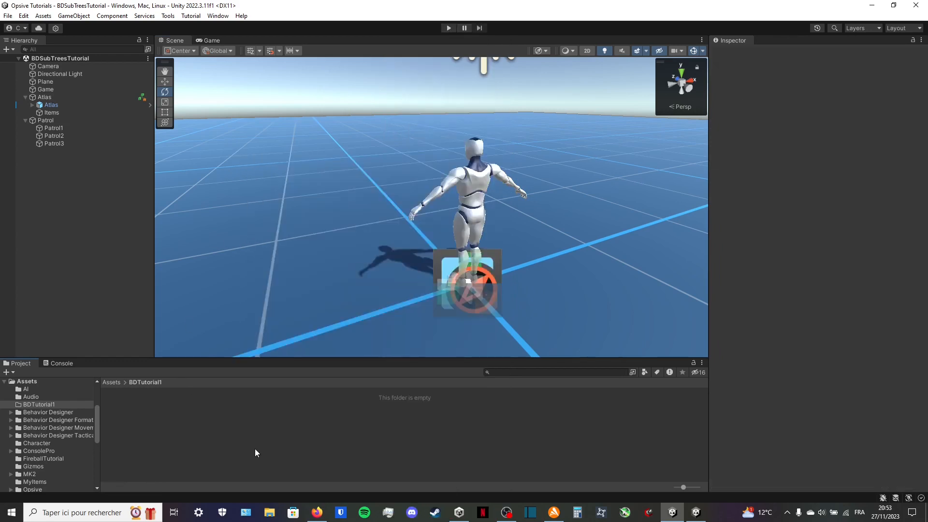
mouse_move(306, 451)
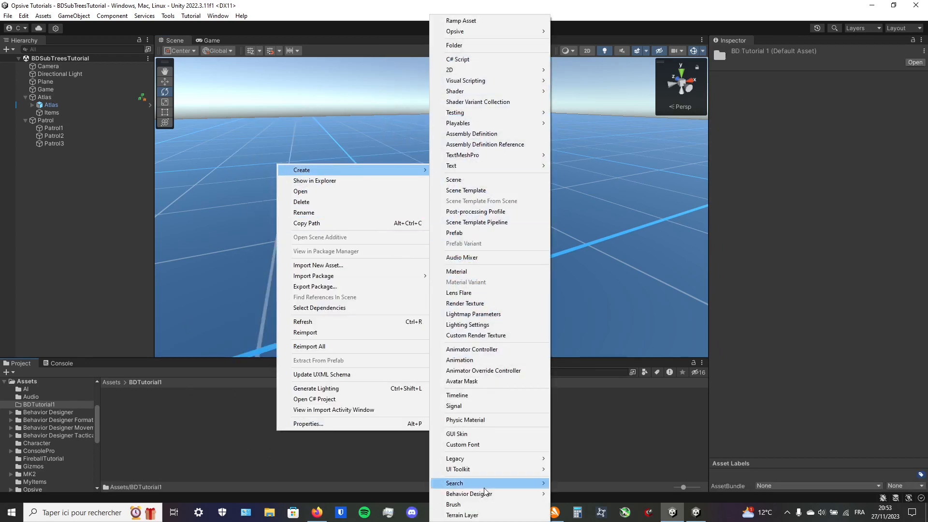
mouse_move(468, 494)
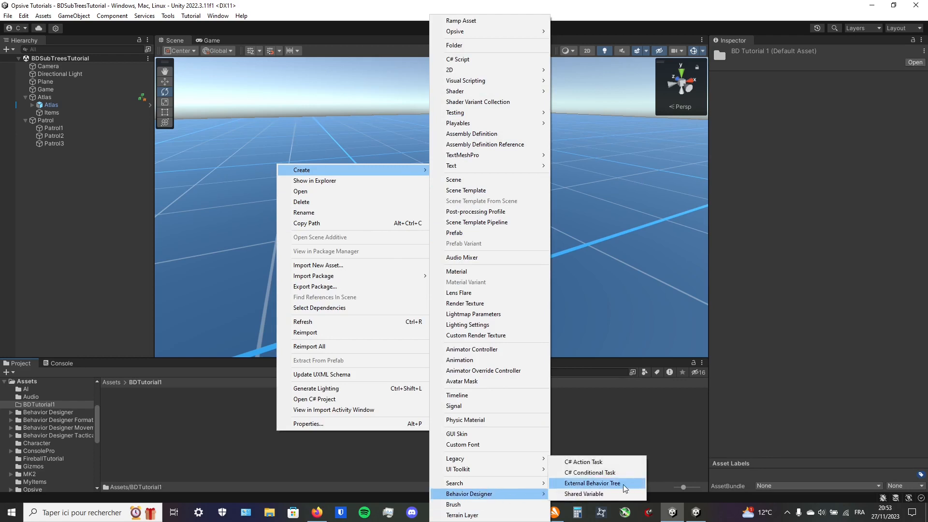
Create three External Behavior Tree assets in BDTutorial1 named MainTree, Patrol and LongSelector
click(593, 483)
text(Maint)
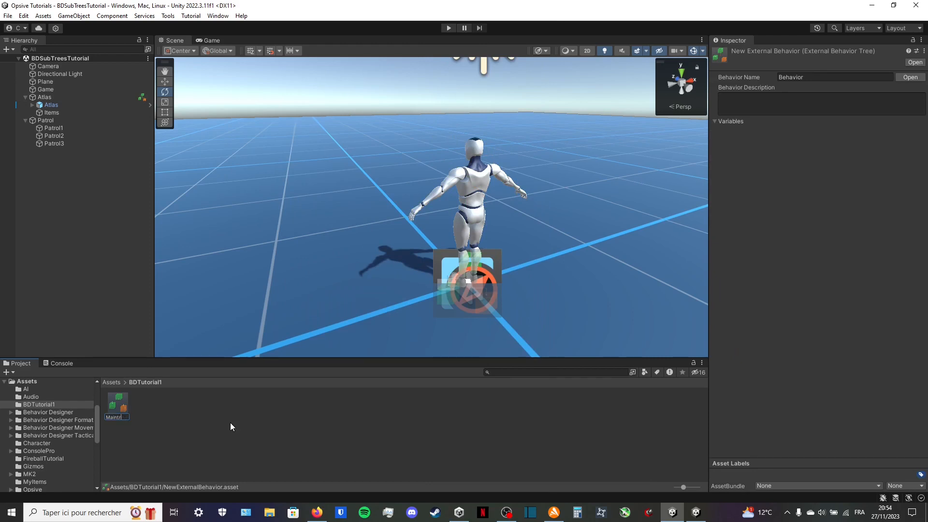
click(51, 105)
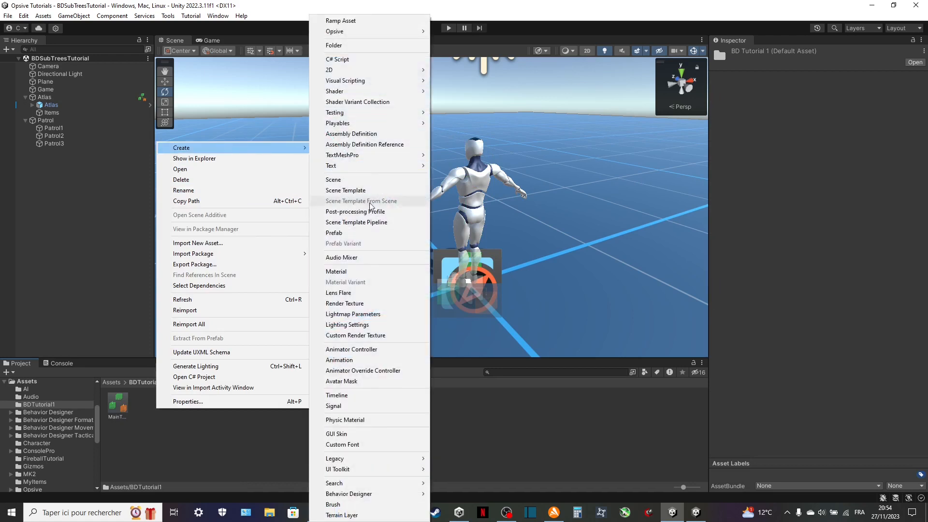
mouse_move(349, 494)
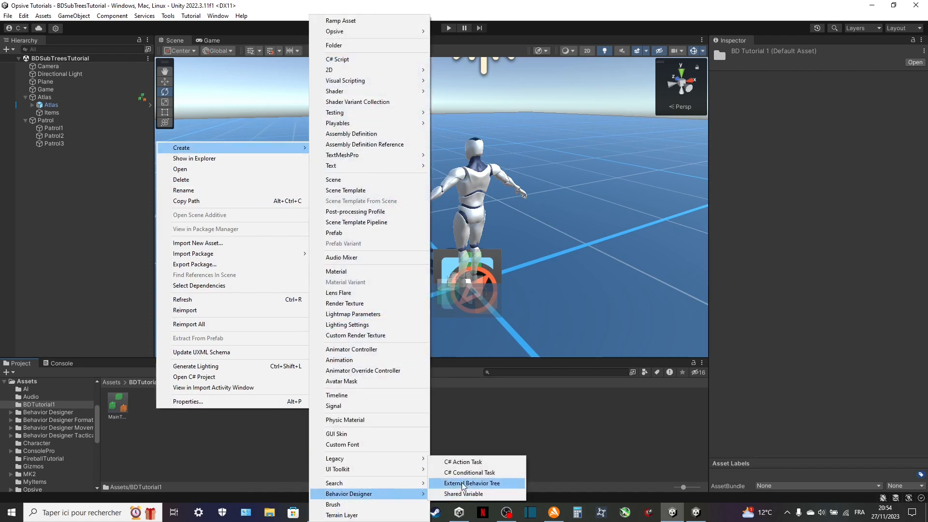
click(472, 483)
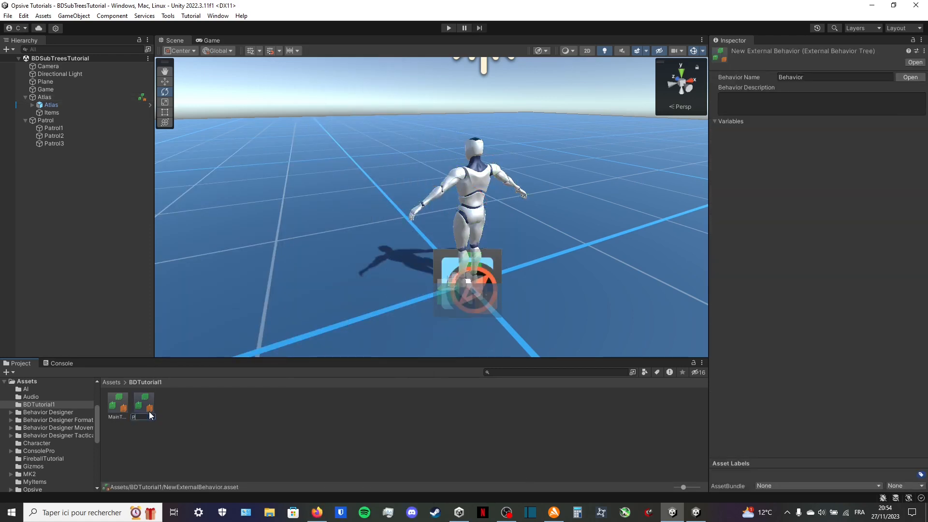
right_click(144, 405)
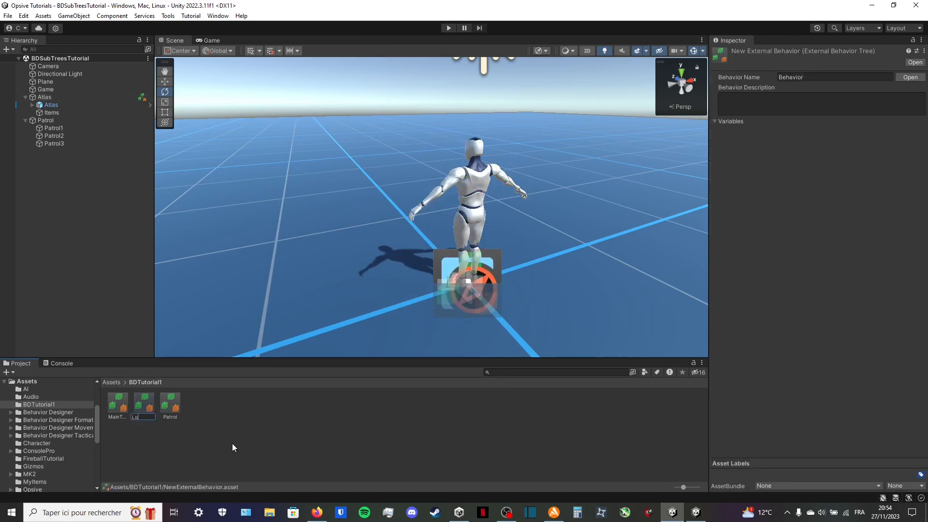
text(LongSel)
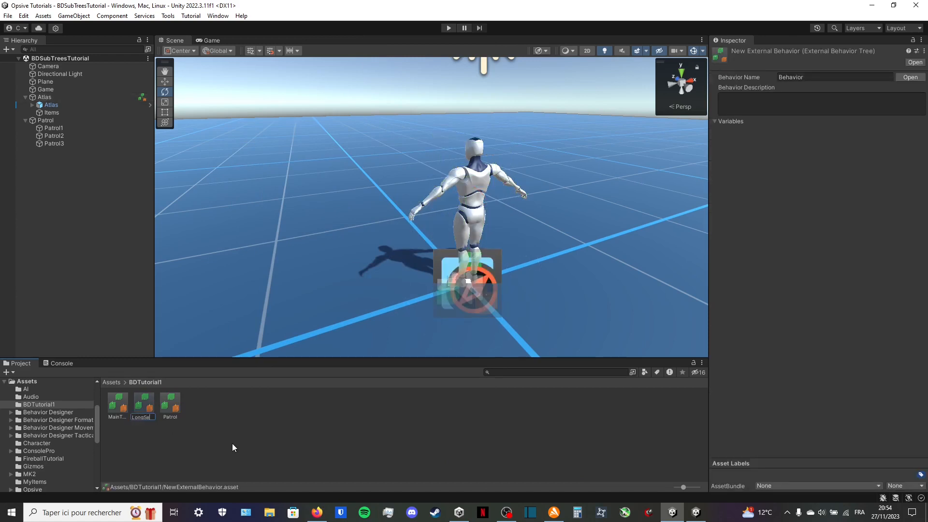
click(50, 105)
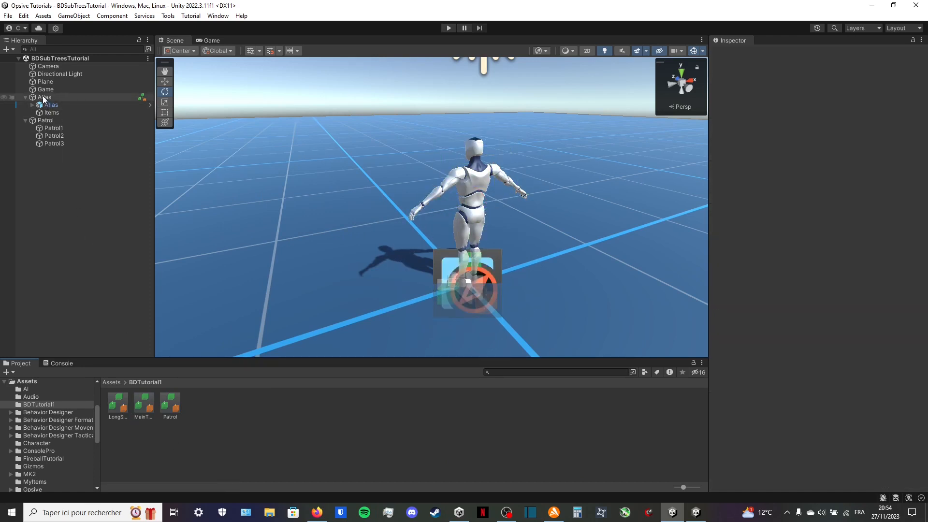
click(170, 404)
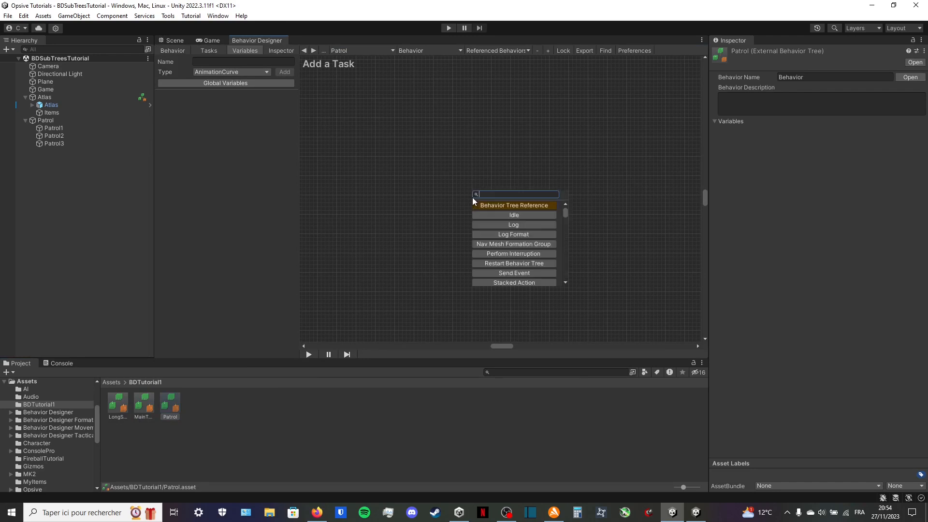
Build the Patrol tree as a Sequence running Compare Shared Bool and a Patrol task
text(seque)
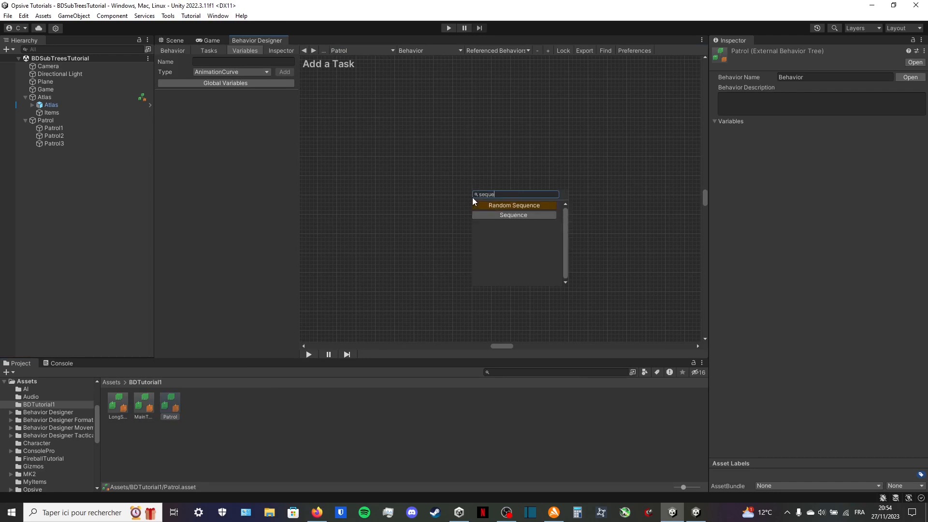
click(512, 214)
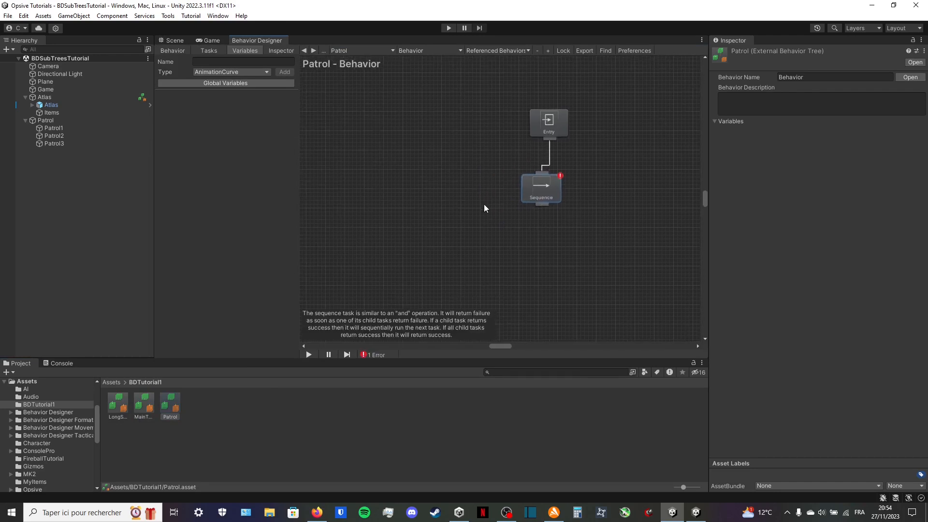
text(compare)
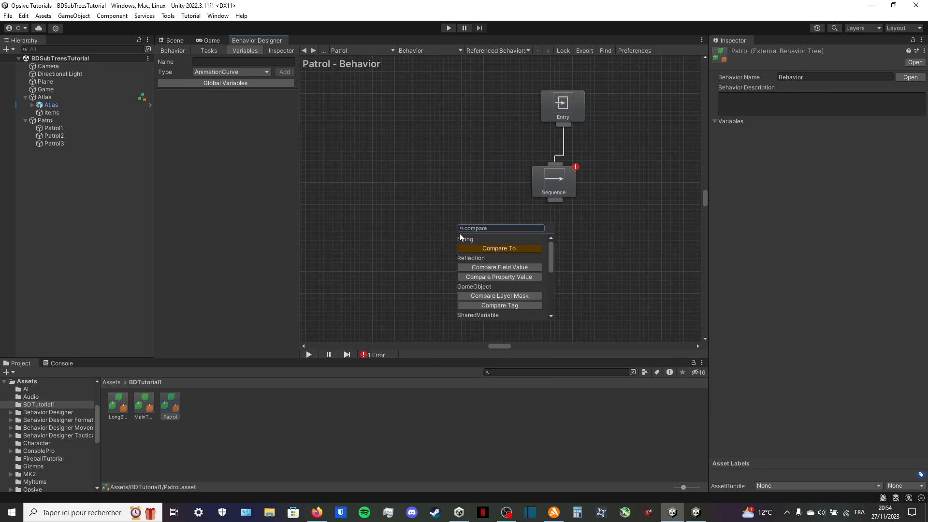
mouse_move(438, 240)
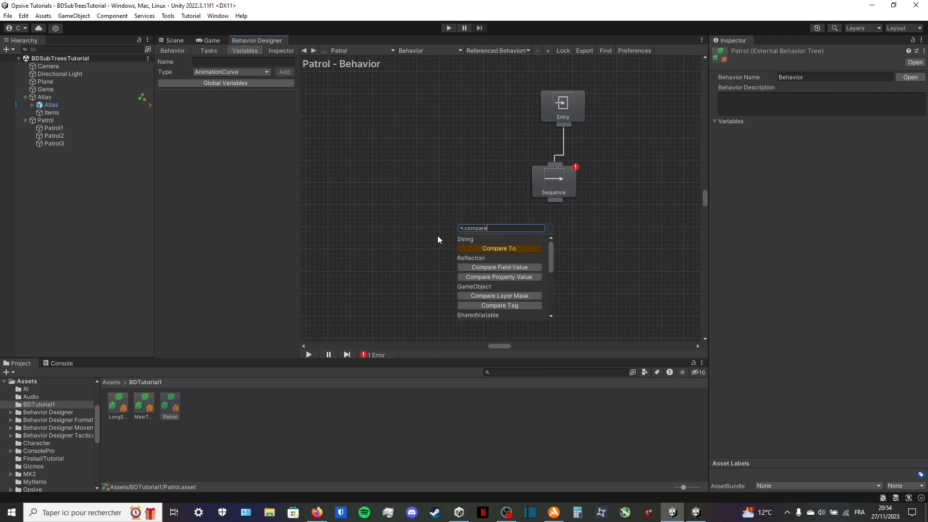
mouse_move(485, 258)
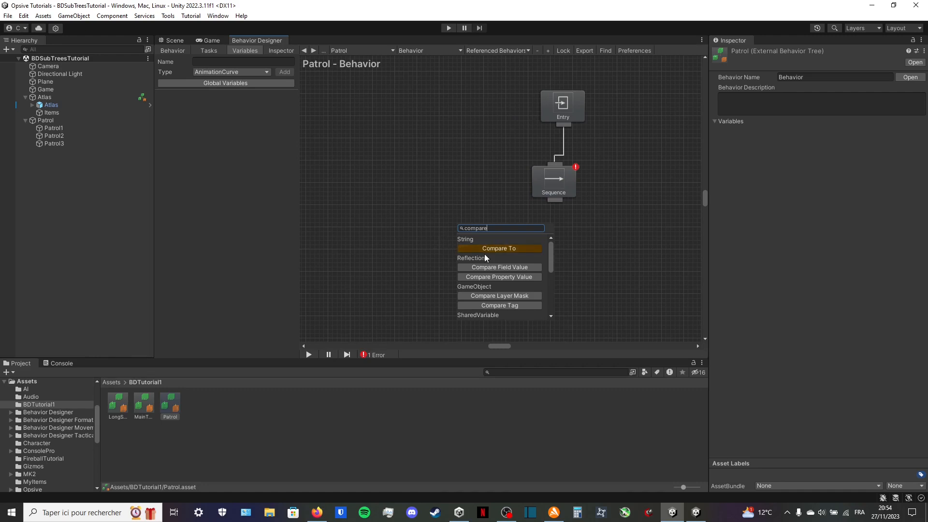
mouse_move(490, 242)
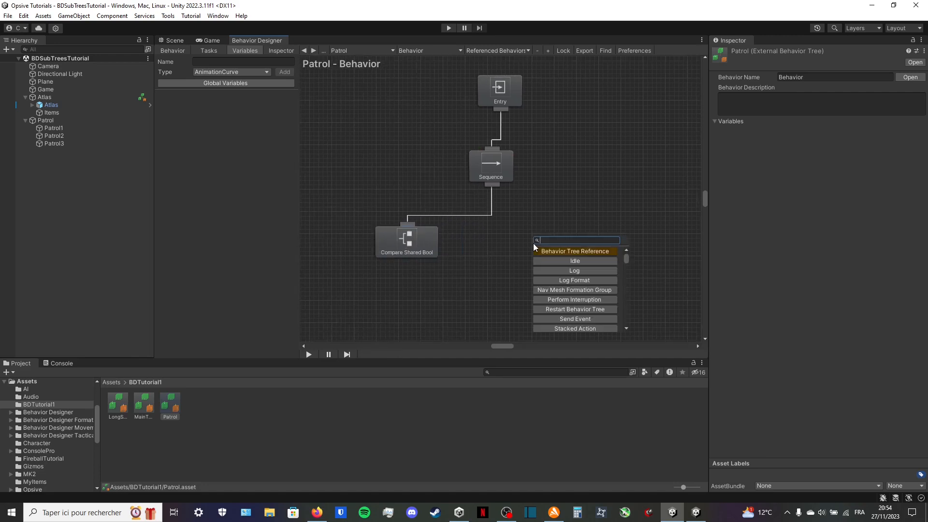
text(patrol)
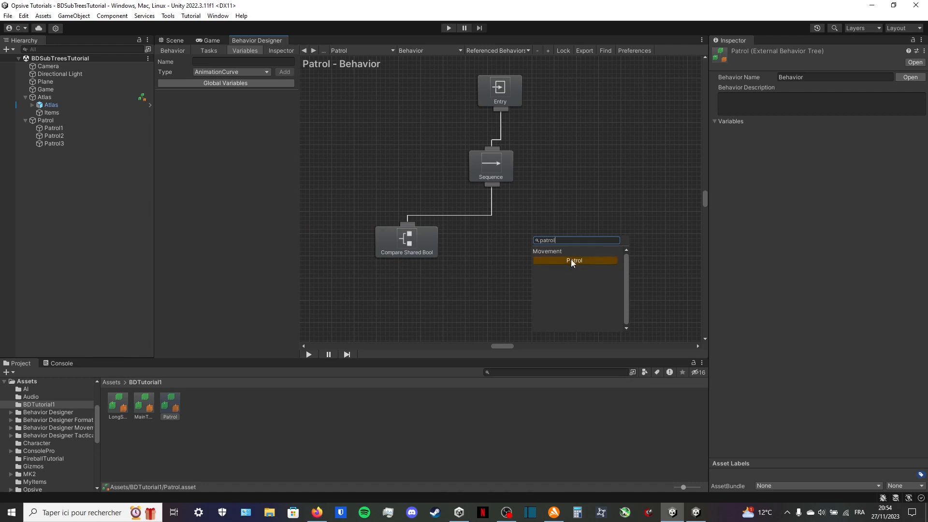
Show the Patrol tree's Variables panel and start a new Bool variable
click(573, 260)
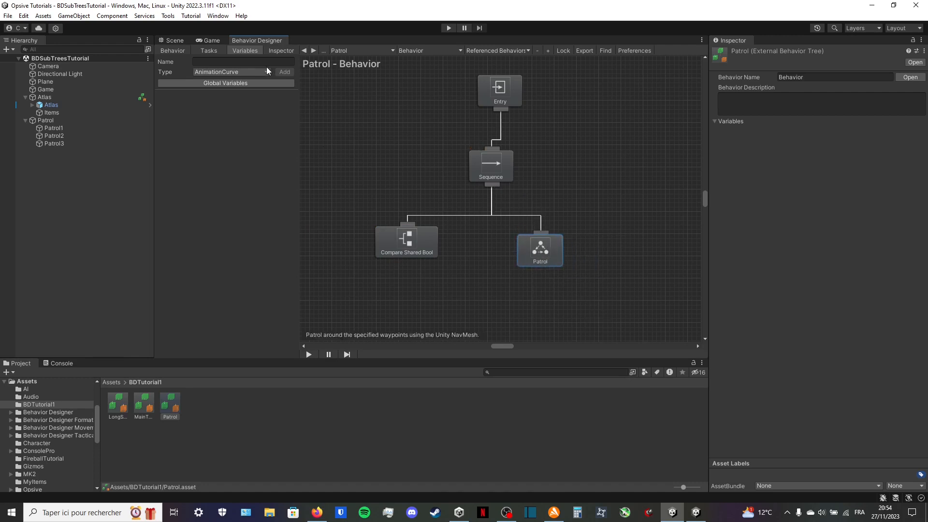
click(243, 62)
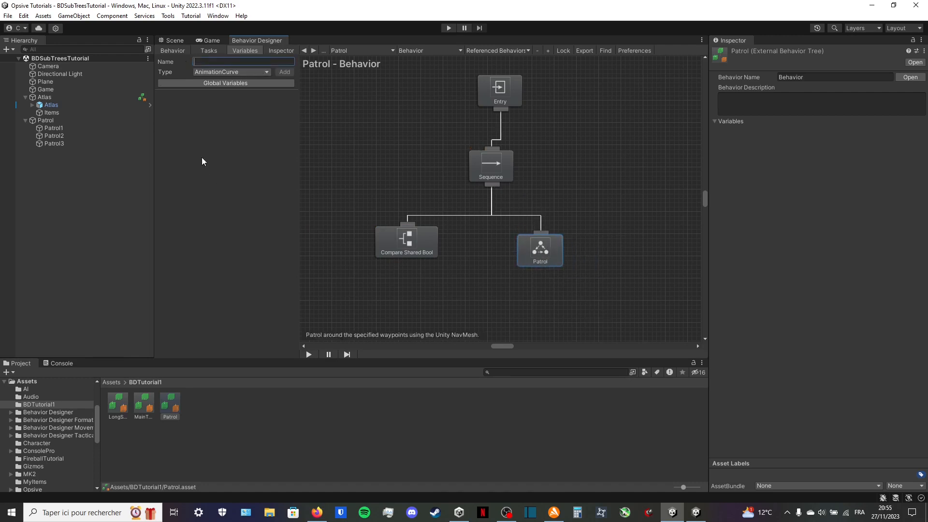
click(231, 72)
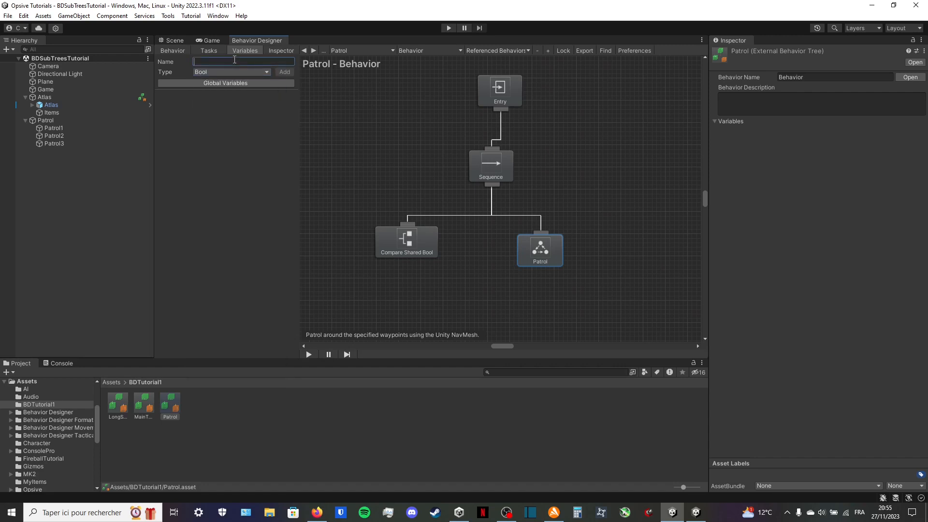
Add shared variables Patrol Order (Bool), Patrol Waypoints (GameObjectList) and Patrol Wait Time (Float)
text(Patrol Order)
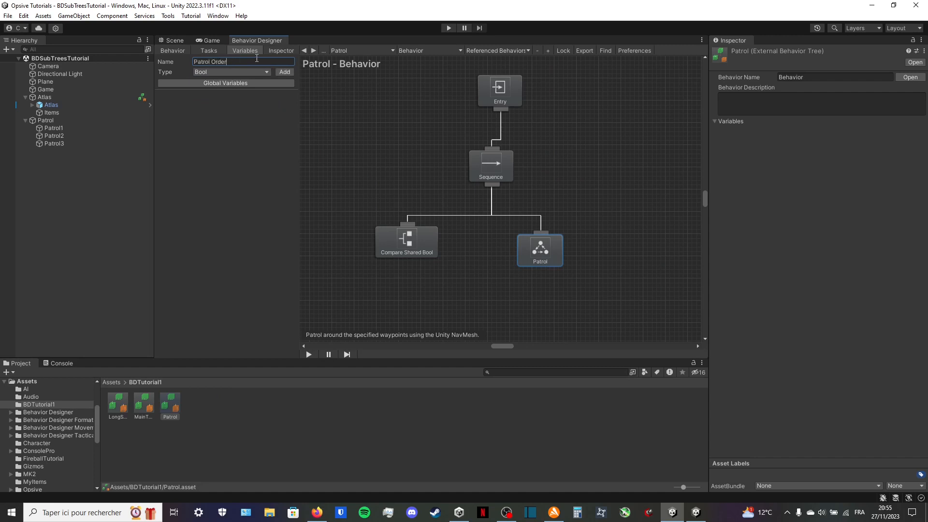
click(284, 71)
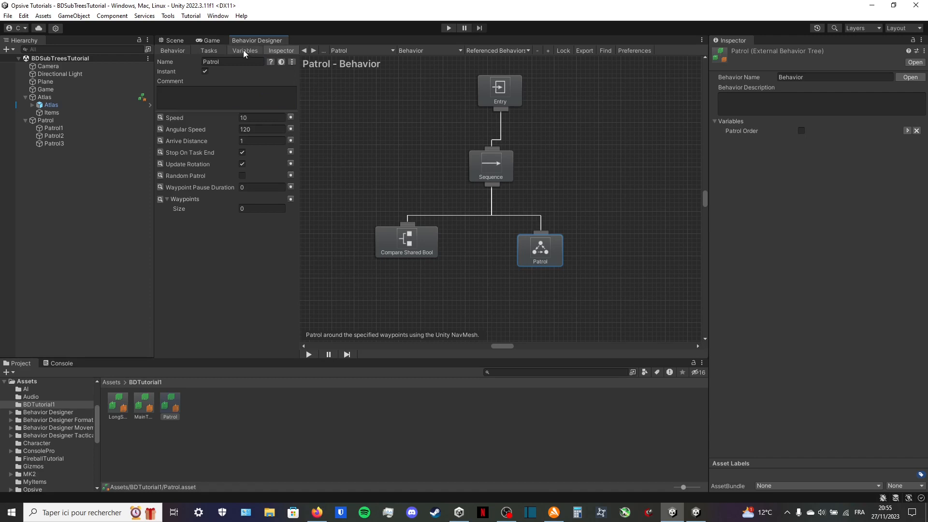
click(244, 50)
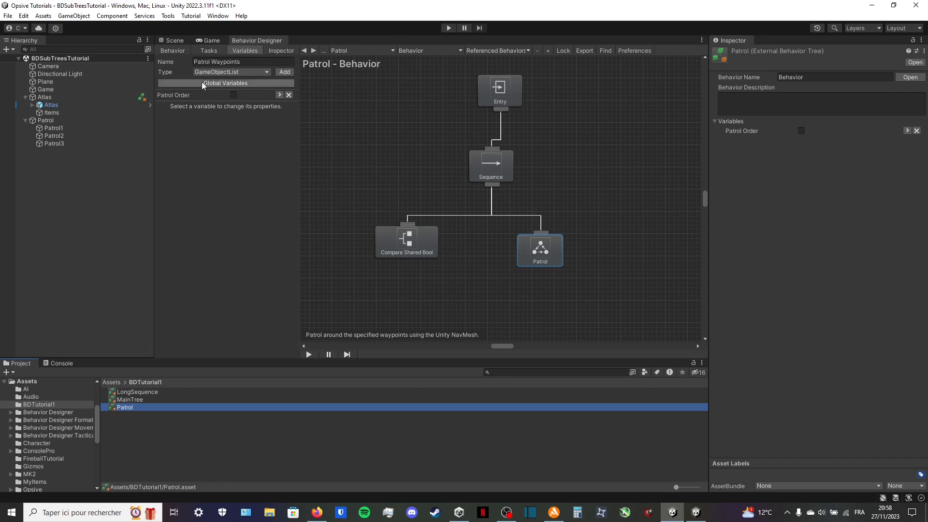
click(242, 62)
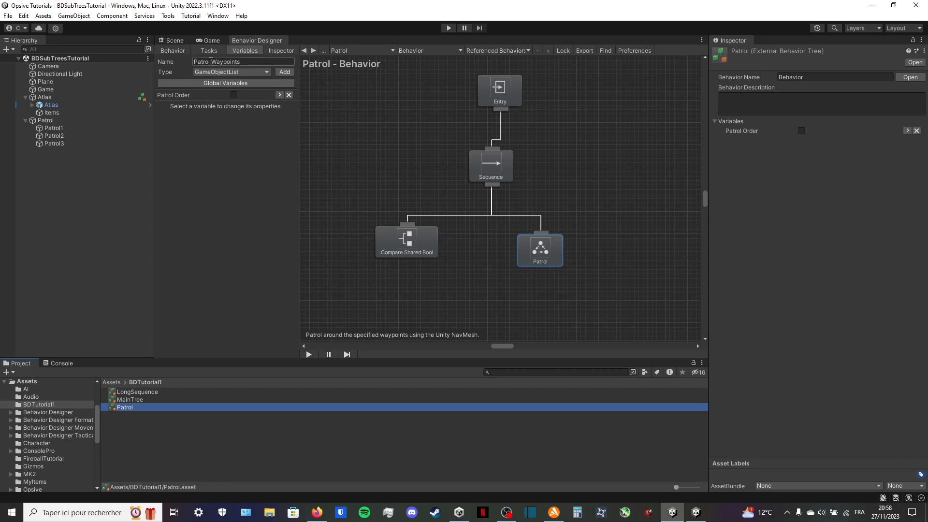
click(230, 129)
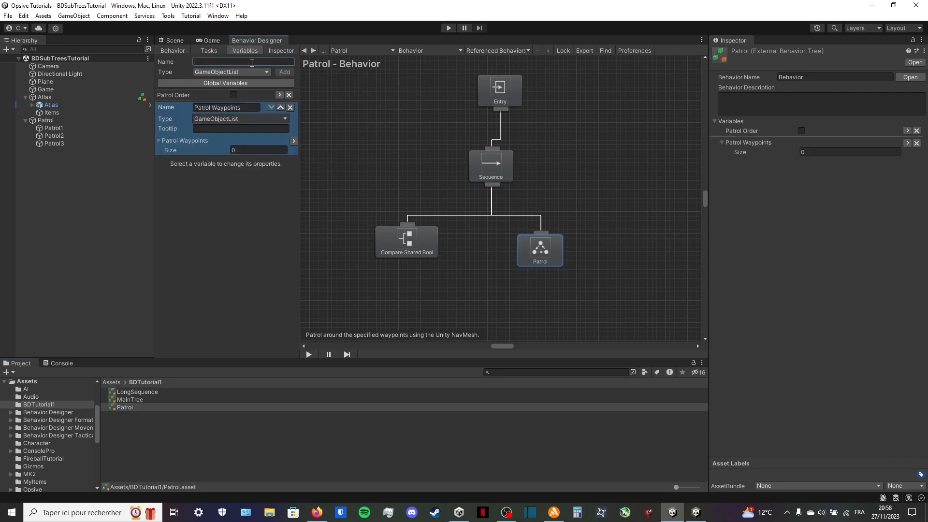
click(230, 71)
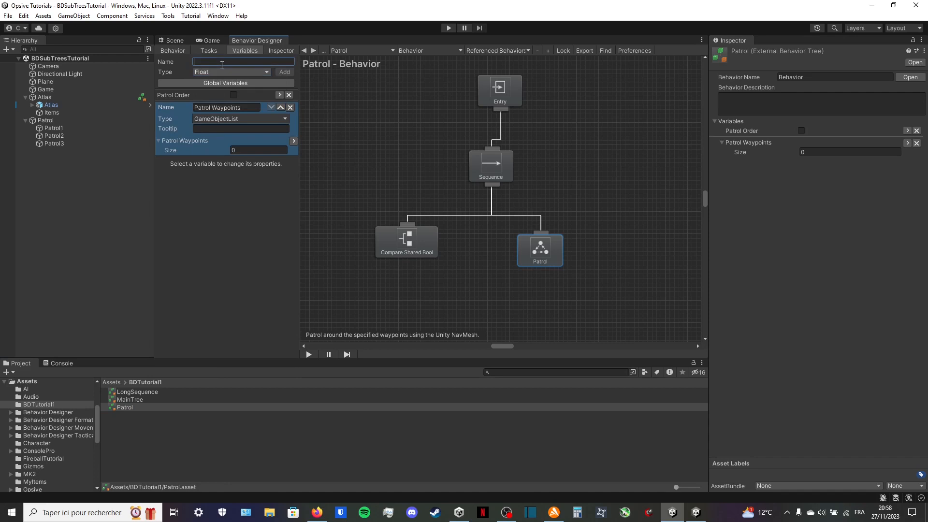
text(Patrol Wait)
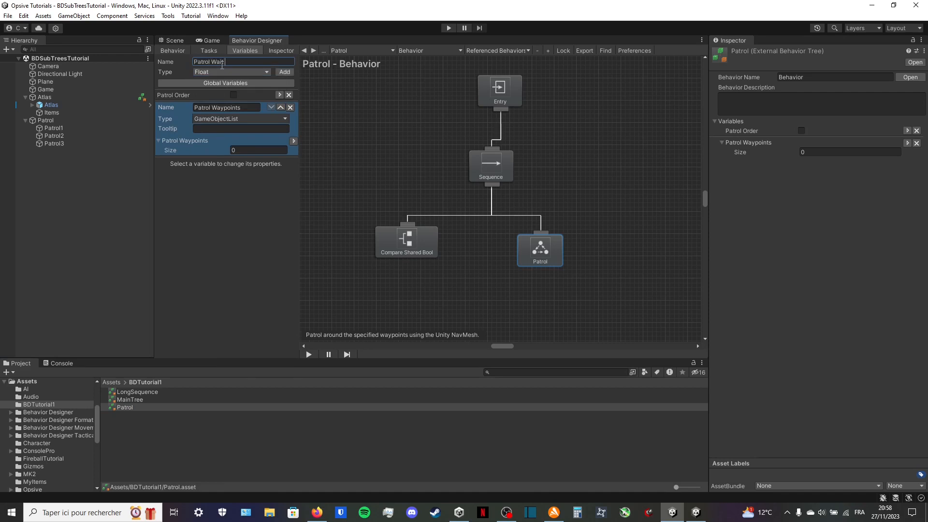
click(284, 71)
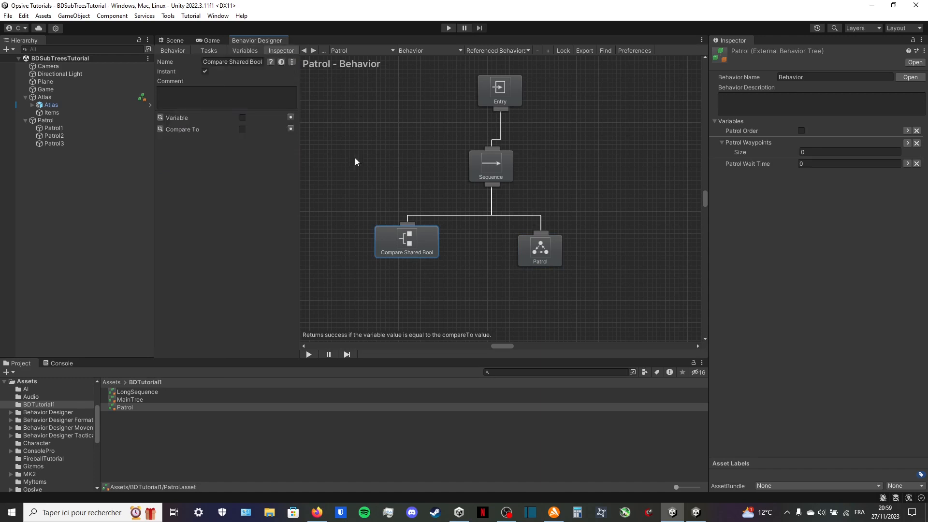
Bind Compare Shared Bool to Patrol Order and make the Patrol task's waypoints and pause use the shared variables
click(257, 118)
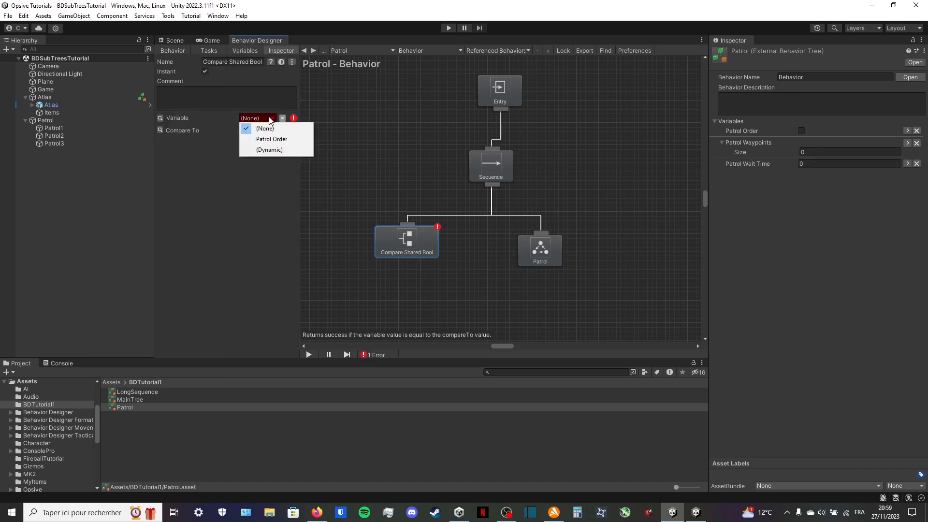
click(538, 249)
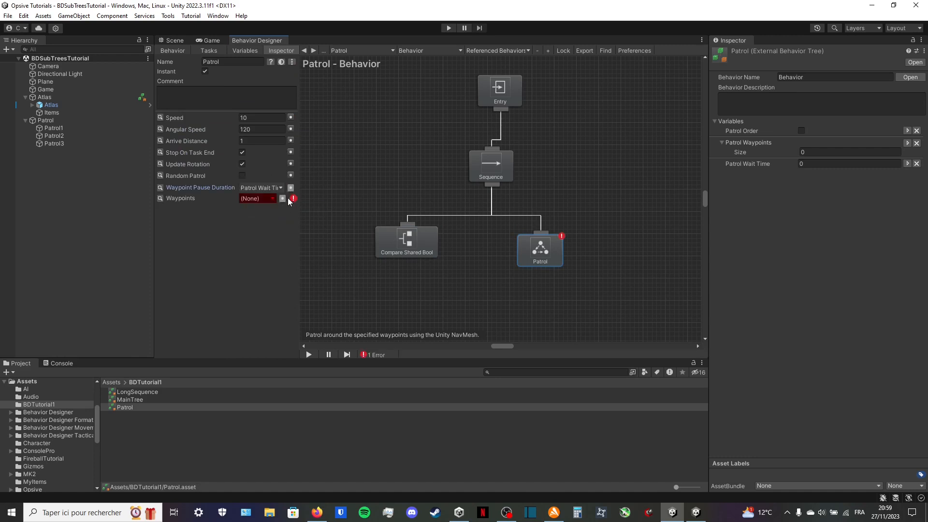
click(257, 197)
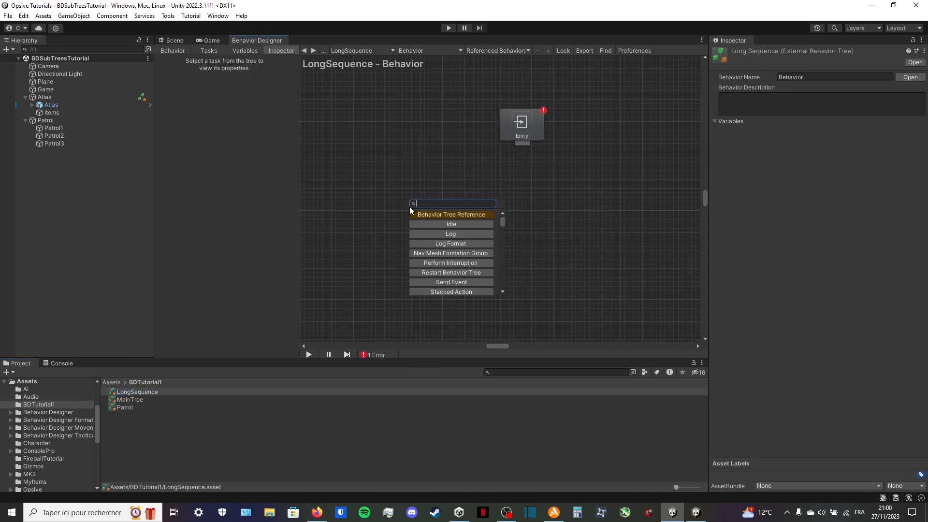
Fill LongSequence's Sequence with Compare Shared Bool followed by alternating Wait and Start Stop Ability tasks
click(450, 233)
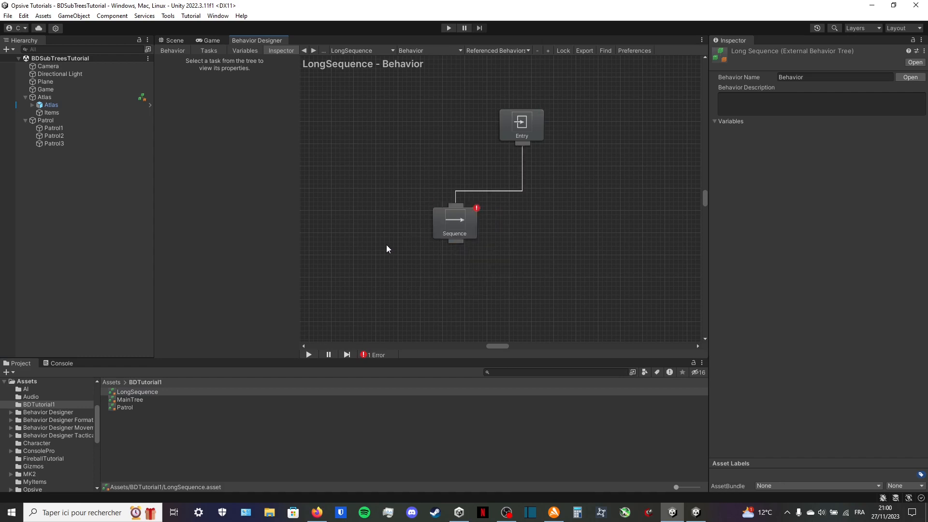
text(comp)
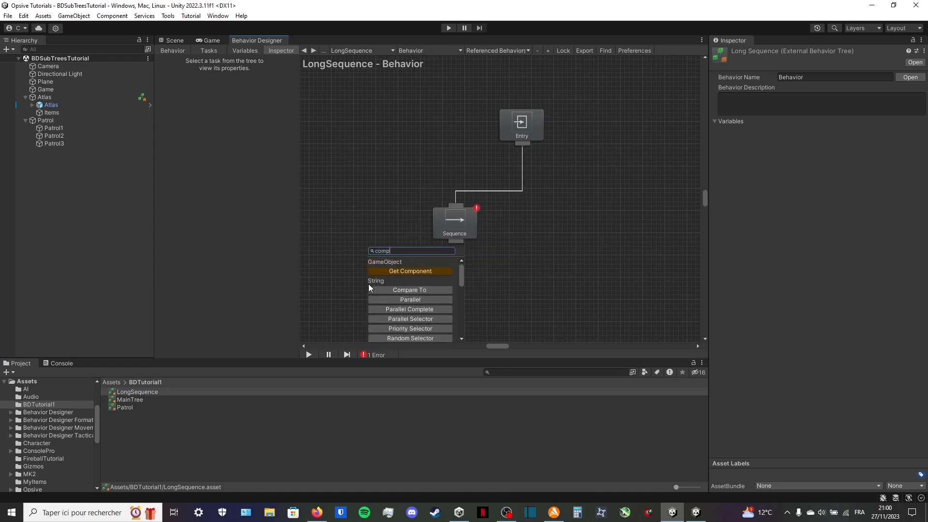
text(a)
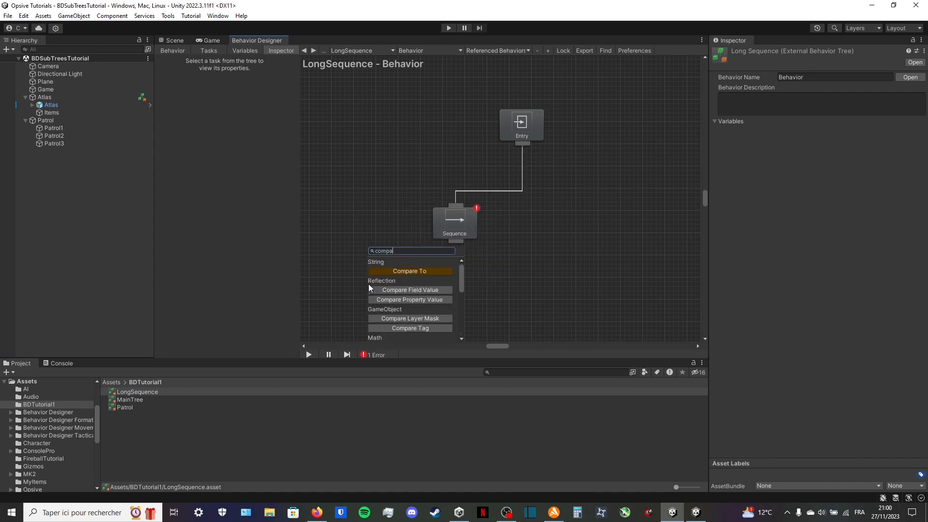
text(compare shared)
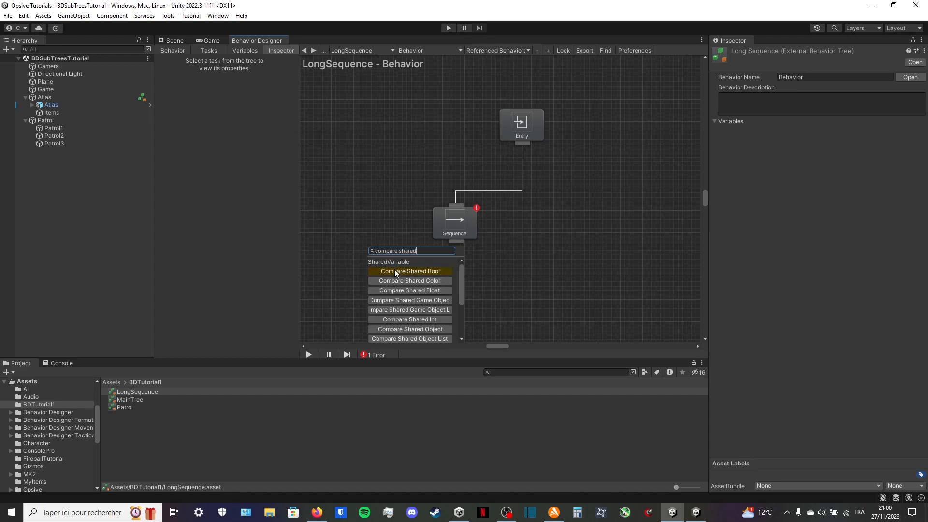
click(409, 271)
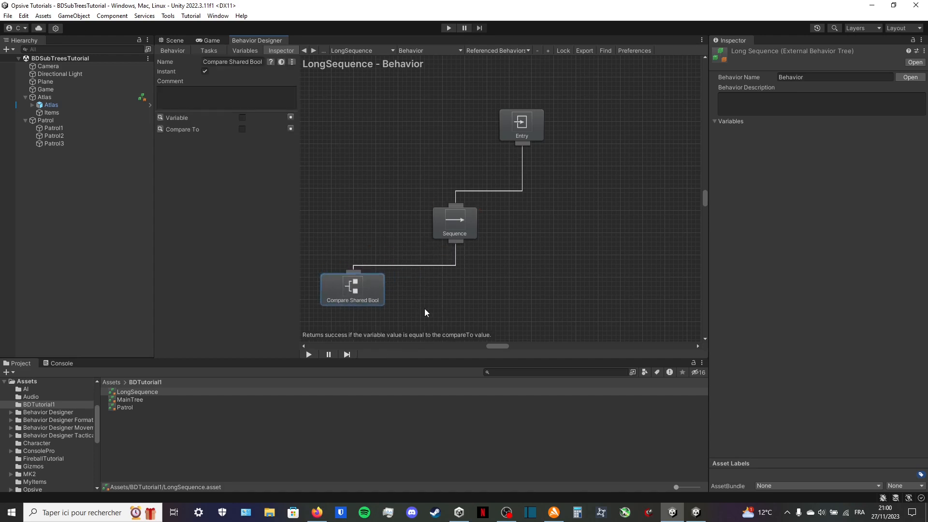
text(wait)
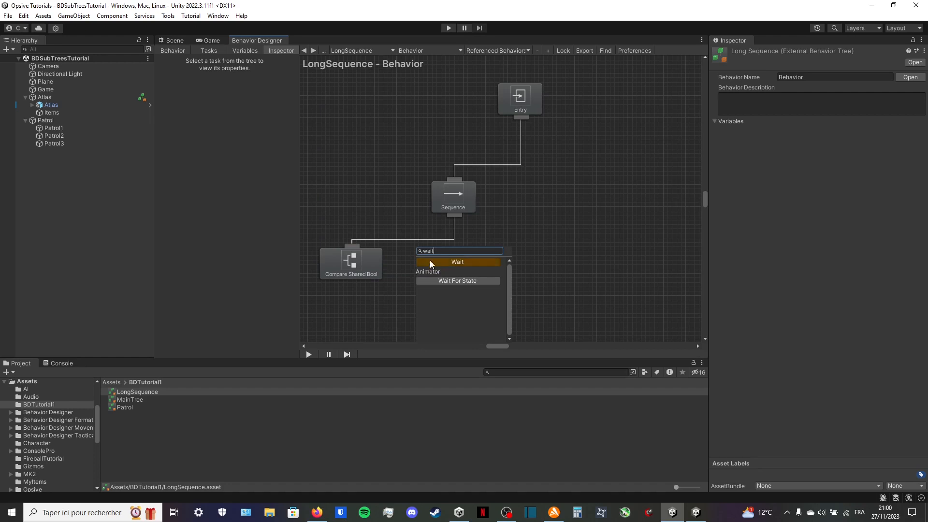
click(458, 262)
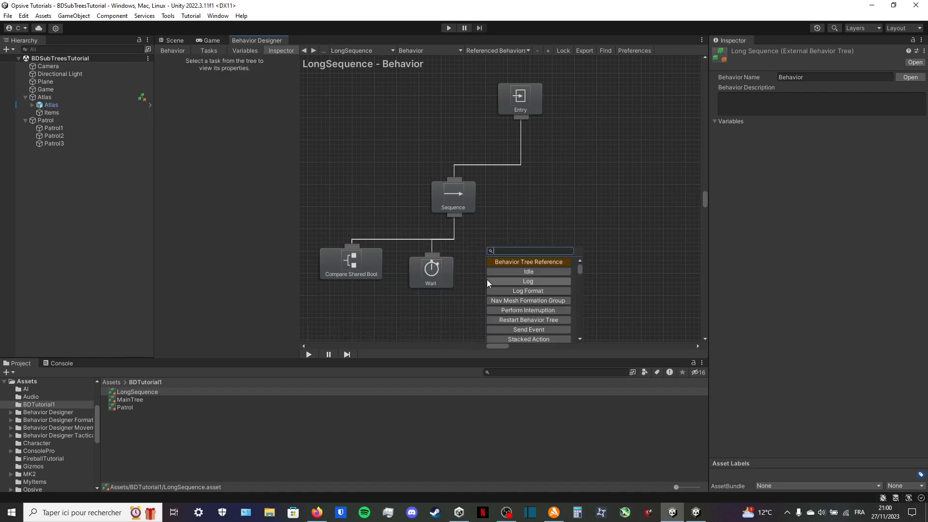
text(start)
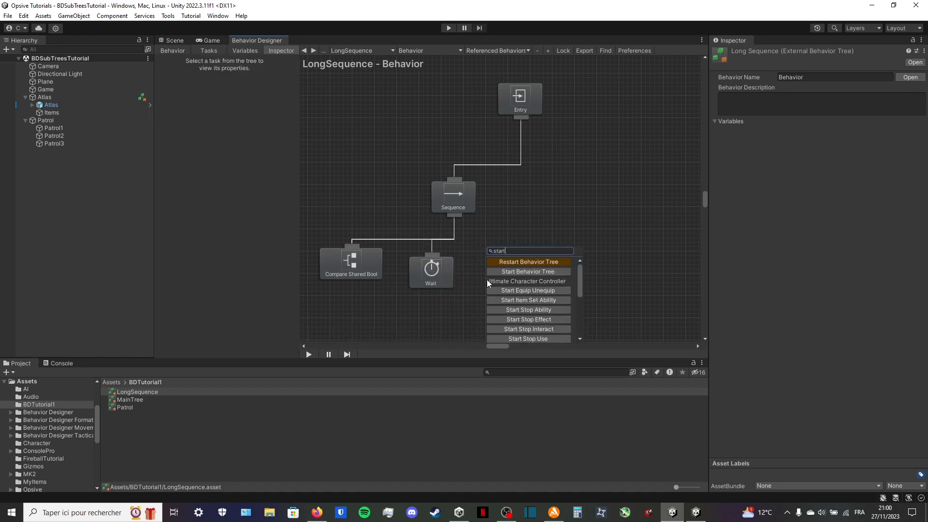
click(528, 309)
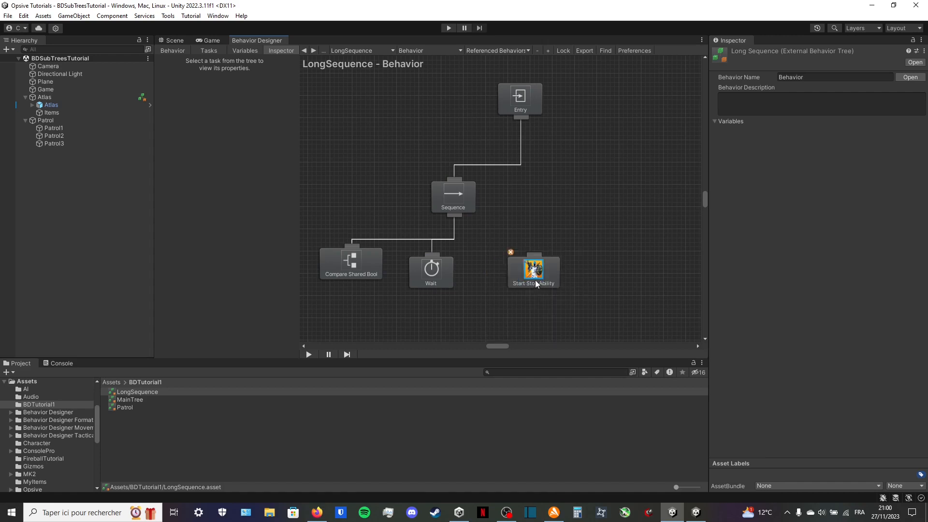
click(532, 271)
text(wait)
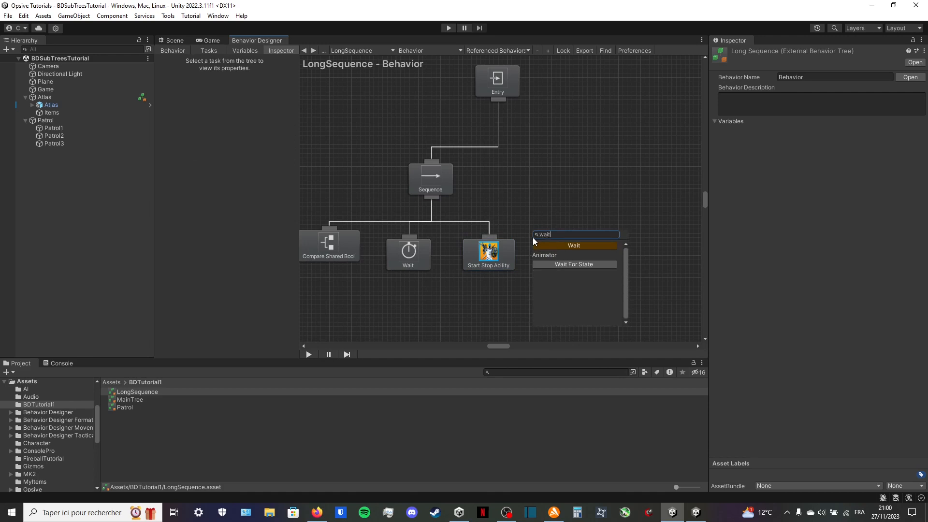
click(573, 244)
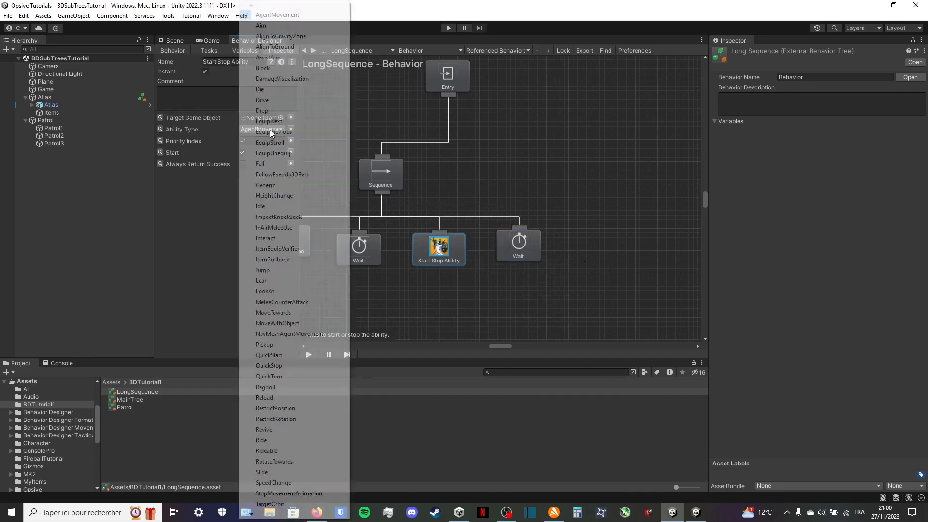
mouse_move(269, 121)
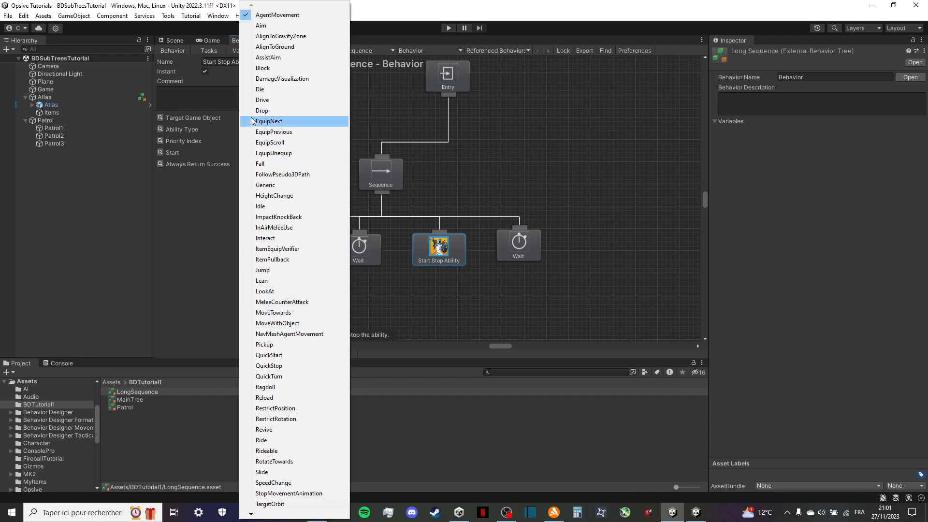
Assign each Start Stop Ability task its ability, such as Jump, via the Inspector
click(262, 270)
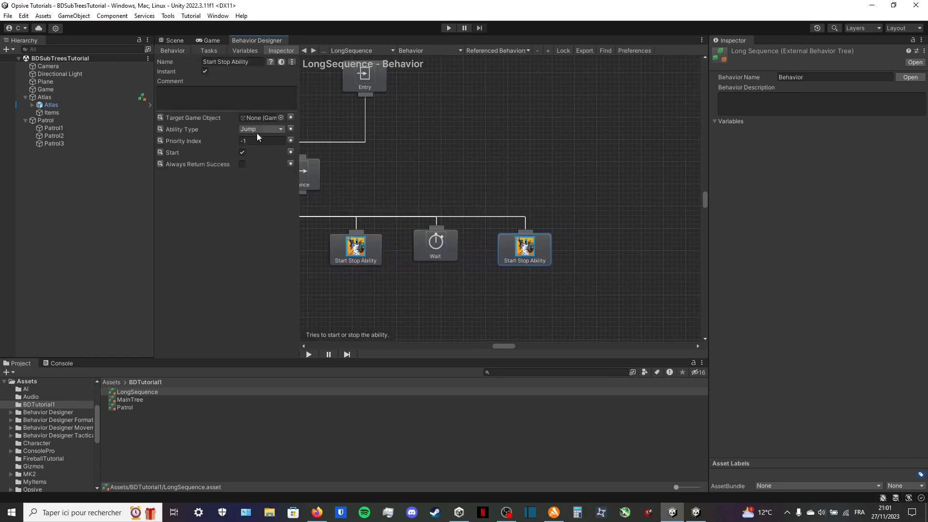
click(260, 128)
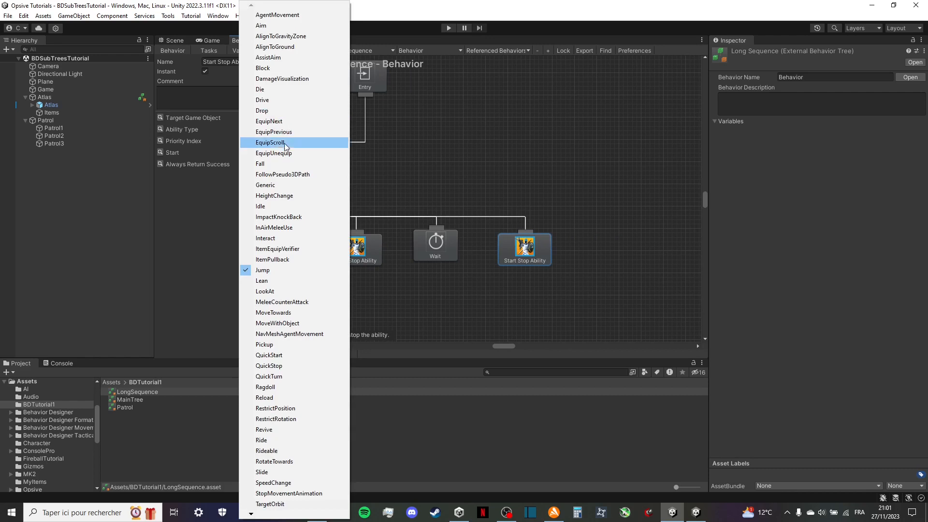
click(435, 244)
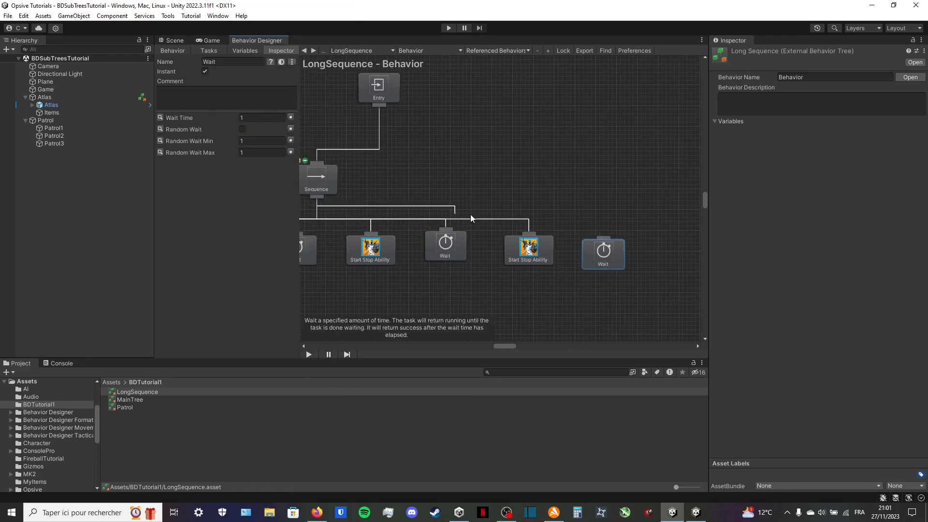
click(669, 258)
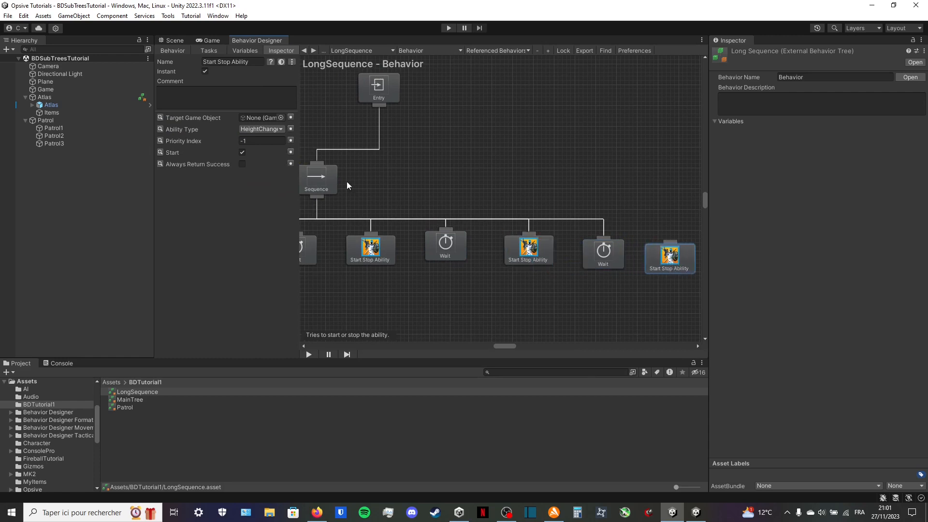
click(317, 180)
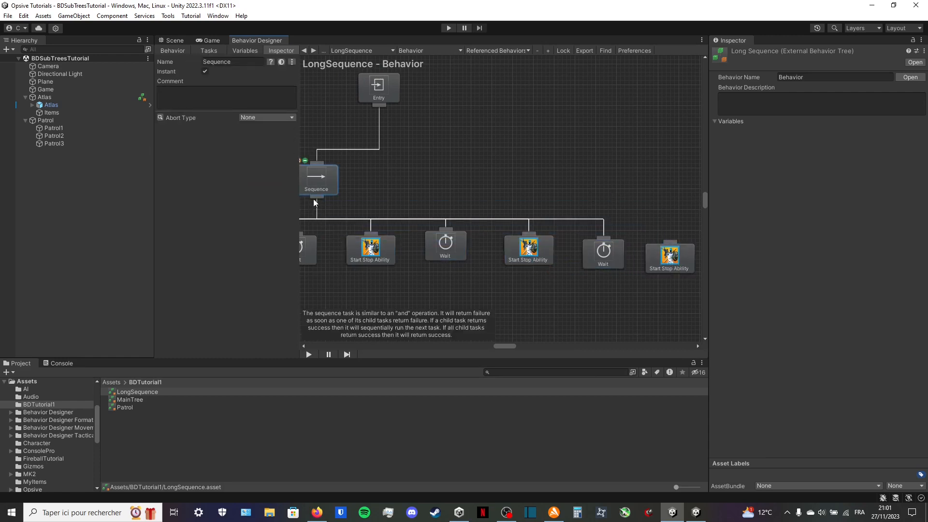
click(669, 257)
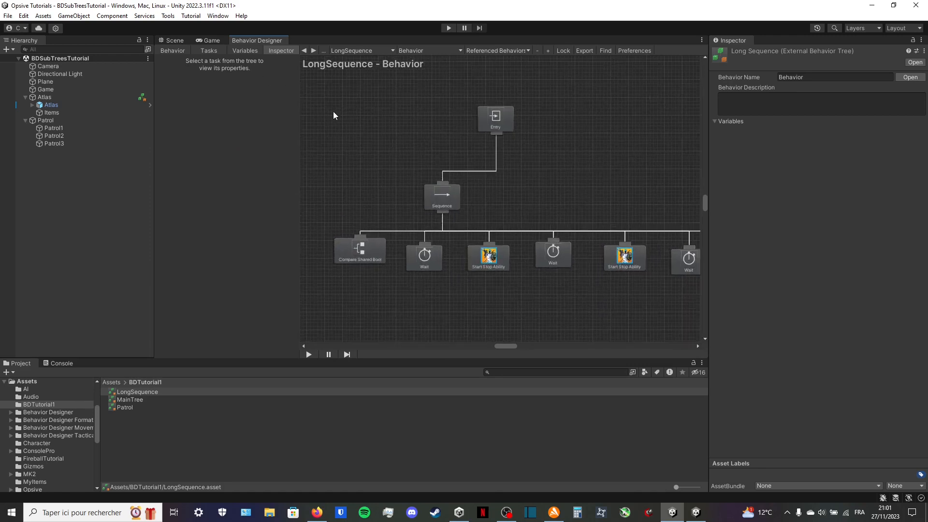
Add a Bool Sequence Order and a Float Wait Time variable to LongSequence
click(231, 72)
text(Sequence Q)
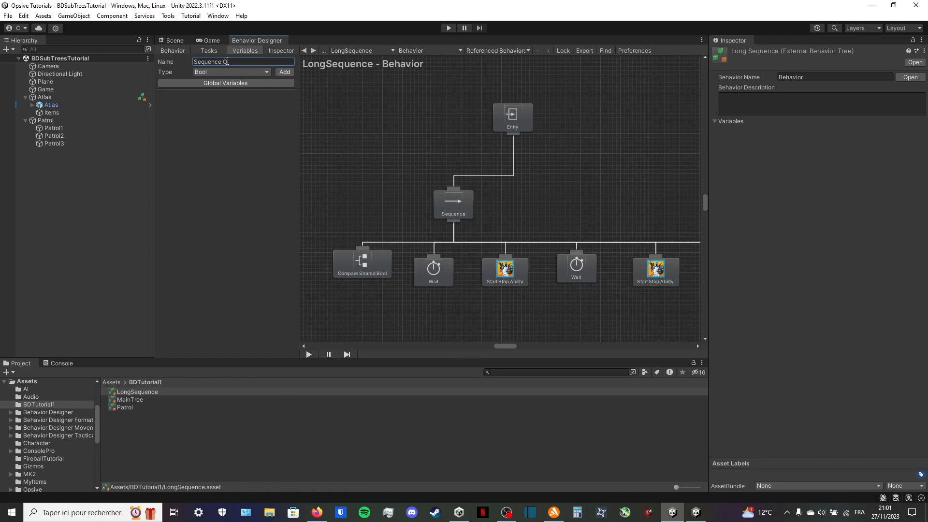
text(Order)
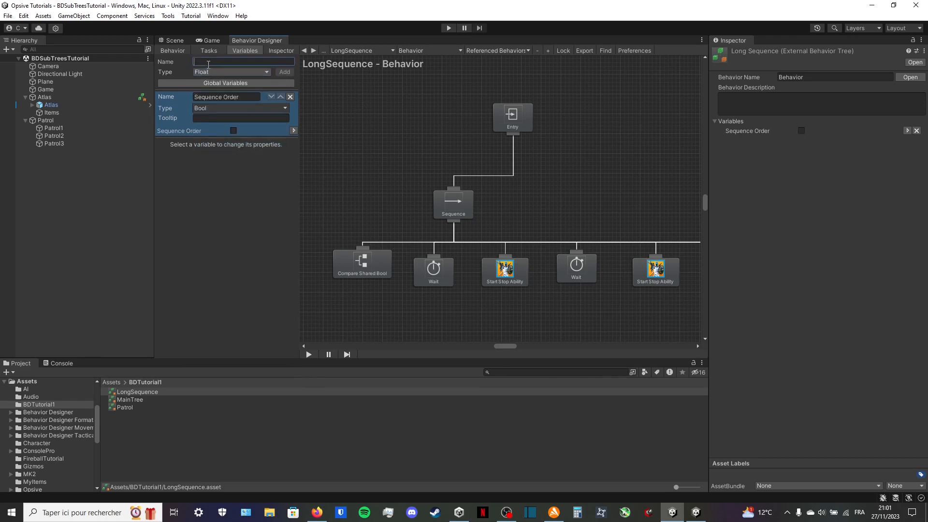
text(Wait Time)
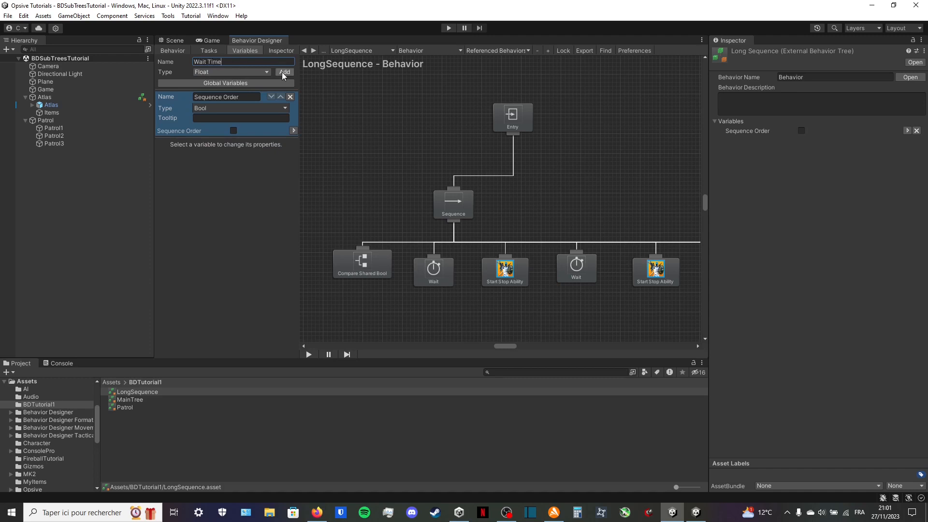
click(361, 263)
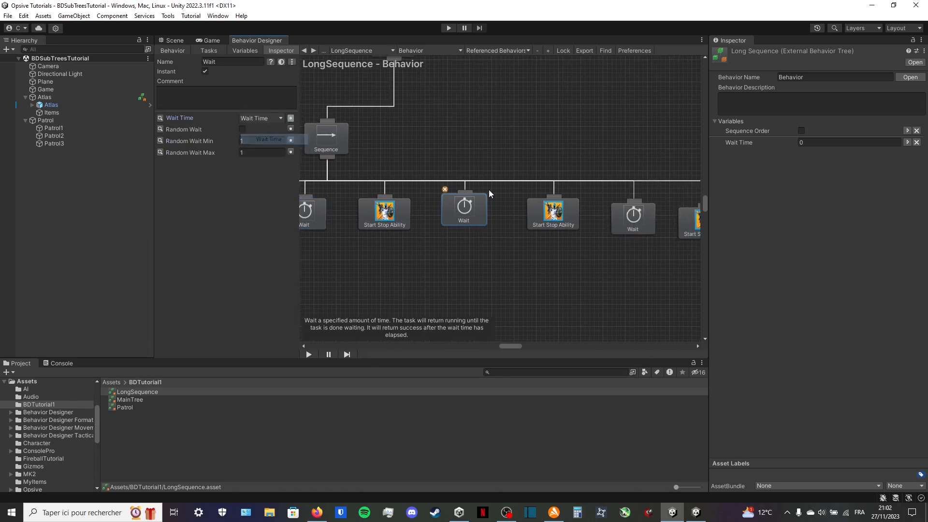
Link the last Wait task's duration to Wait Time, then load MainTree from the Project
click(260, 118)
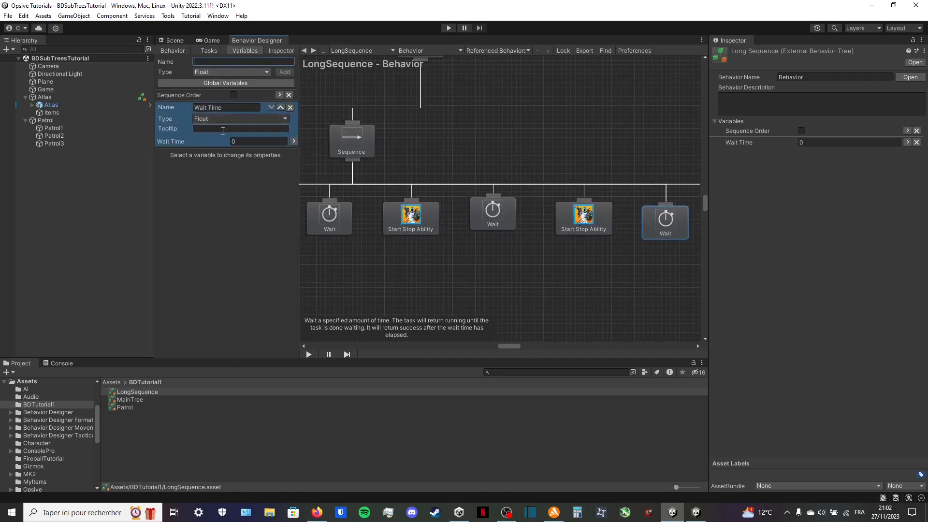
click(260, 141)
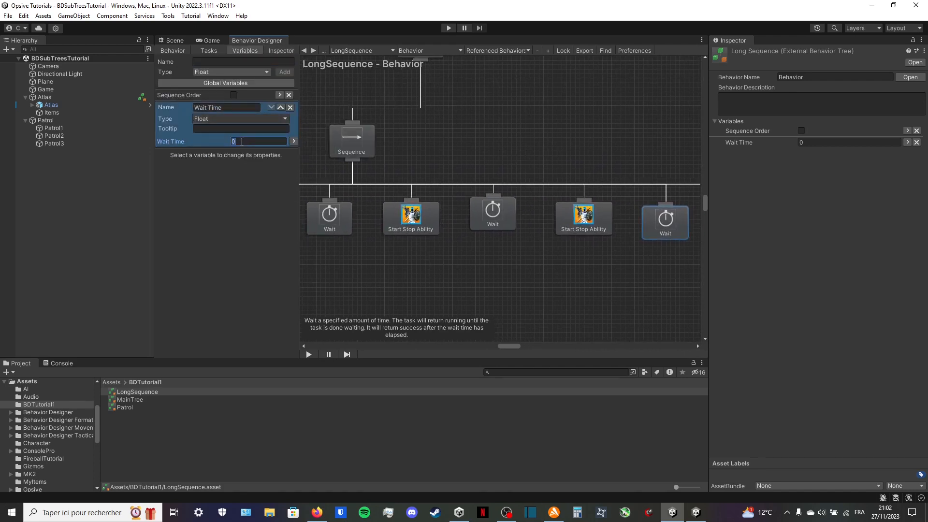
click(130, 400)
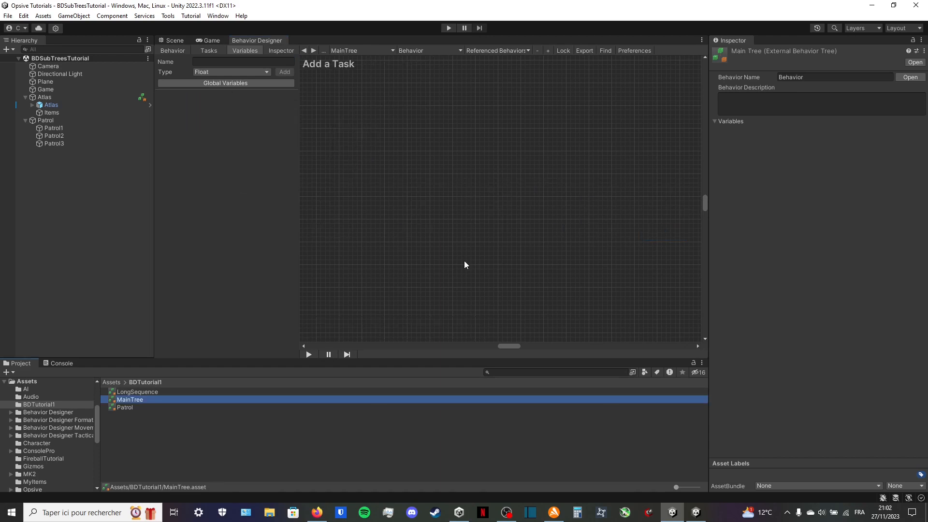
mouse_move(512, 256)
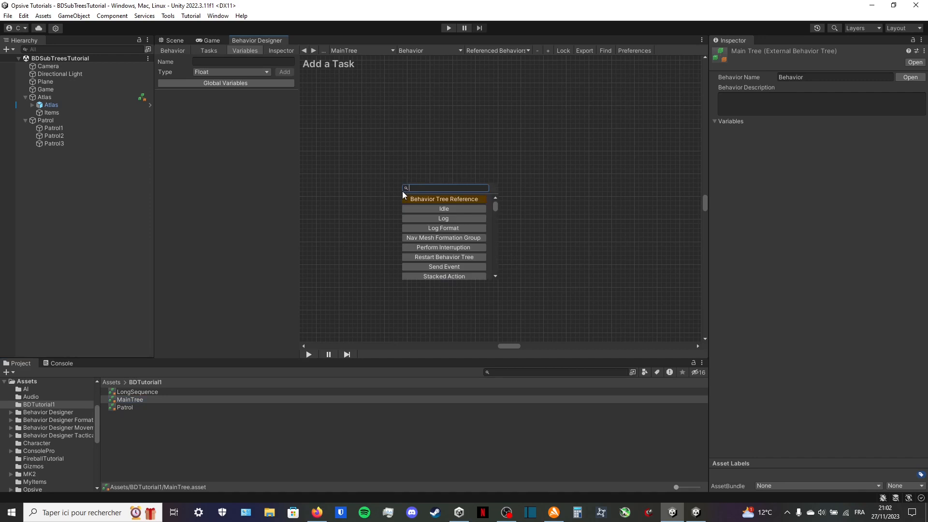
Add a Selector with two Behavior Tree References, giving one an External Behaviors size of 1 referencing Patrol
text(selector)
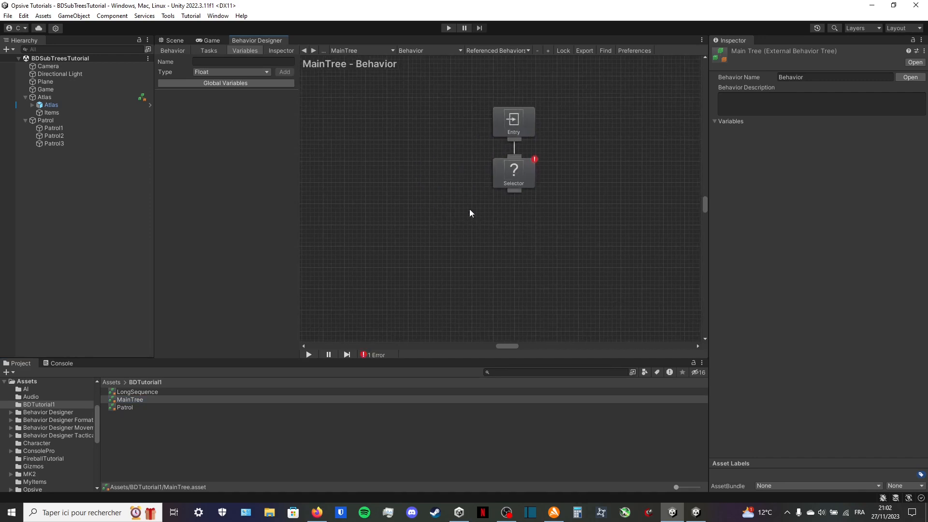
mouse_move(424, 239)
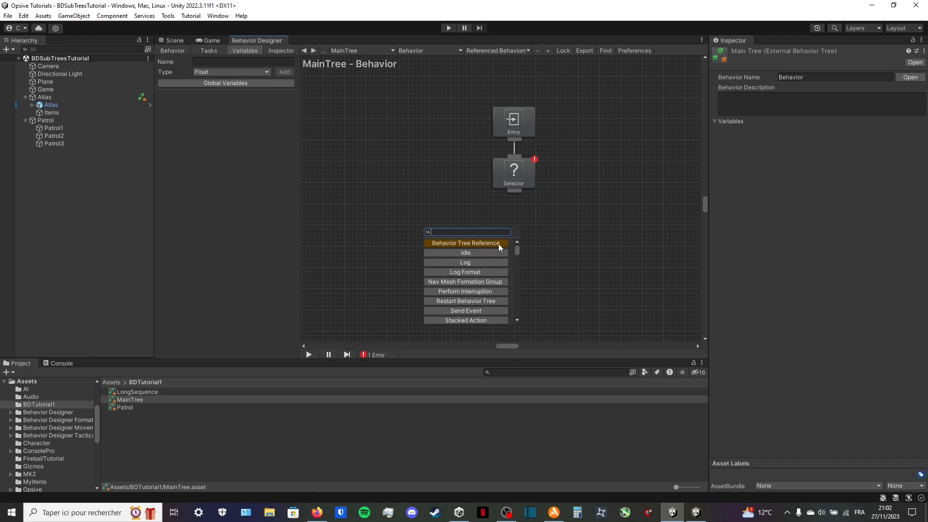
click(465, 242)
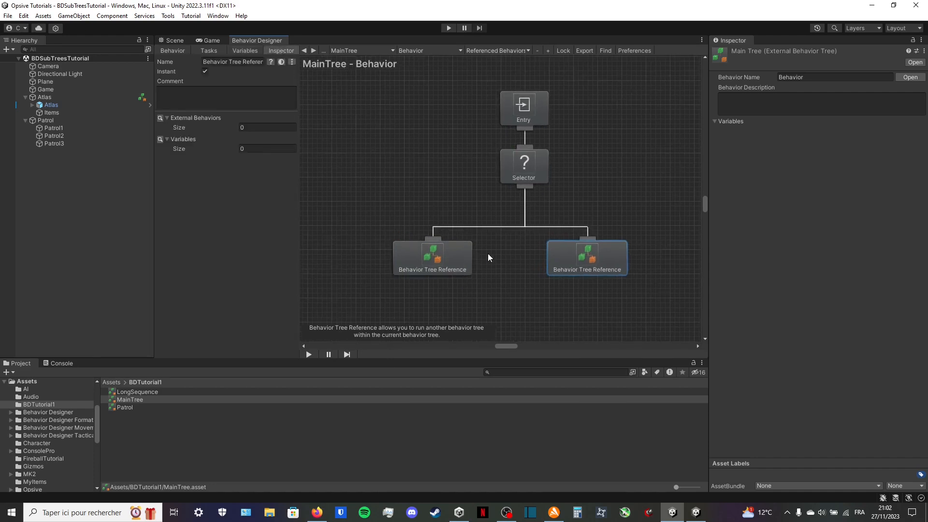
click(267, 127)
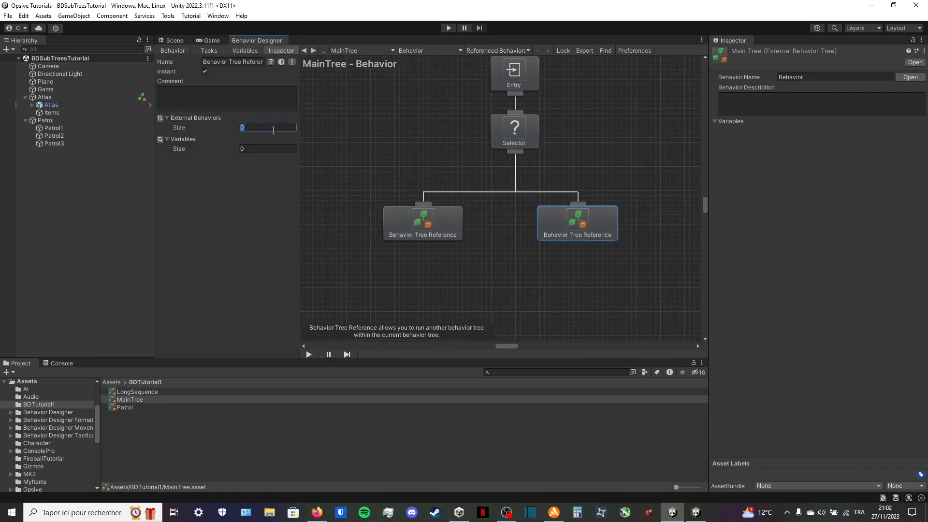
text(1)
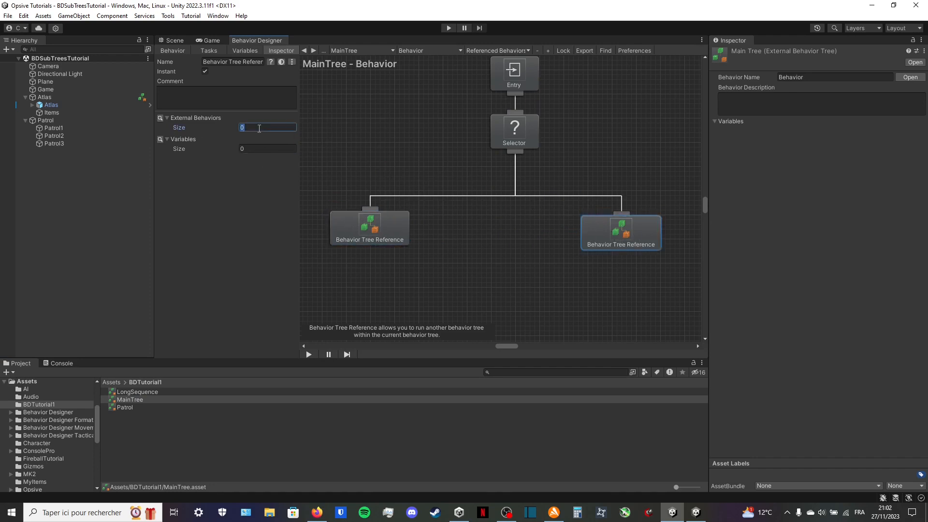
text(1)
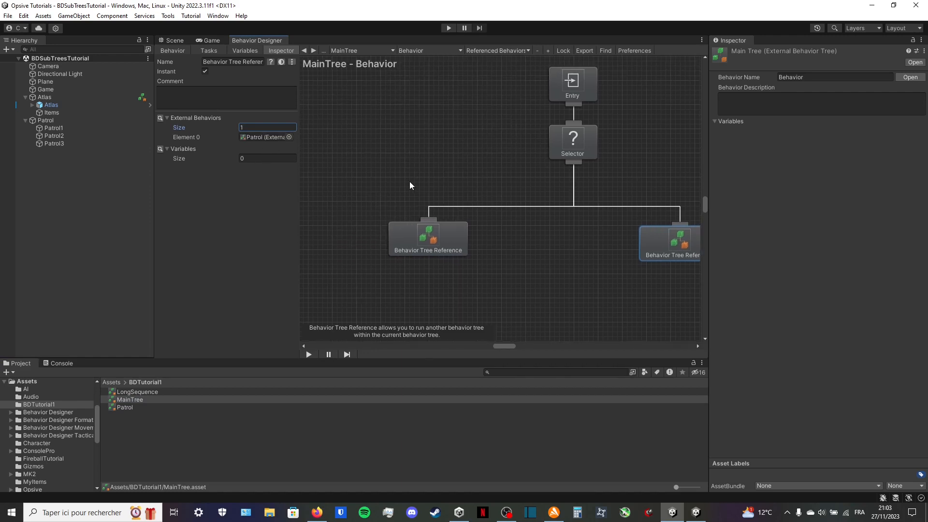
click(245, 50)
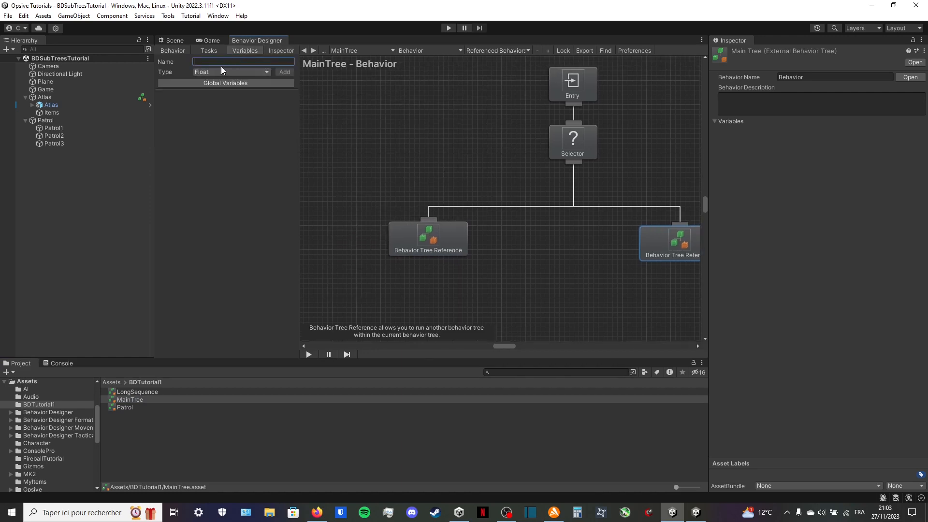
Add MainTree variables Sequence Order, Patrol Order (Bool), Wait Time, Patrol Wait Time (Float) and Patrol Waypoints (GameObjectList)
click(231, 71)
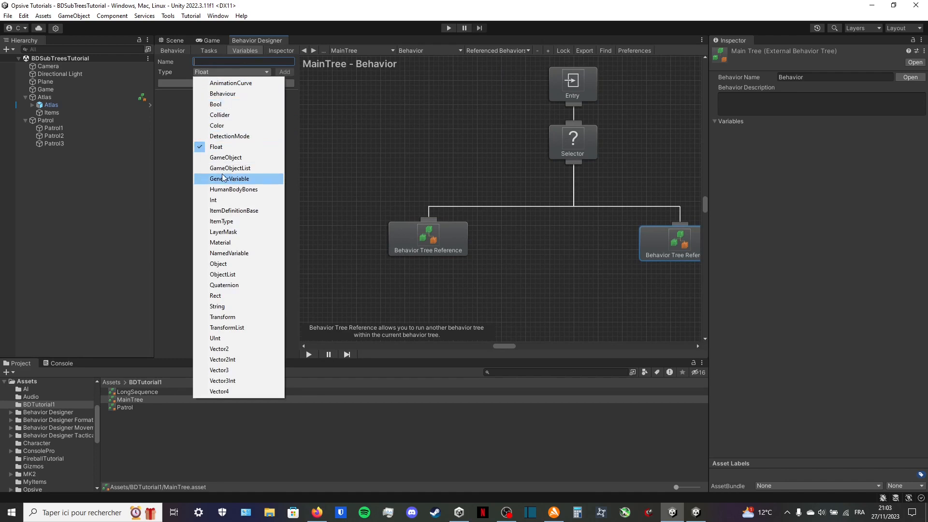
mouse_move(231, 83)
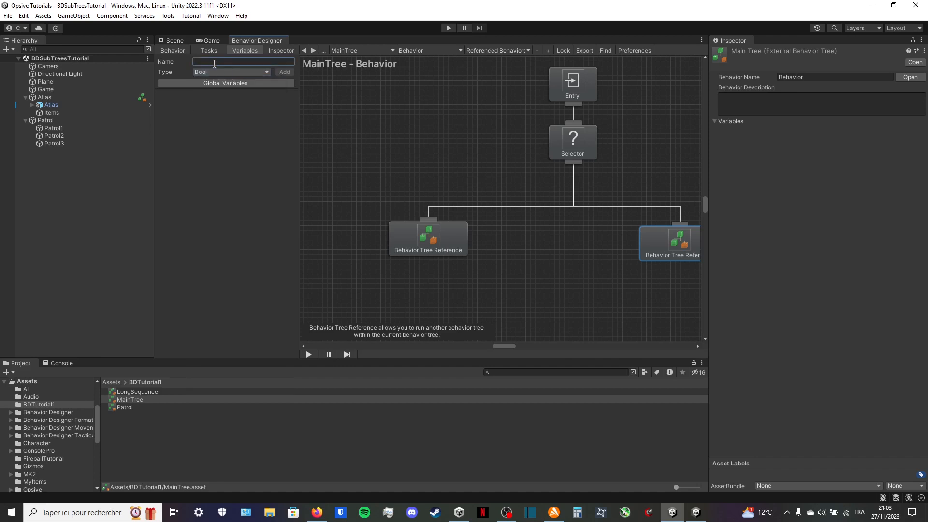
text(Sequence Order)
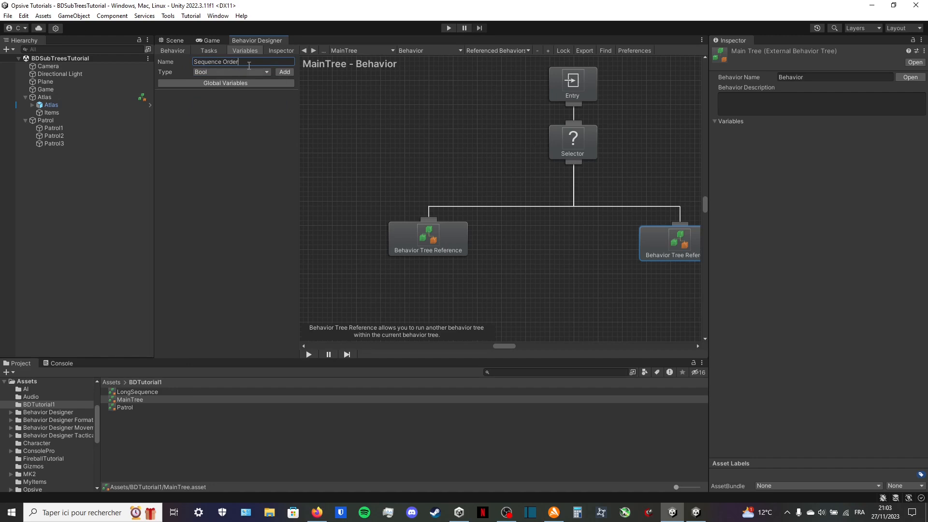
click(284, 71)
text(Patrol Orde)
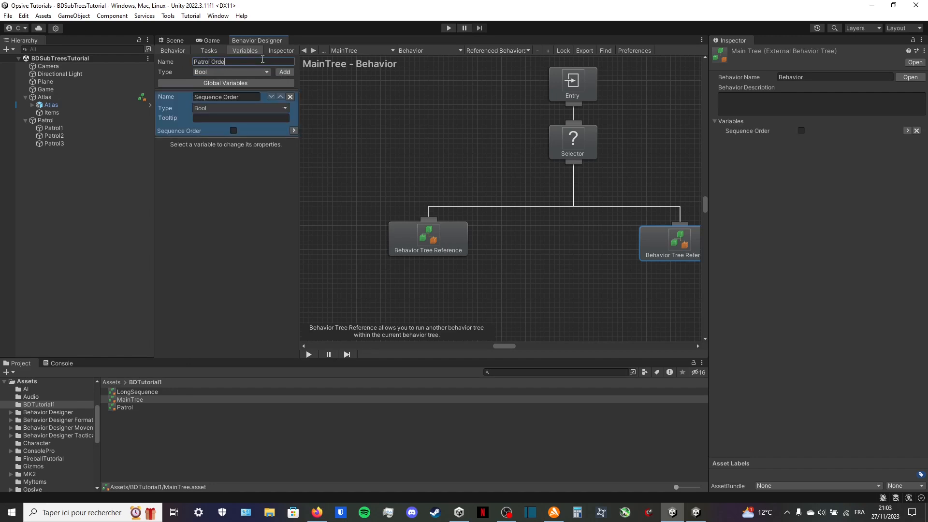
click(231, 71)
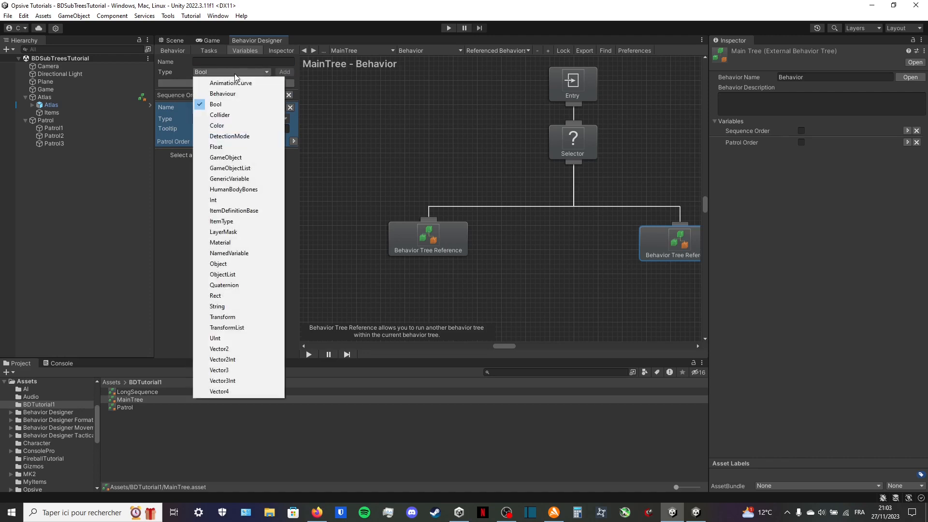
click(215, 147)
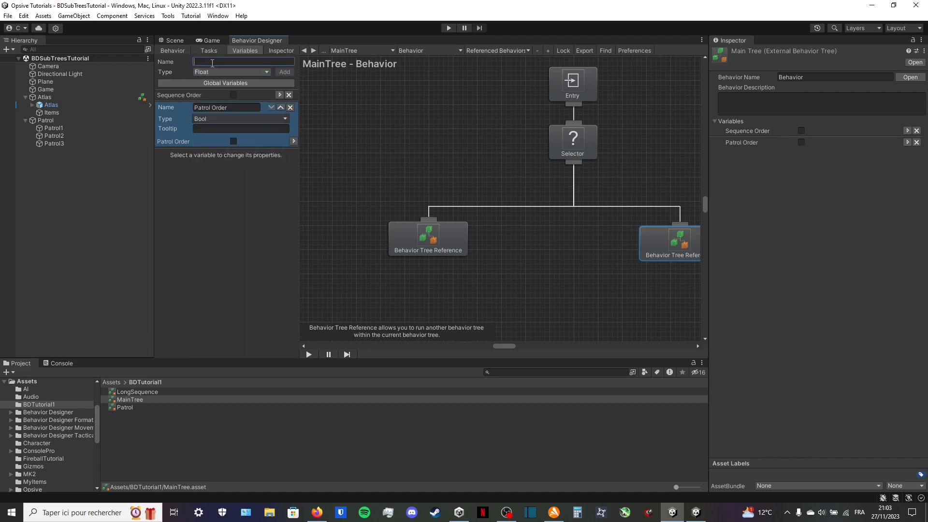
text(Wait Time)
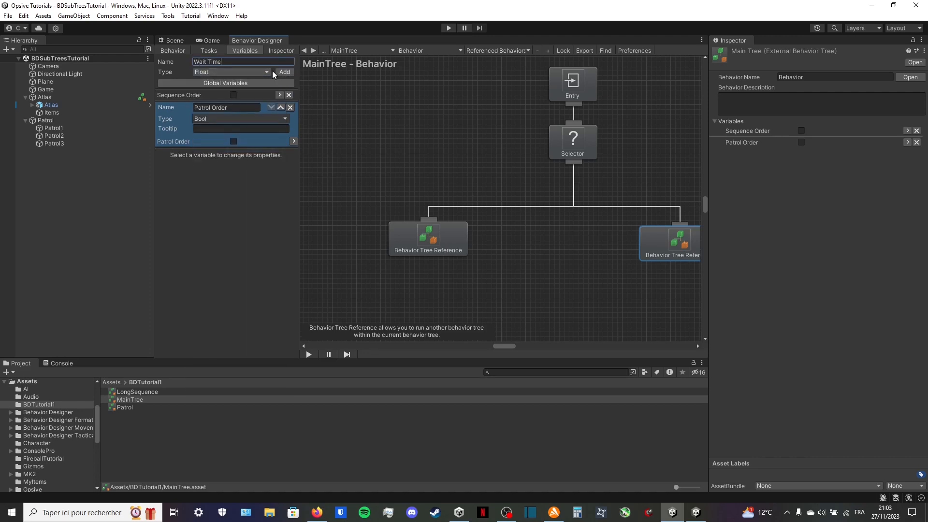
click(284, 72)
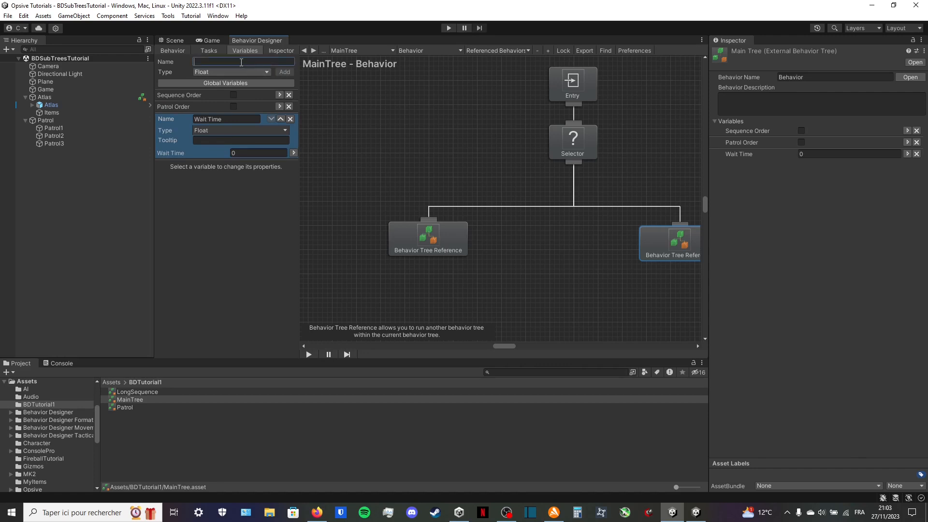
text(Patrol)
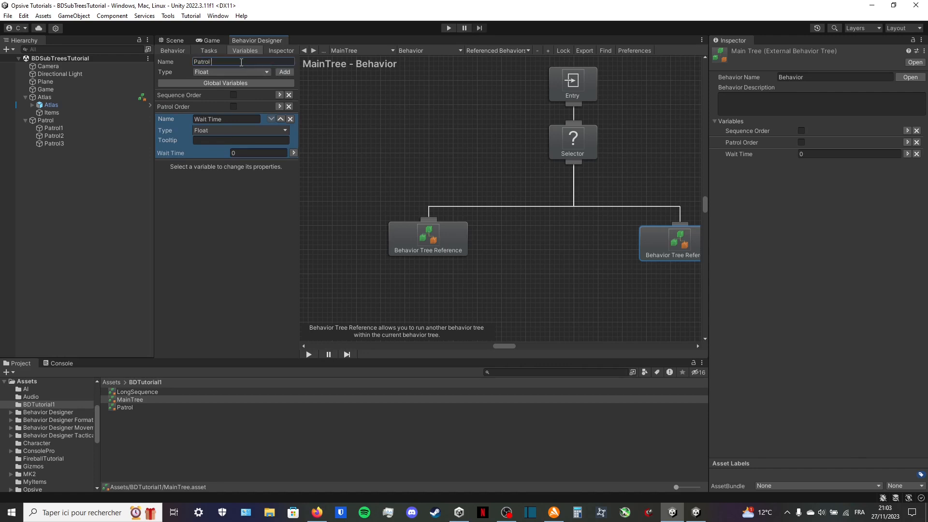
text(Wait Time)
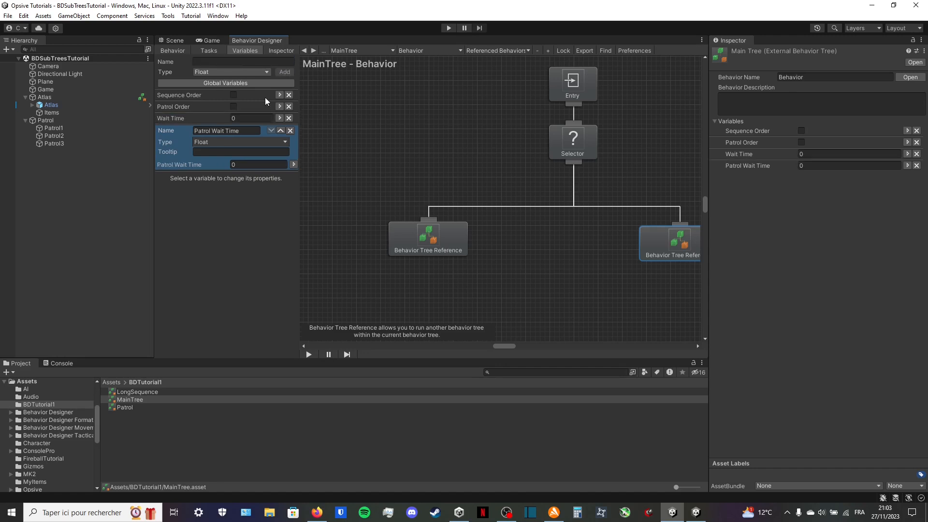
mouse_move(224, 78)
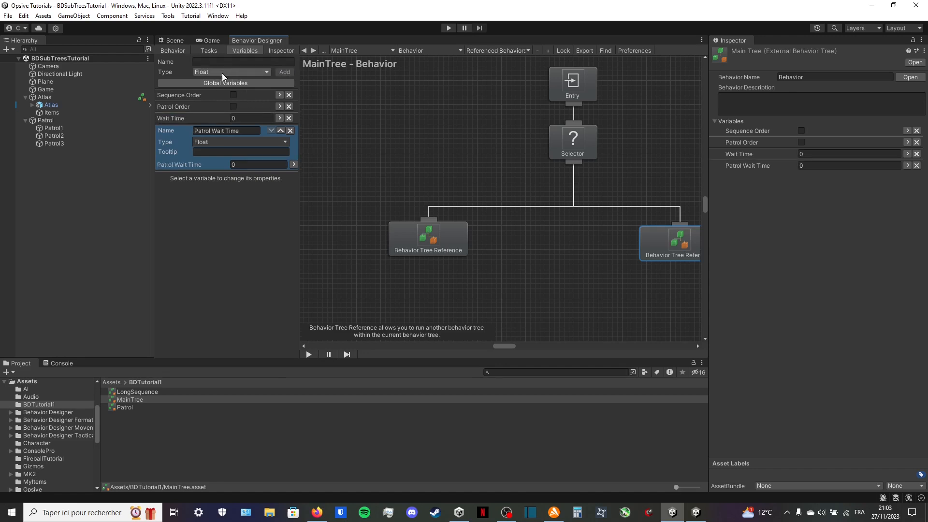
click(231, 72)
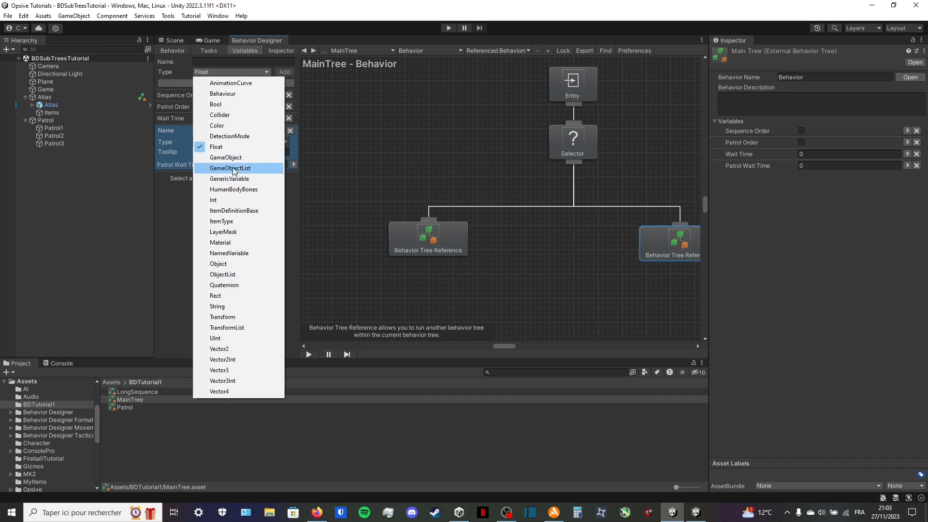
click(230, 168)
text(Patrol Waypoint)
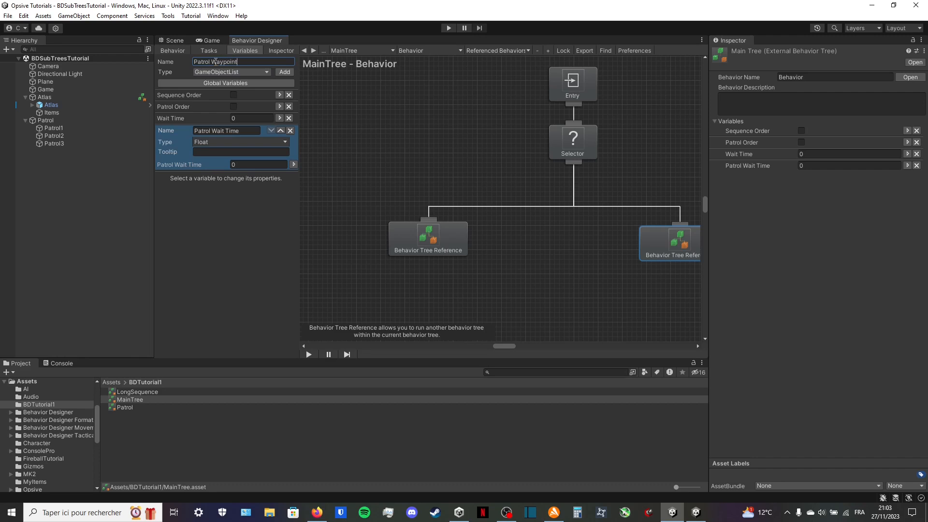
click(284, 71)
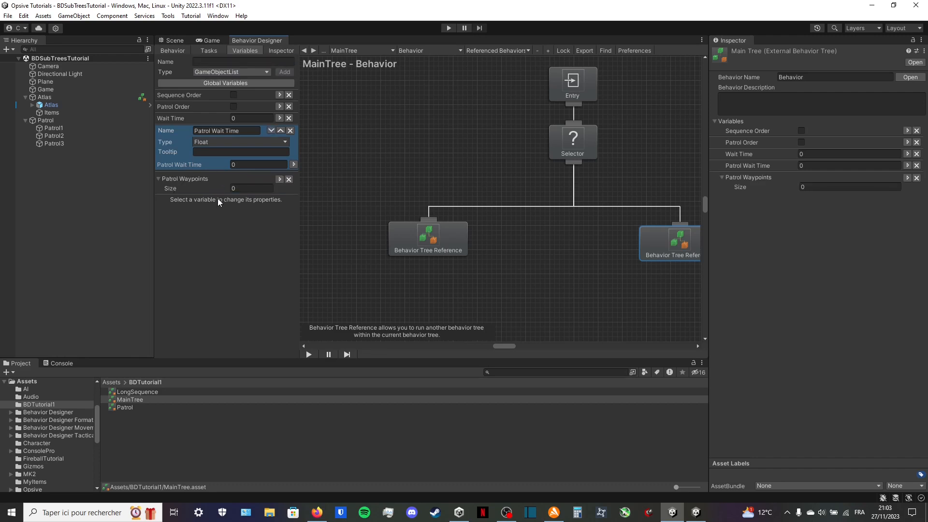
mouse_move(381, 149)
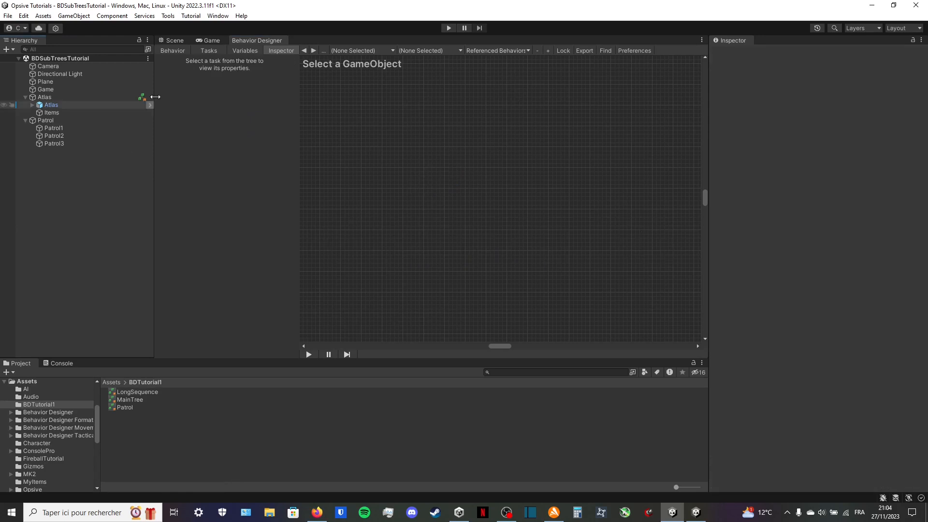
Select Atlas and enable the Sequence Order option on its Behavior Tree component
click(45, 97)
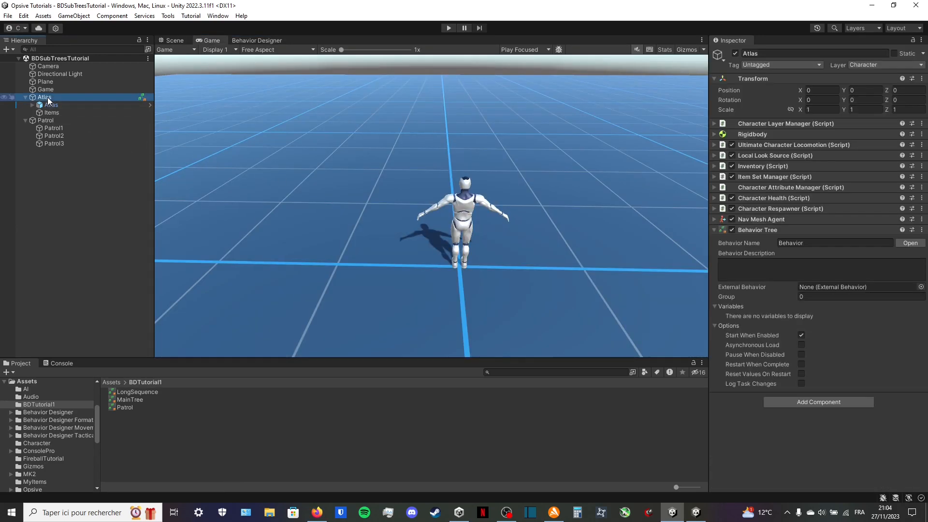
click(174, 40)
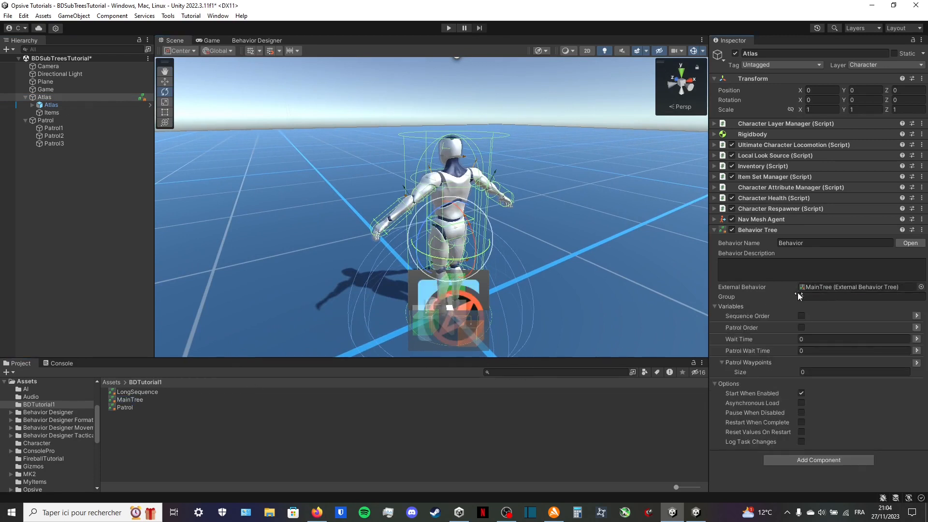
mouse_move(771, 426)
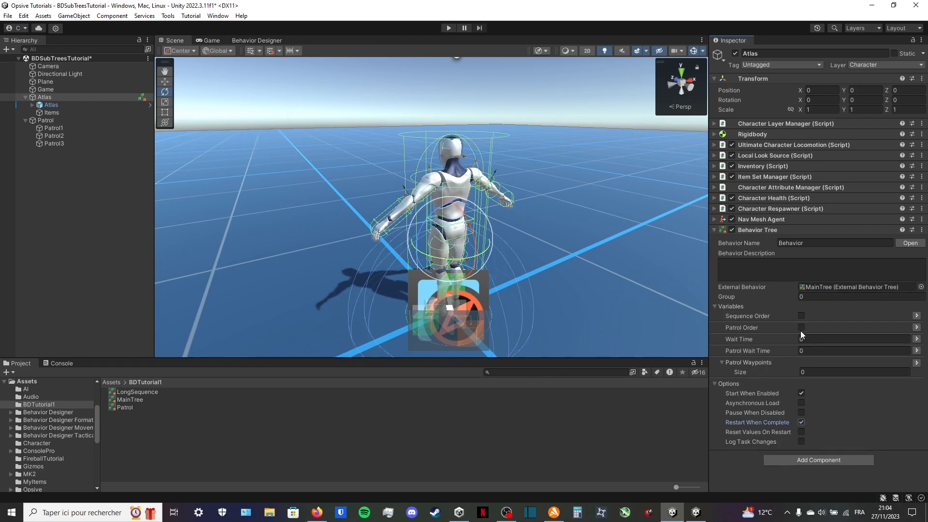
click(801, 328)
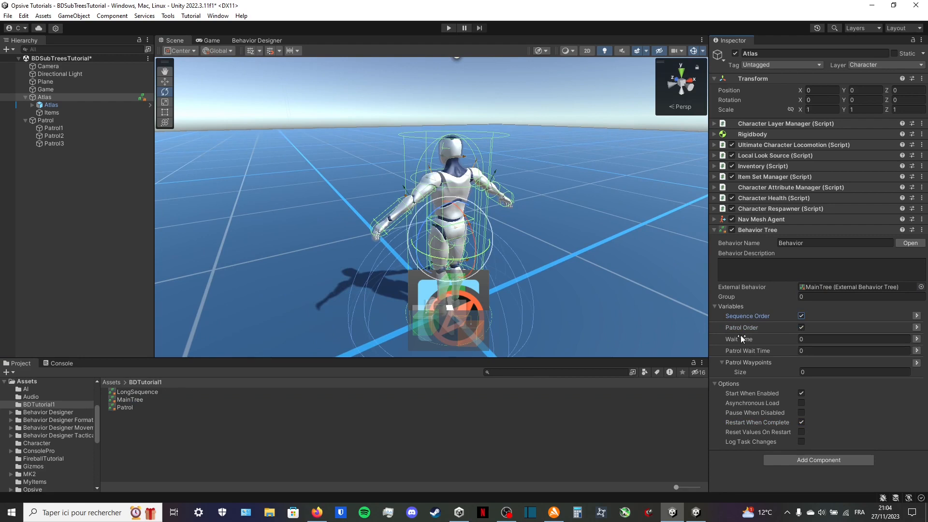
Enter the wait times, set waypoint size to 3 and assign the third patrol waypoint
click(855, 338)
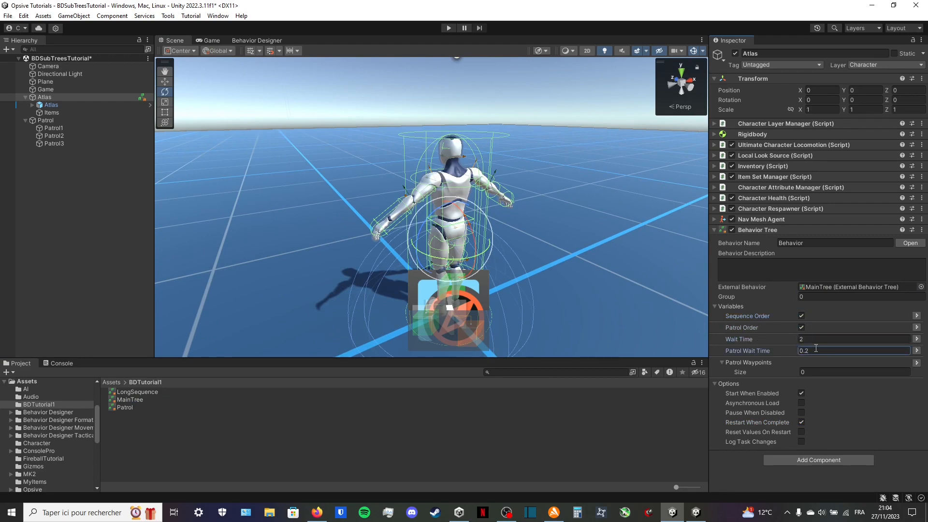
text(3)
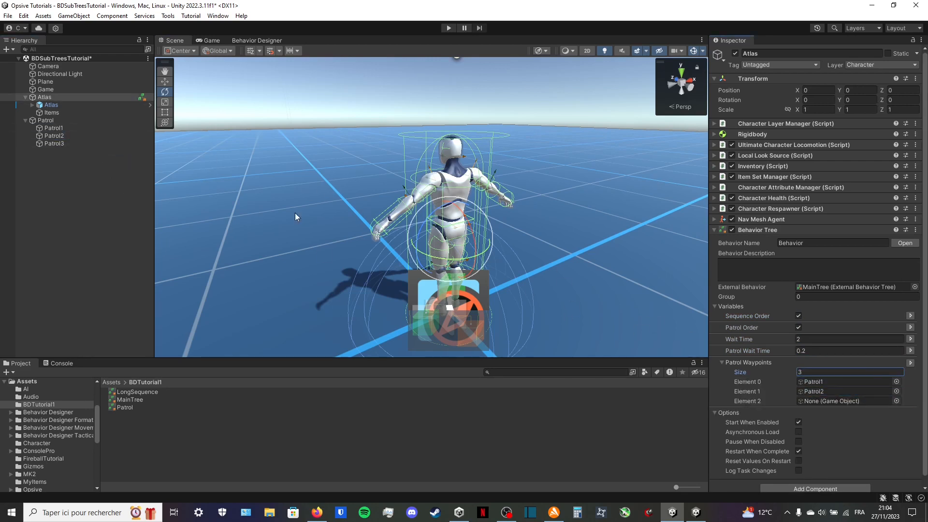
click(846, 400)
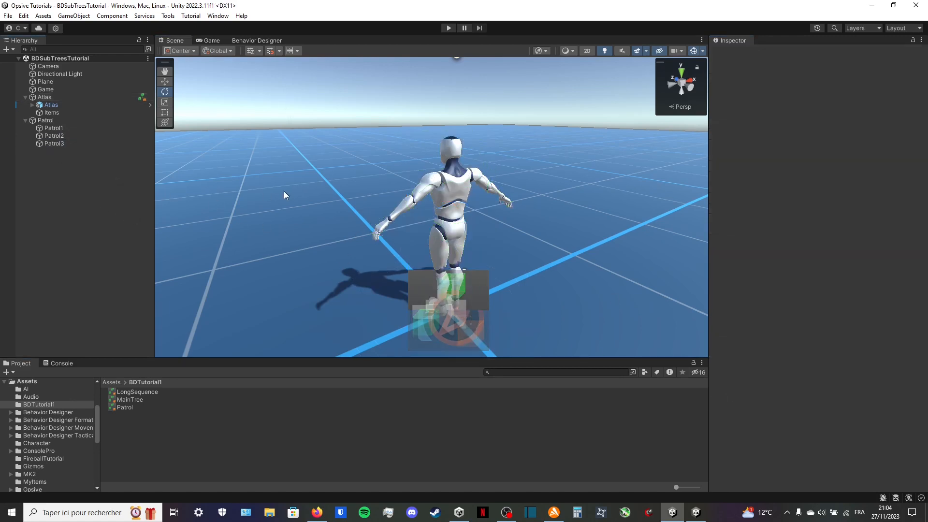
Run the game and show Atlas's behavior tree executing in Behavior Designer
click(210, 41)
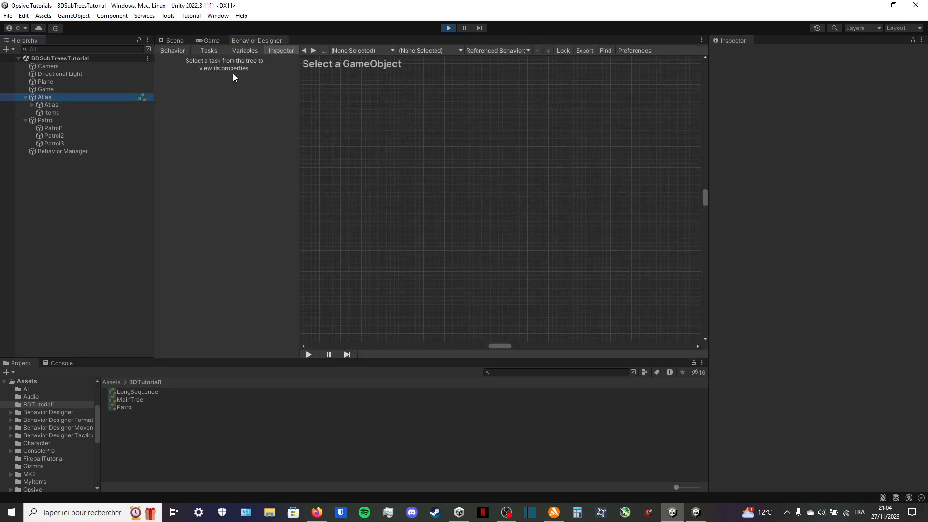
click(45, 96)
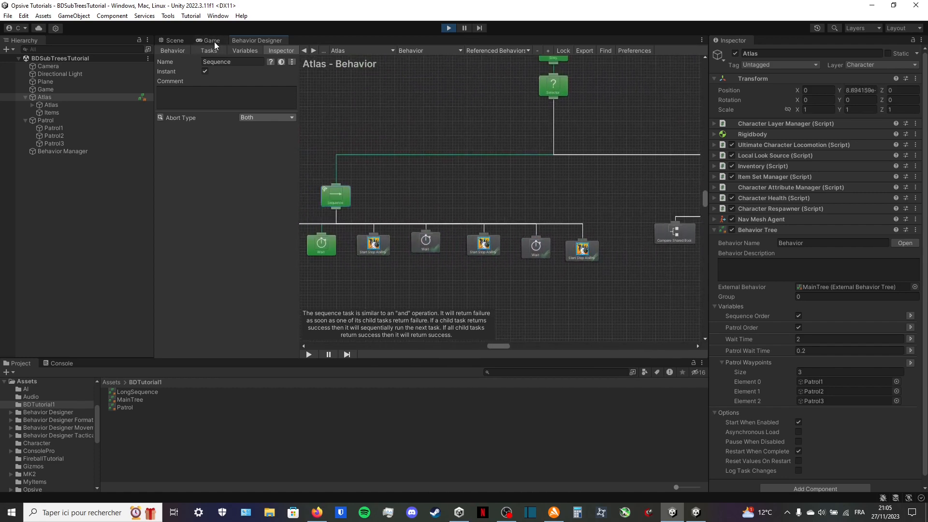
Alternate between the game view and running tree, then inspect the Patrol task's settings
click(211, 41)
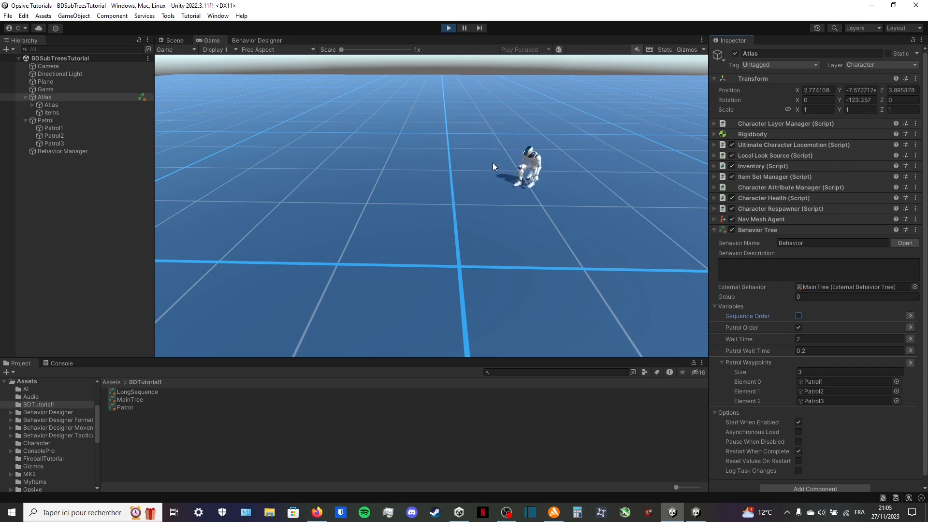
click(257, 41)
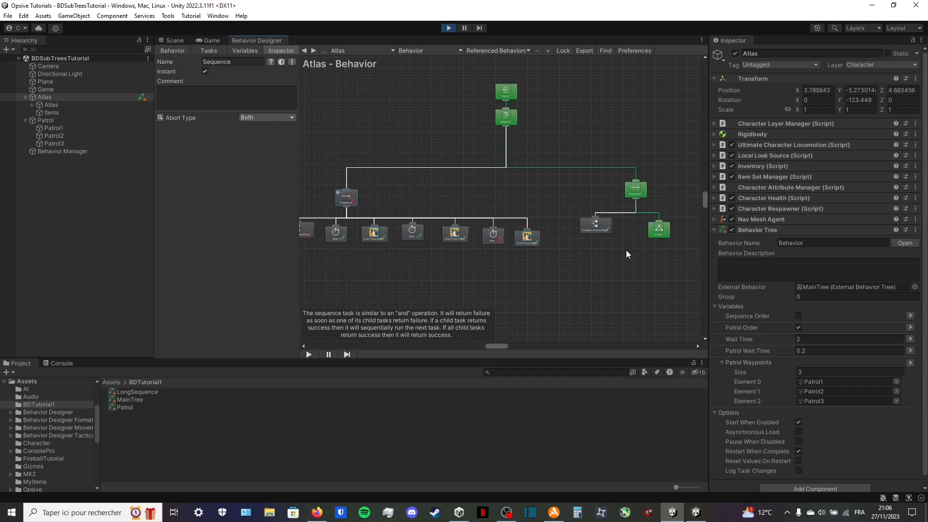
click(211, 40)
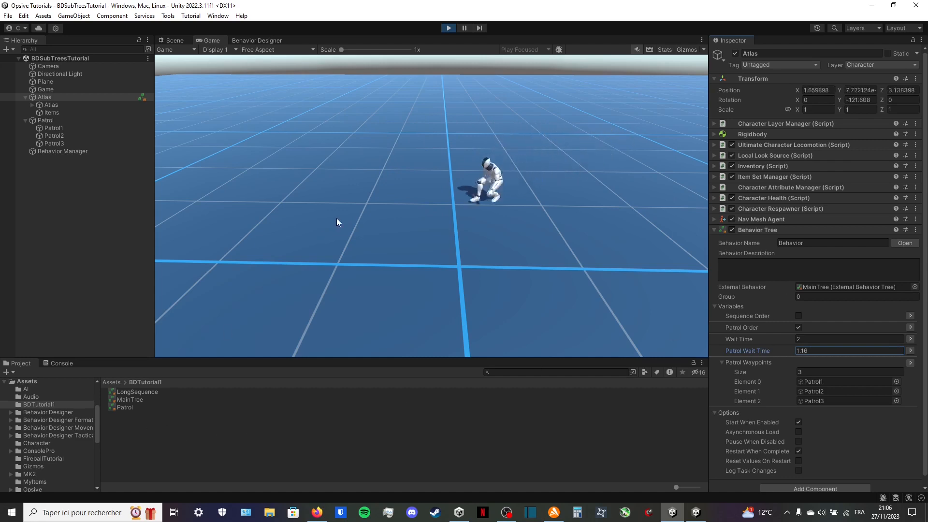
click(257, 40)
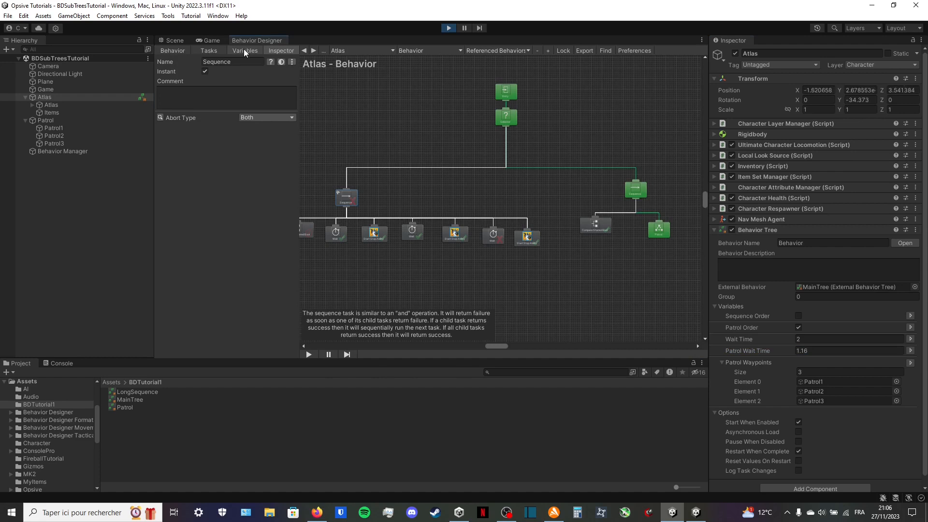
click(245, 51)
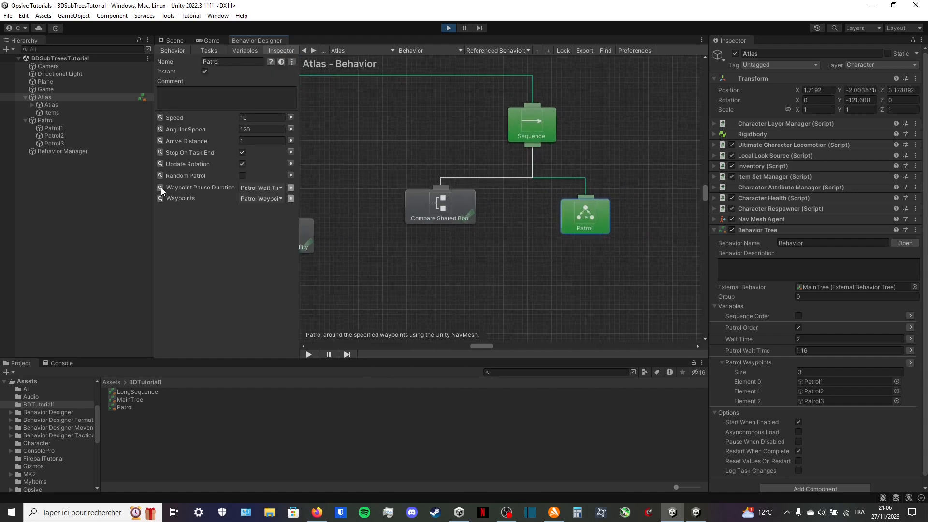
mouse_move(276, 194)
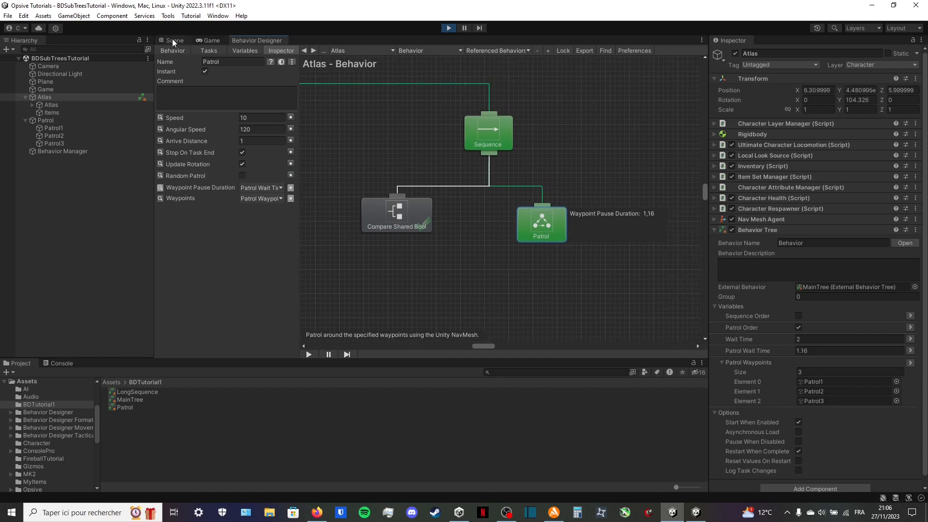
Check the patrol waypoints in the scene, then stop the game from Behavior Designer
click(175, 41)
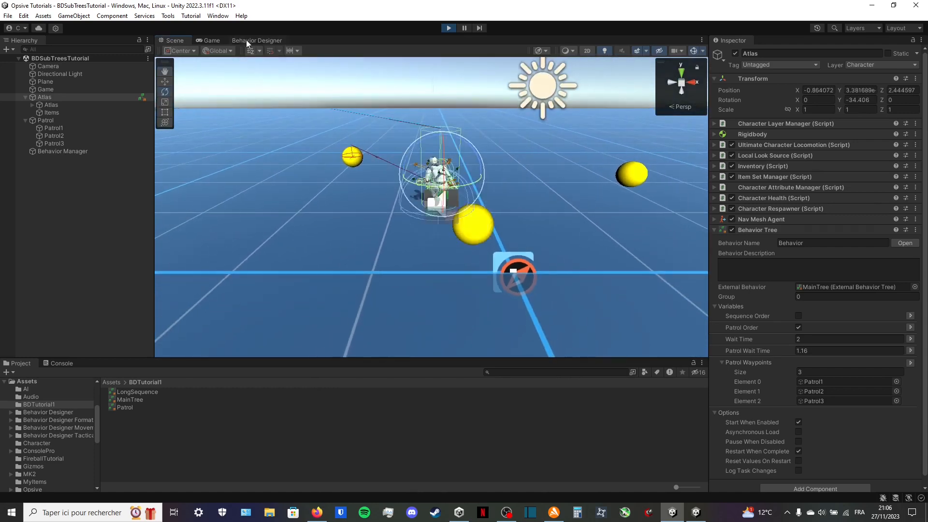
click(257, 41)
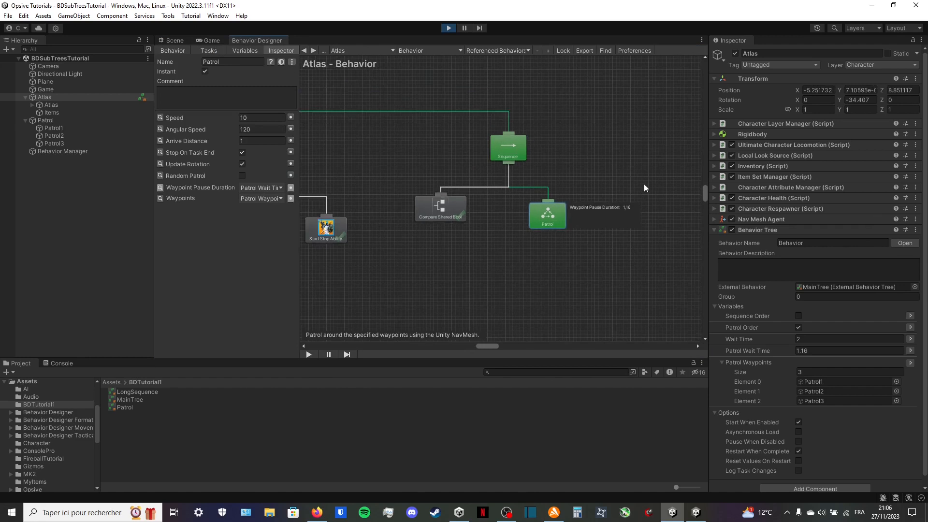
click(447, 28)
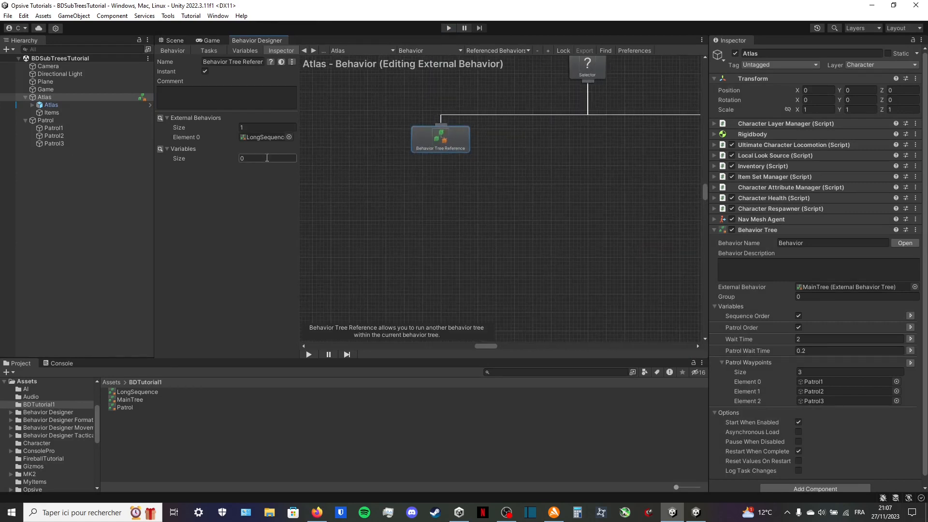
Set the Patrol reference's Variables size to 1, creating Element 0
click(267, 158)
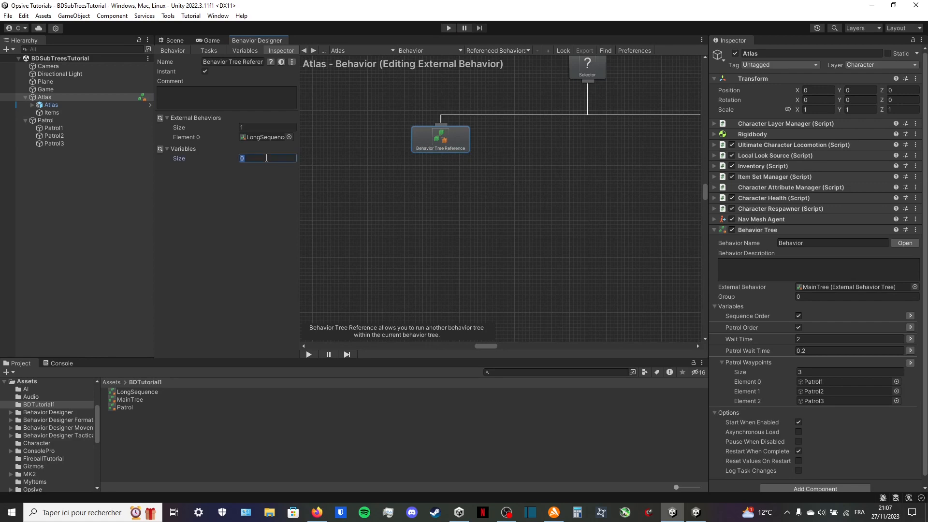
text(1)
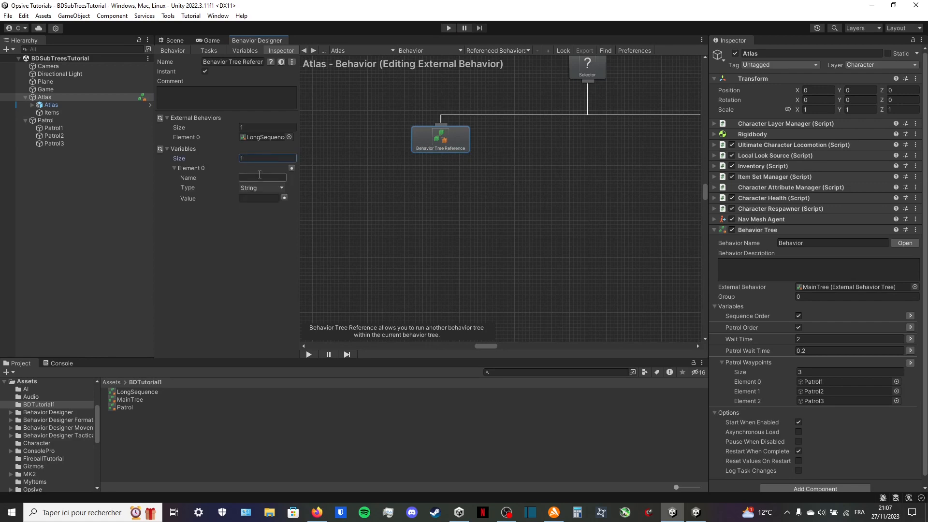
click(267, 158)
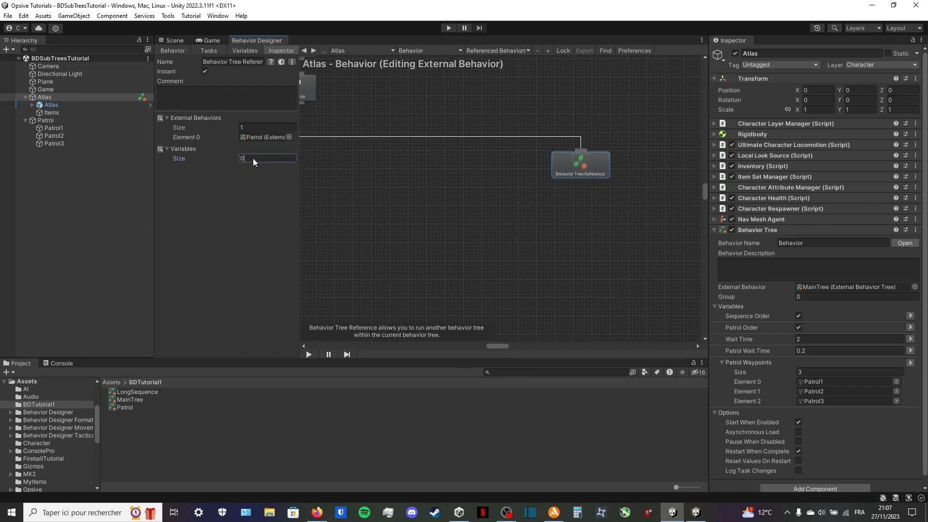
text(1)
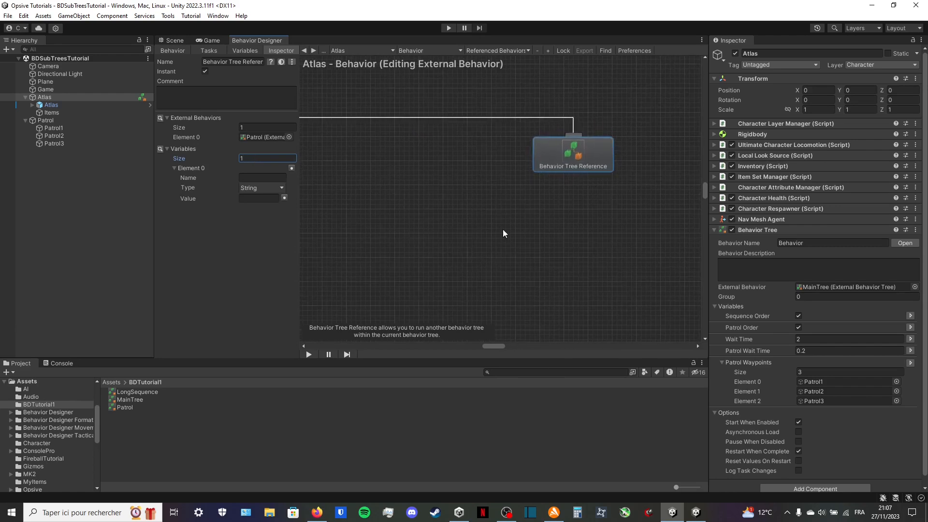
mouse_move(180, 151)
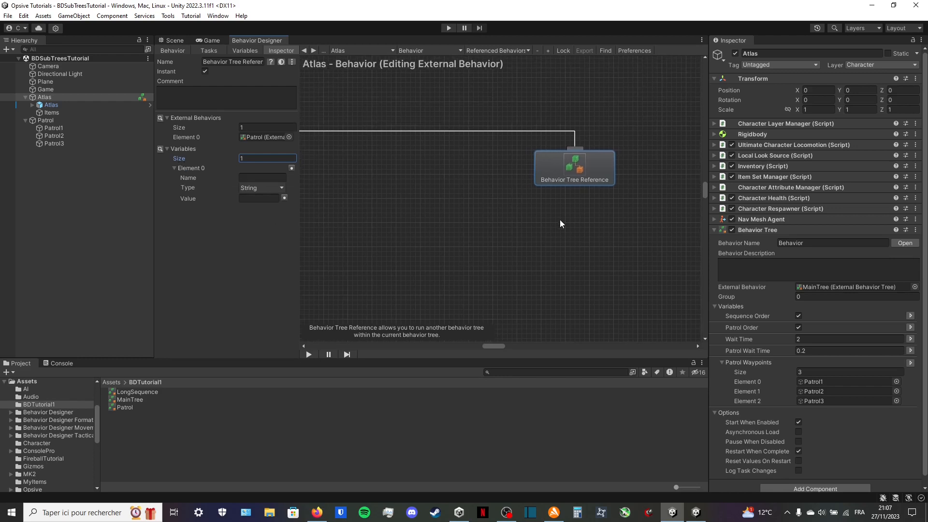
mouse_move(360, 409)
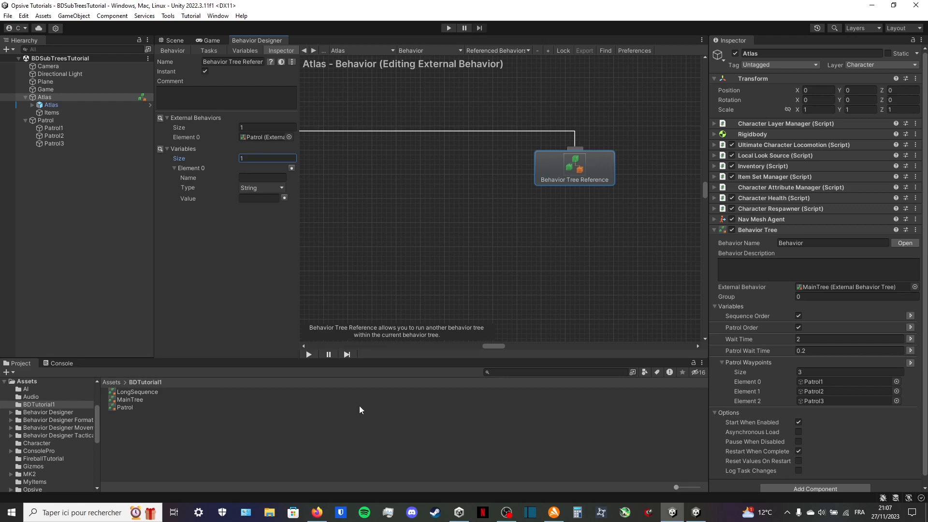
mouse_move(746, 348)
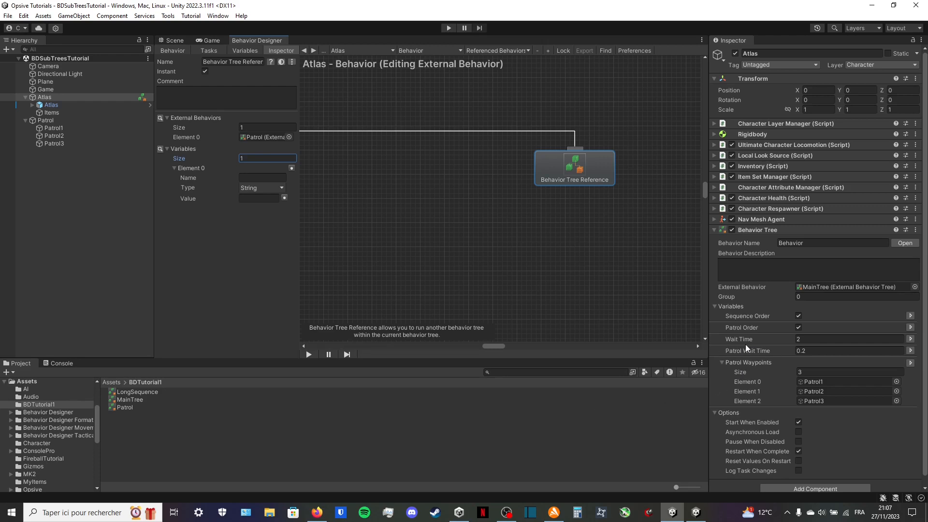
mouse_move(549, 249)
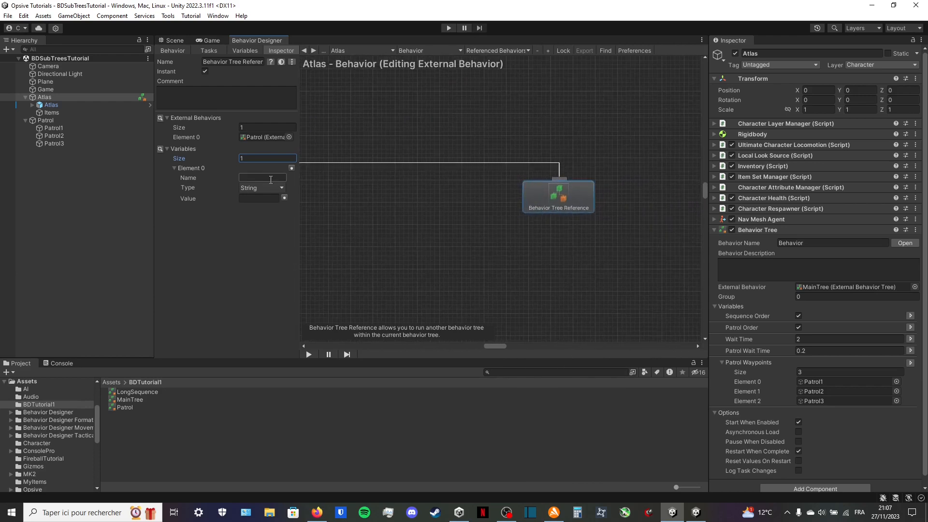
Make Element 0 a Float whose value comes from Wait Time
click(262, 177)
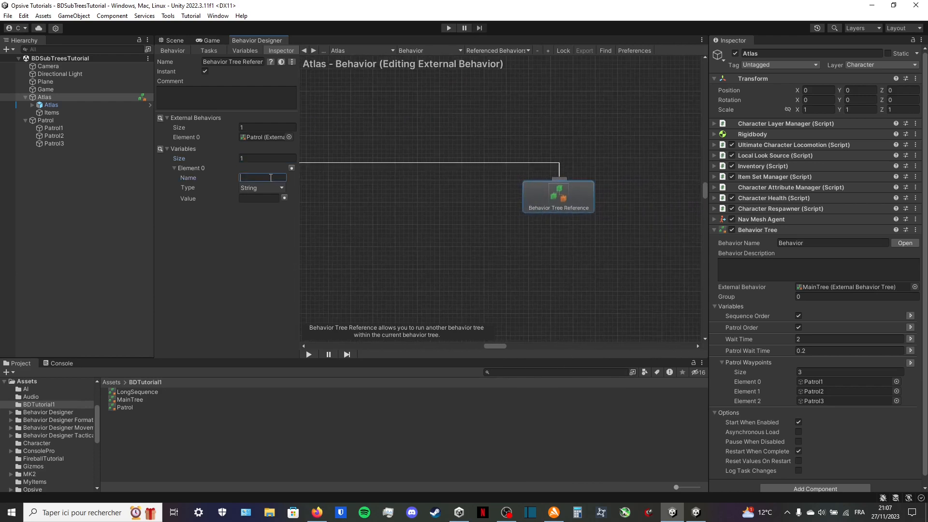
click(259, 197)
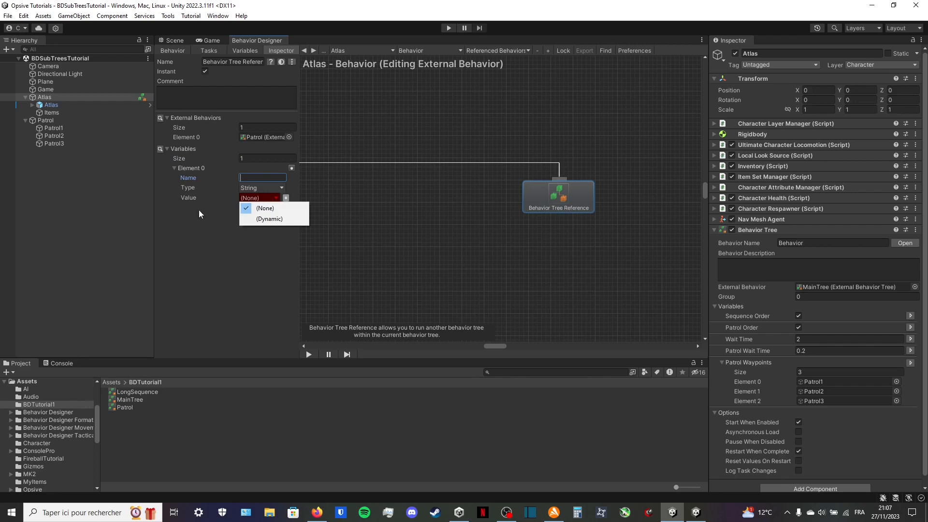
click(265, 208)
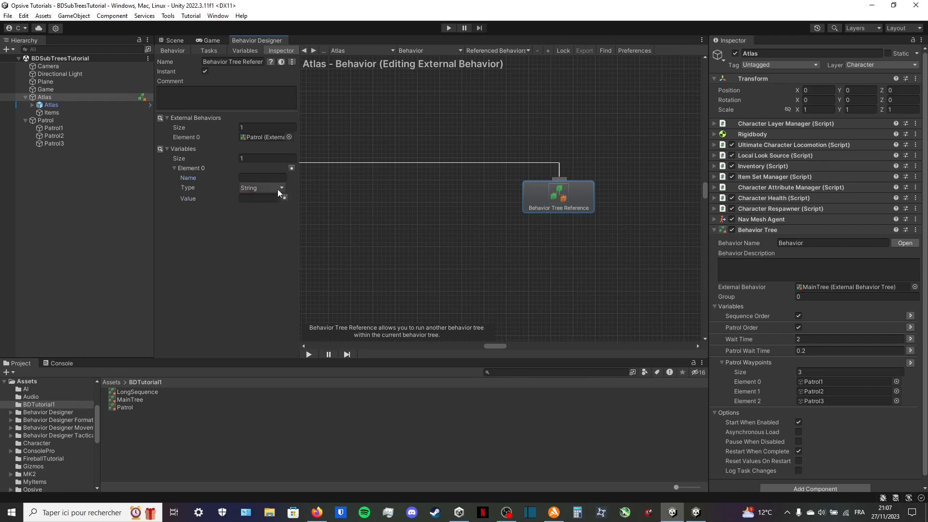
click(279, 188)
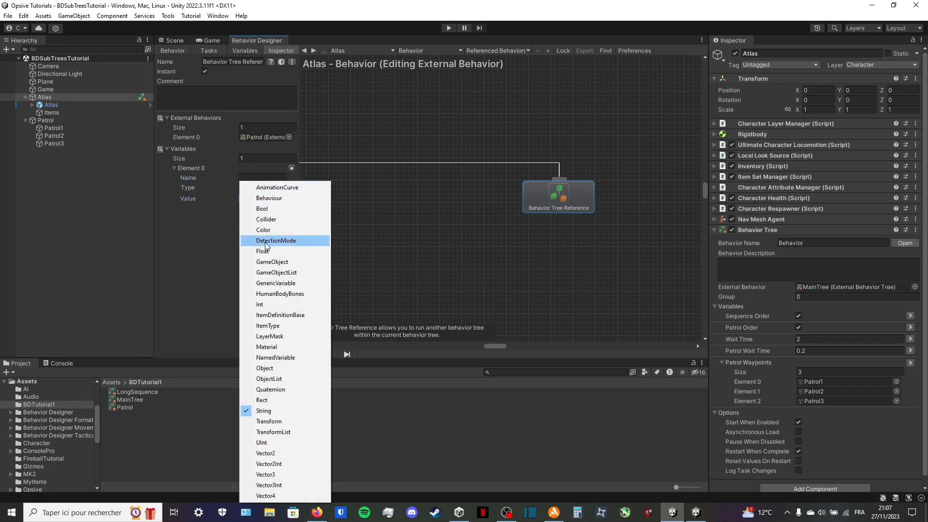
click(262, 252)
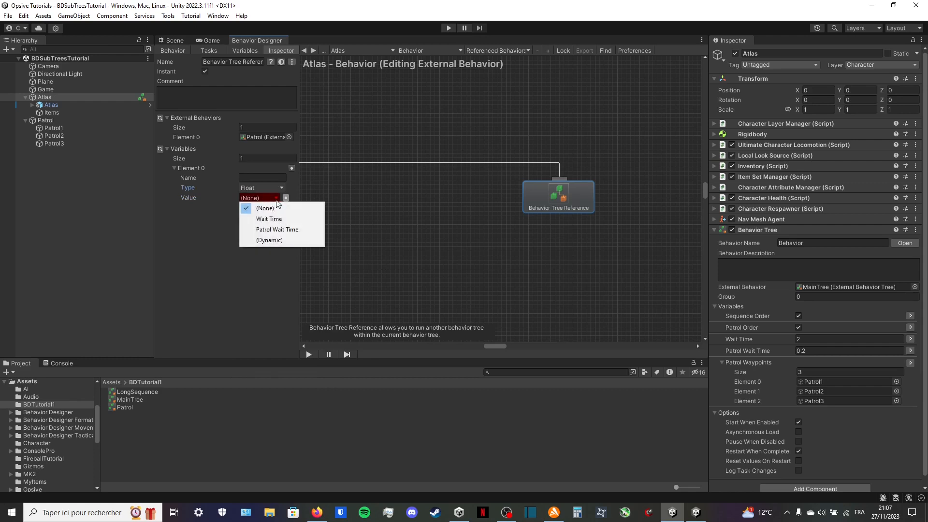
mouse_move(269, 218)
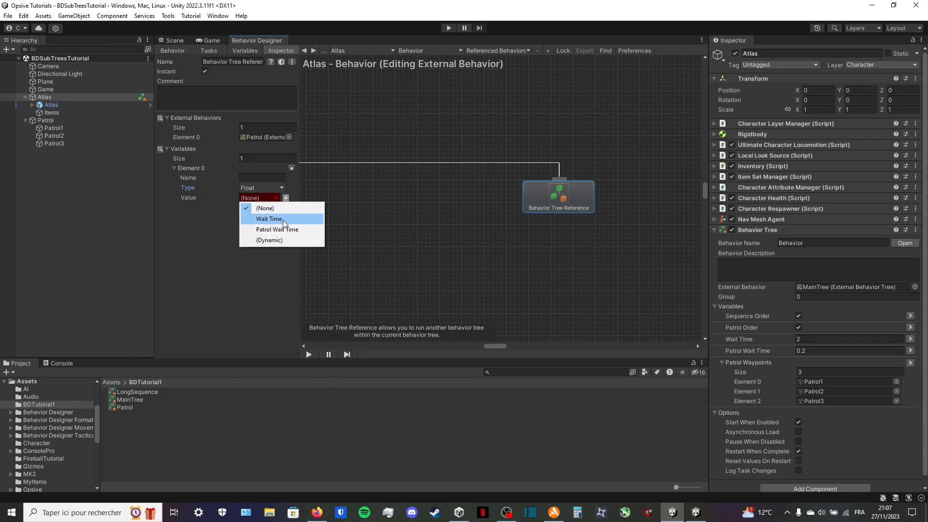
click(269, 220)
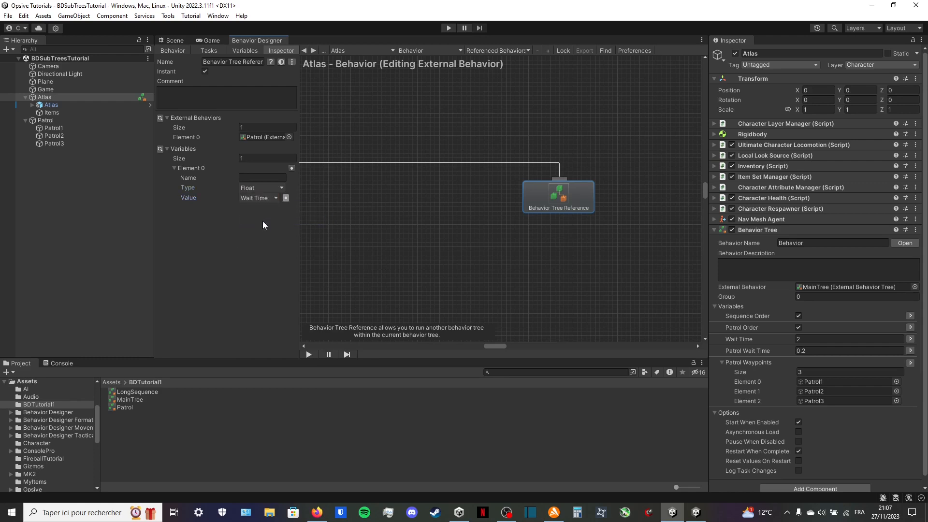
Name the variable override 'Patrol Wait Time'
text(P)
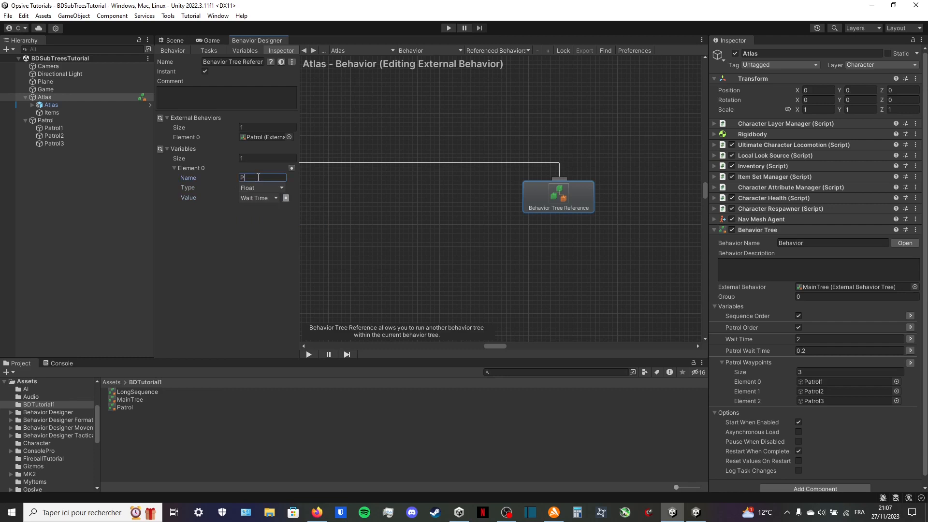
text(atrol Wait)
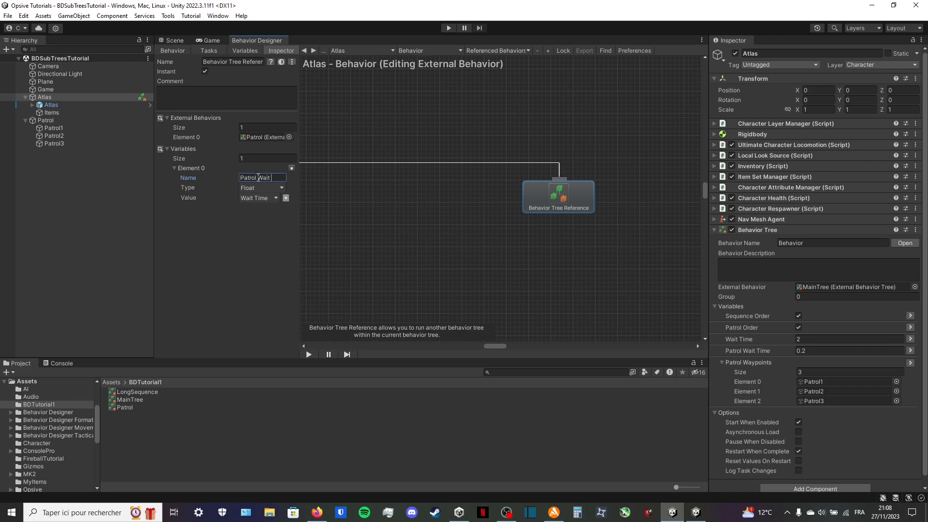
text(Time)
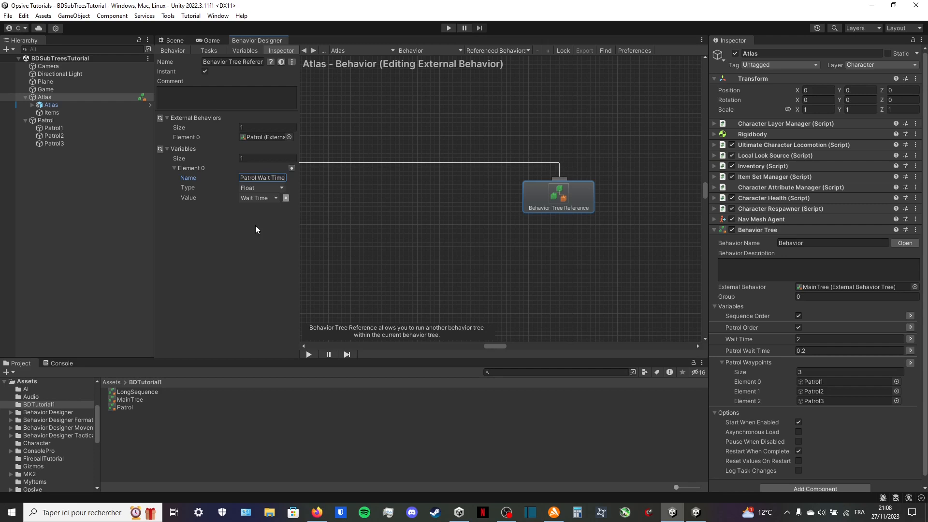
mouse_move(97, 239)
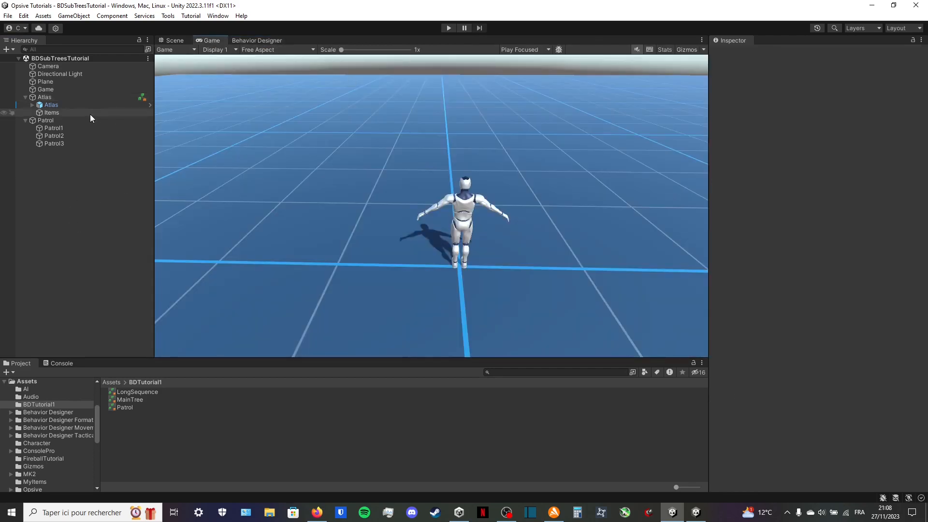
click(52, 105)
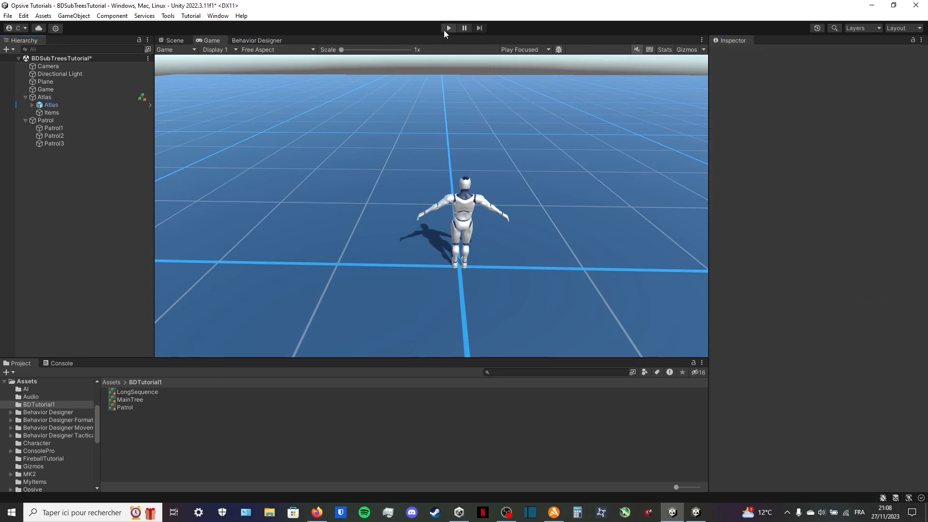
click(448, 28)
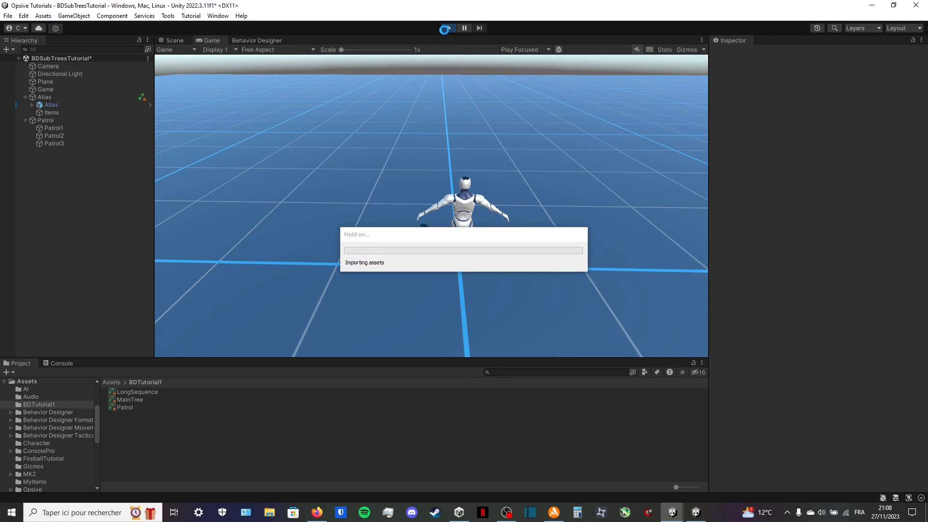
click(448, 28)
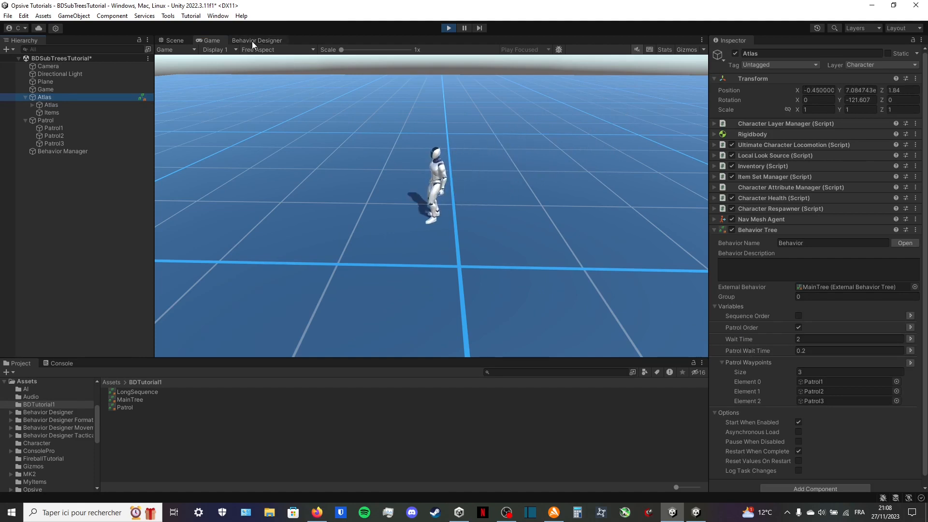
click(257, 40)
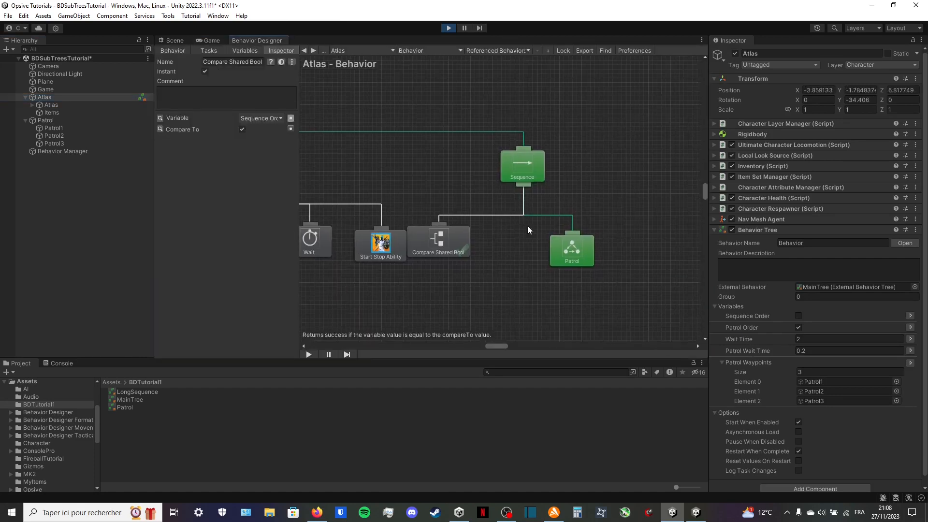
click(571, 249)
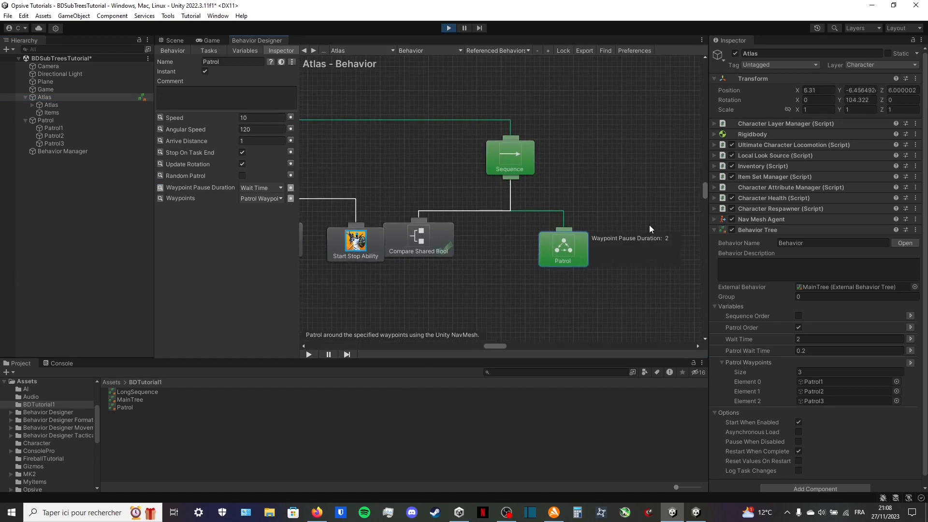
click(448, 28)
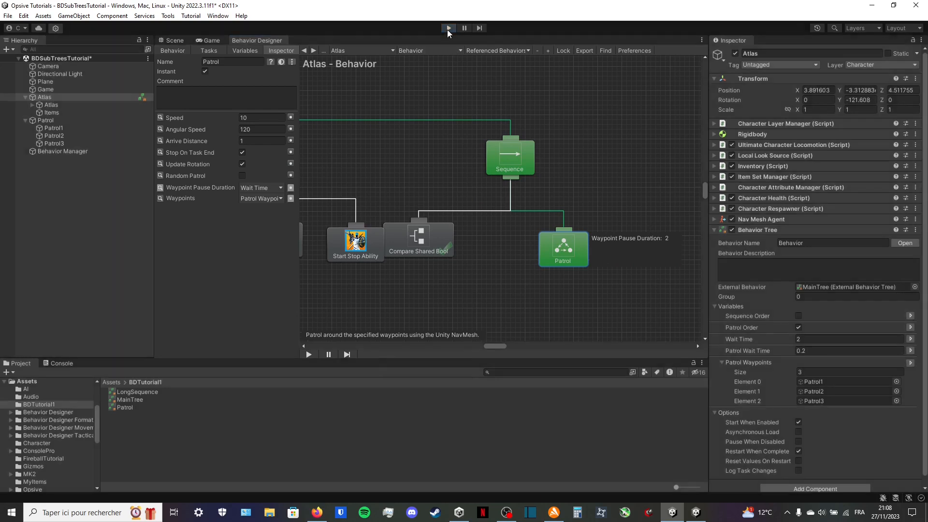
click(447, 28)
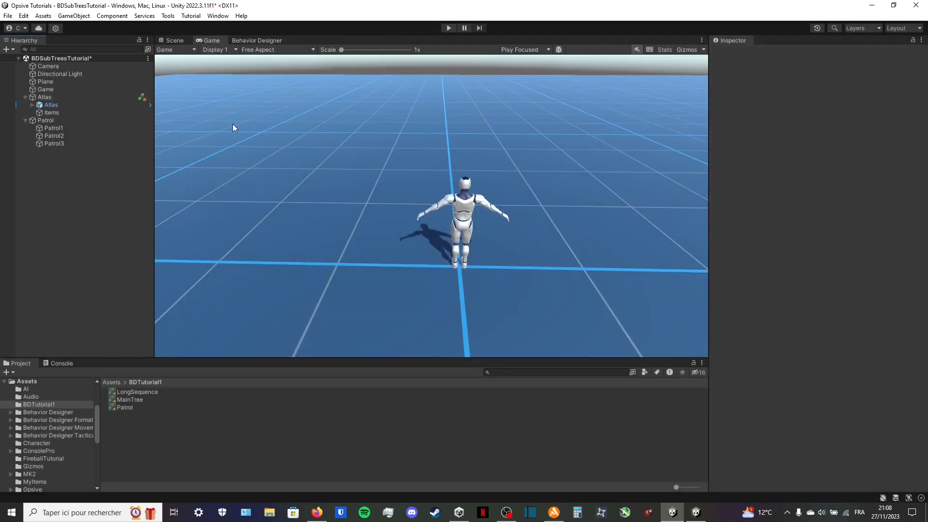
Give Atlas's tree reference a second external behavior slot for Patrol, then run the game
click(256, 41)
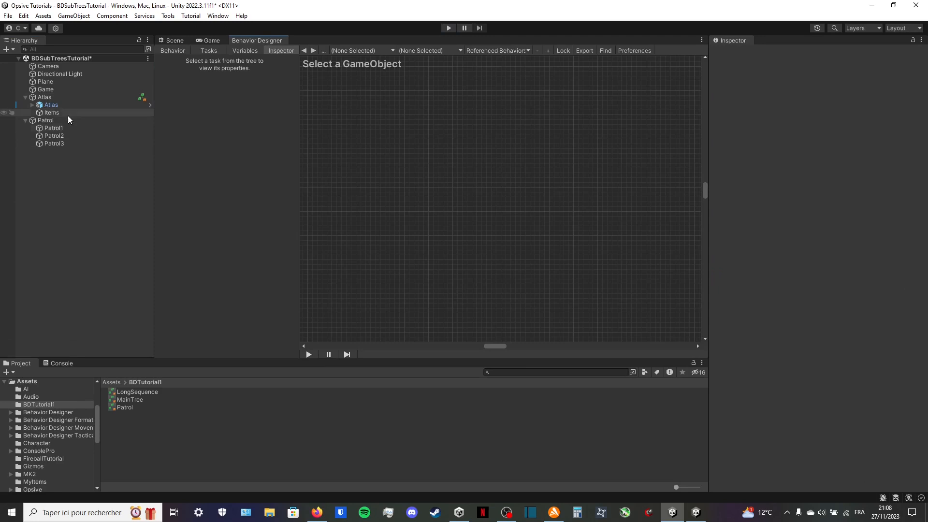
click(44, 97)
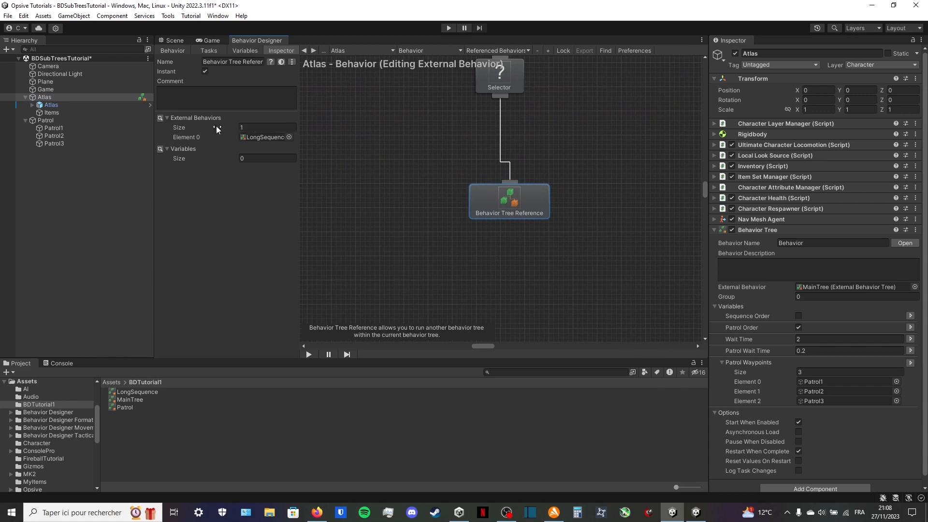
click(267, 127)
text(2)
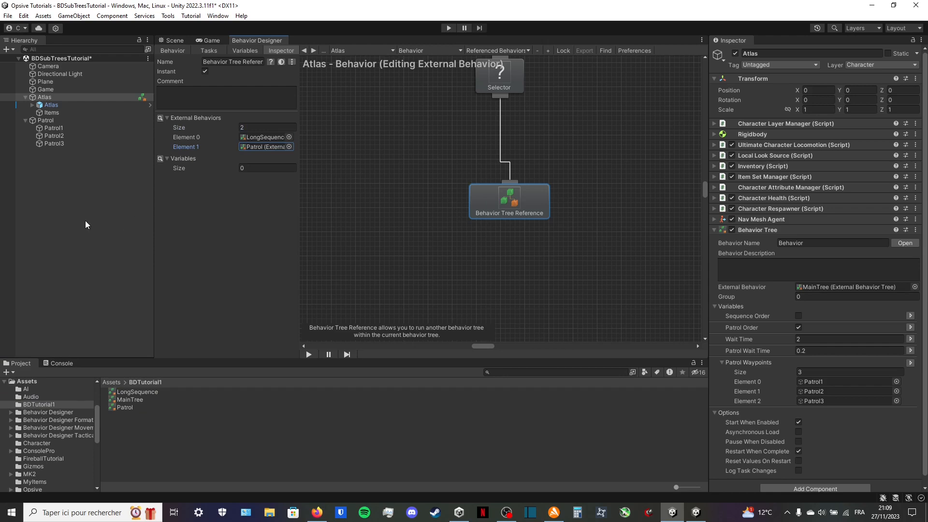
click(449, 28)
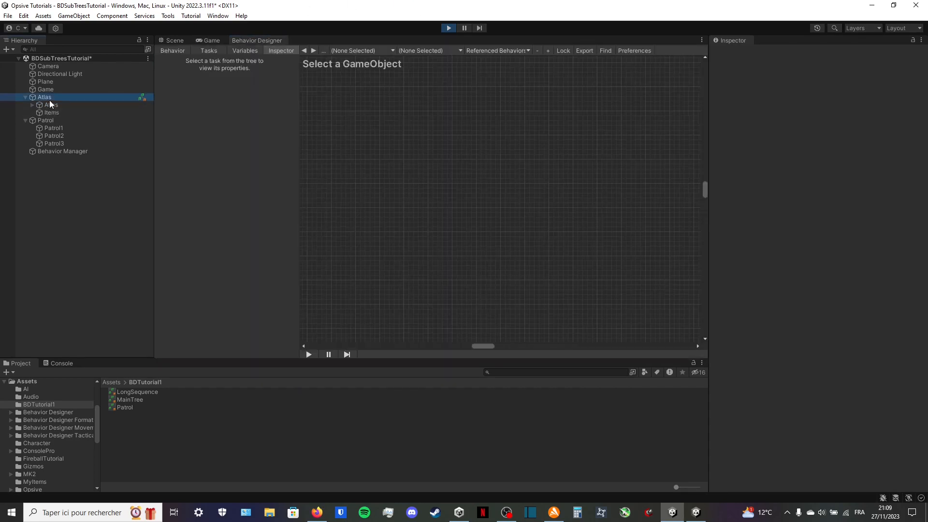
Show Atlas's running tree and tick Sequence Order mid-play, then watch in the scene
click(45, 97)
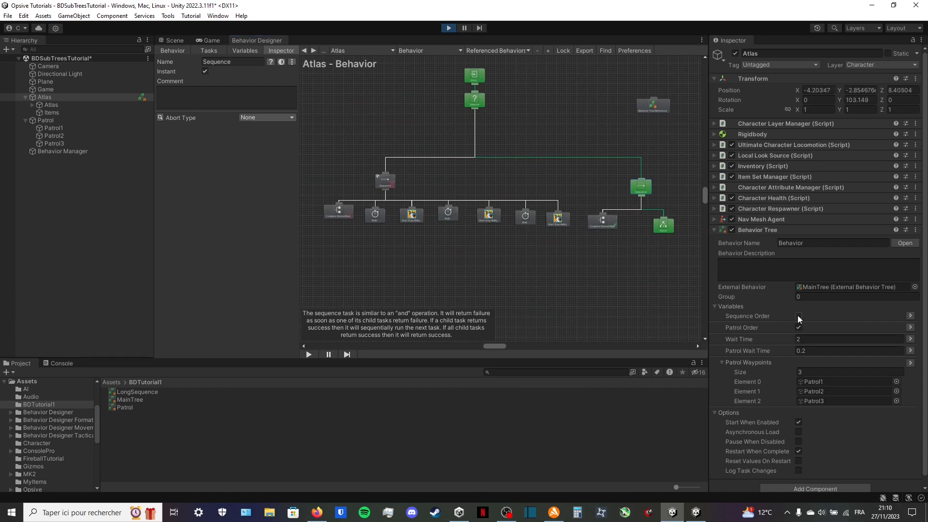
click(798, 315)
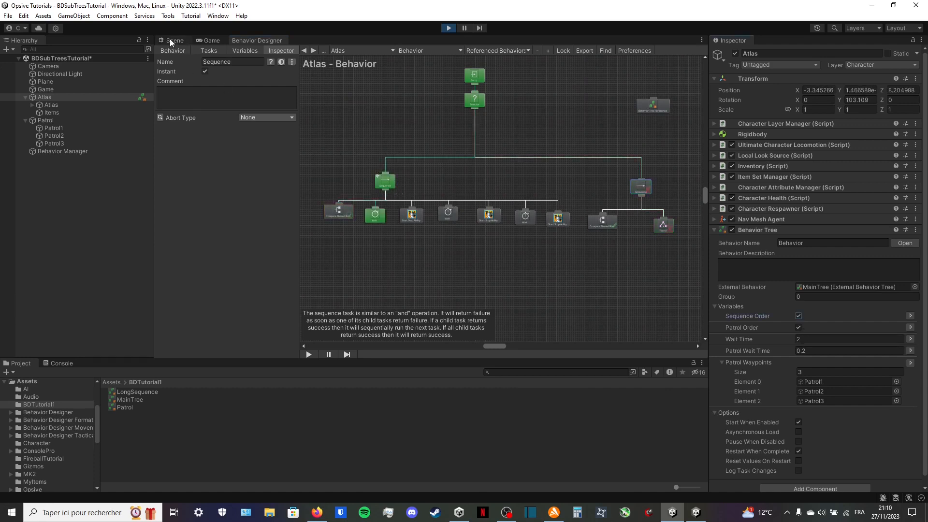
click(174, 40)
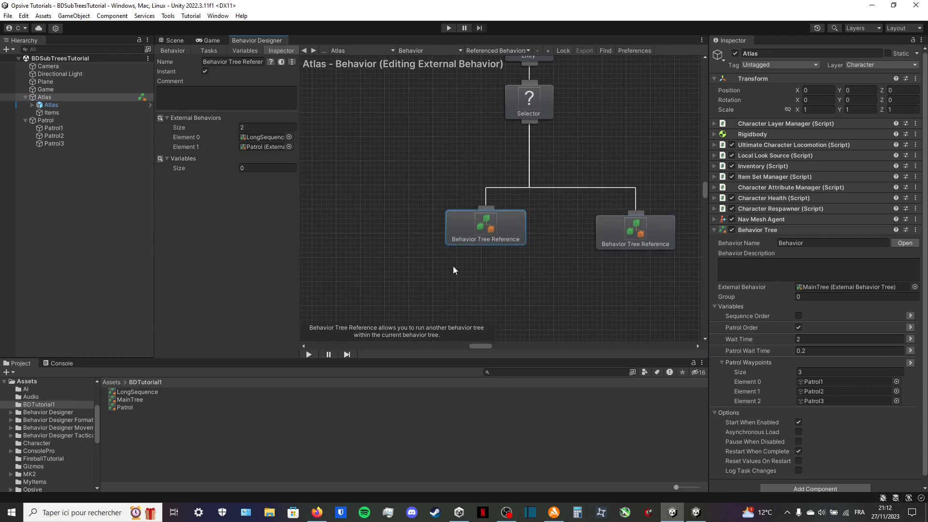
Deselect the tree reference node and switch over to the web browser
click(268, 127)
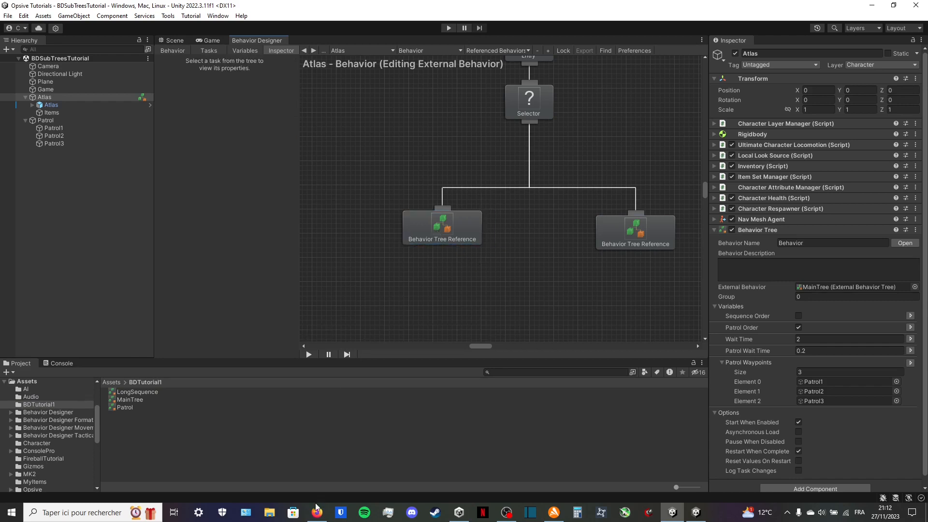
click(318, 512)
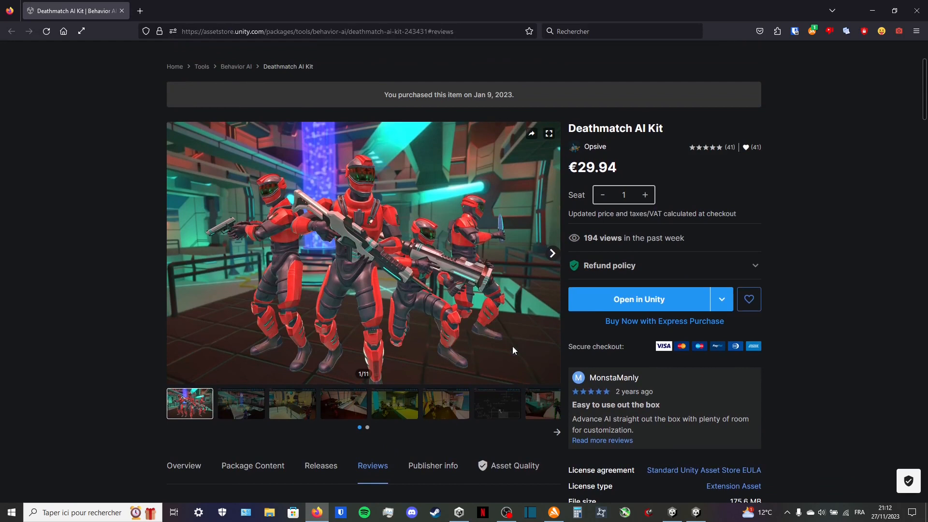
View the Deathmatch AI Kit's gameplay and behavior tree screenshots, then return to Unity
scroll(down, 3)
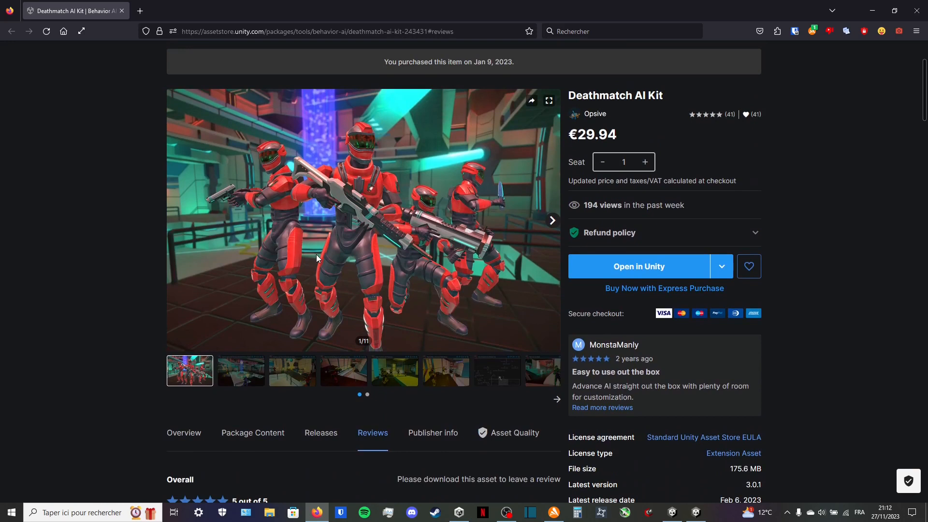
click(291, 371)
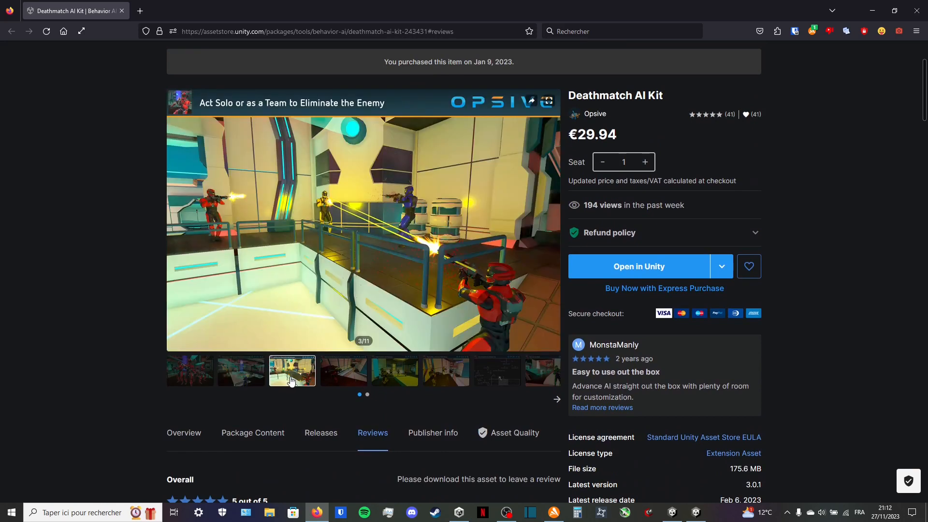
click(497, 371)
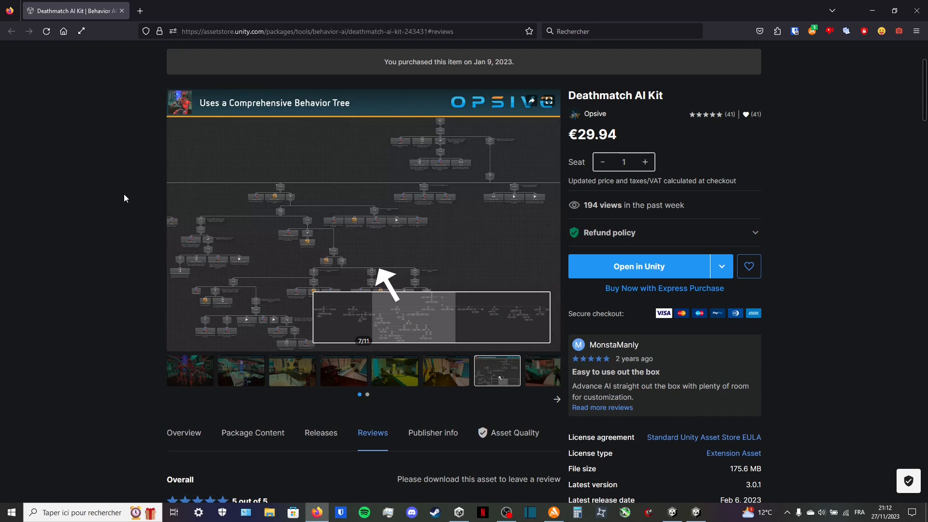
mouse_move(95, 285)
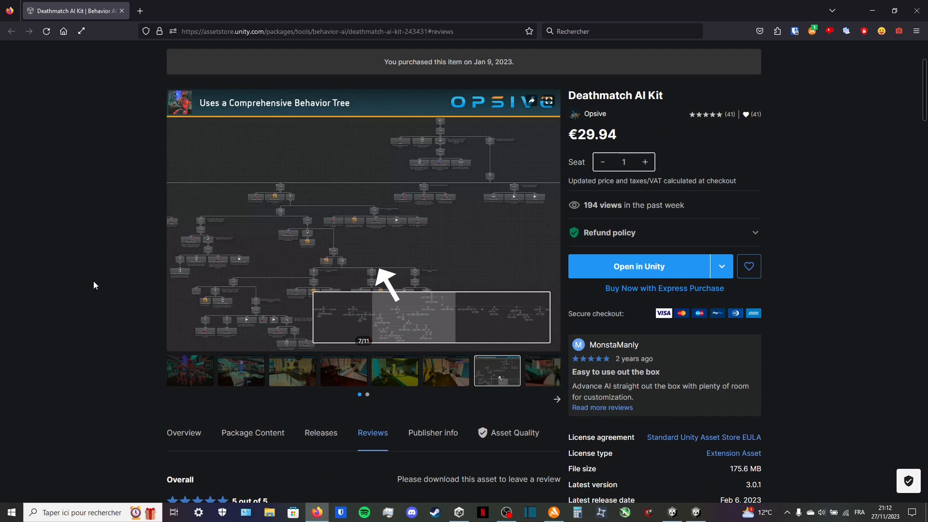
mouse_move(121, 288)
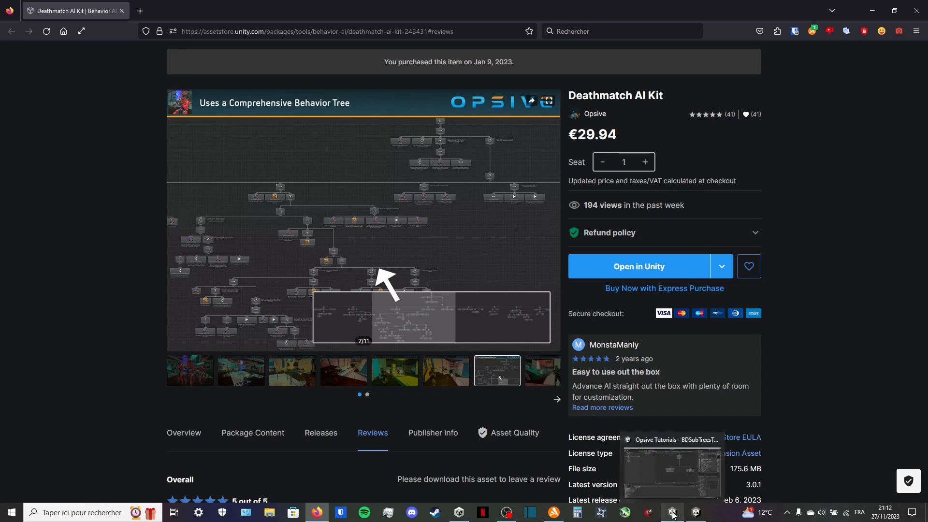
click(672, 513)
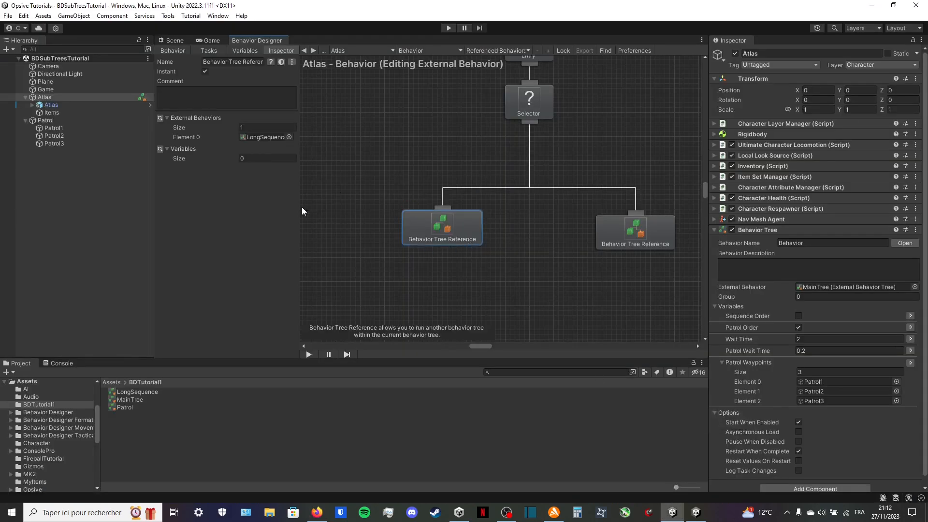
Comment the left reference "This is a test sequence." and the right one "Patrolling."
click(227, 96)
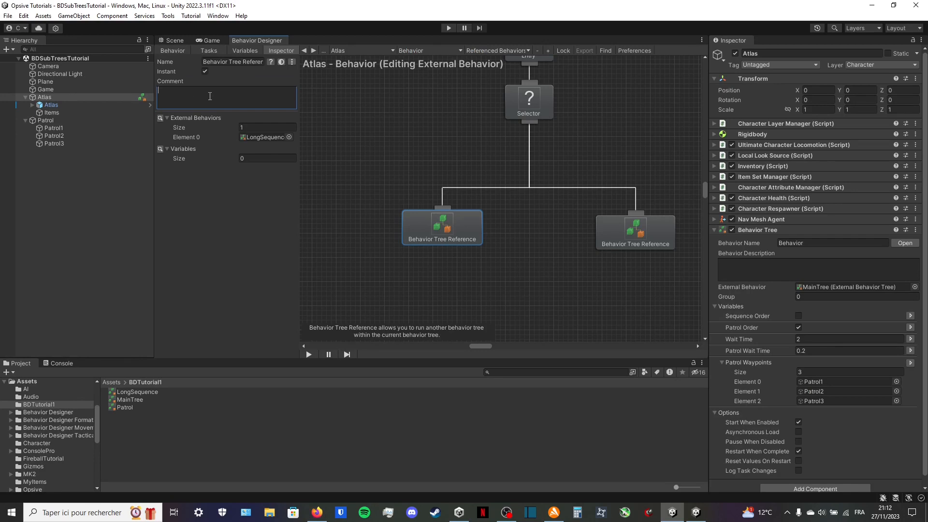
text(T)
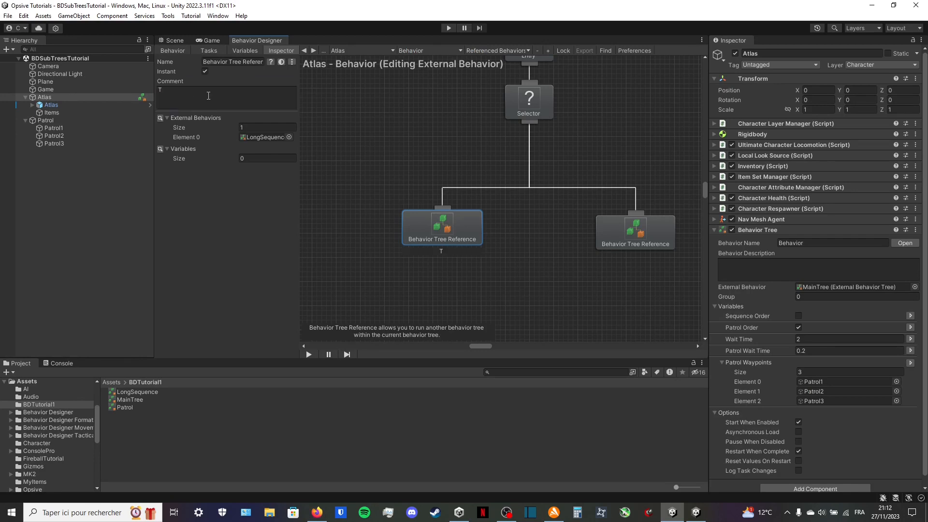
text(his is a test)
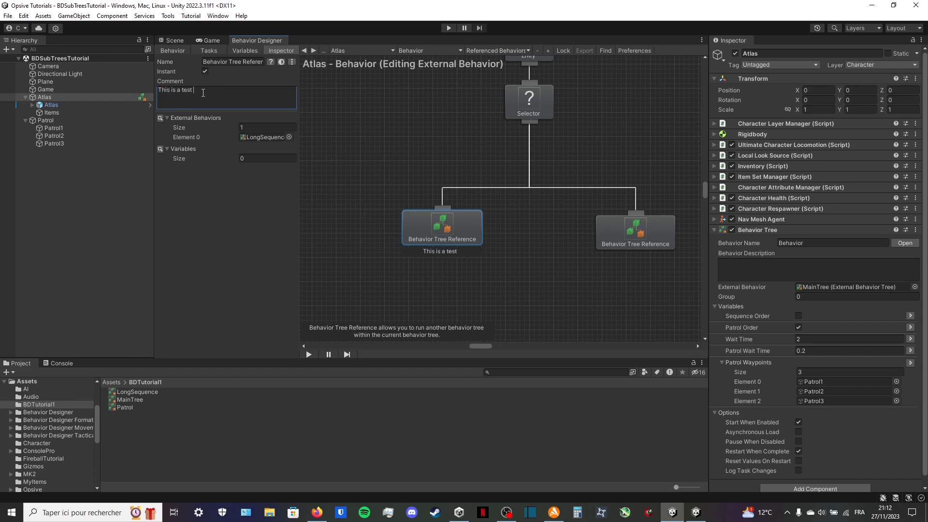
text(sequence.)
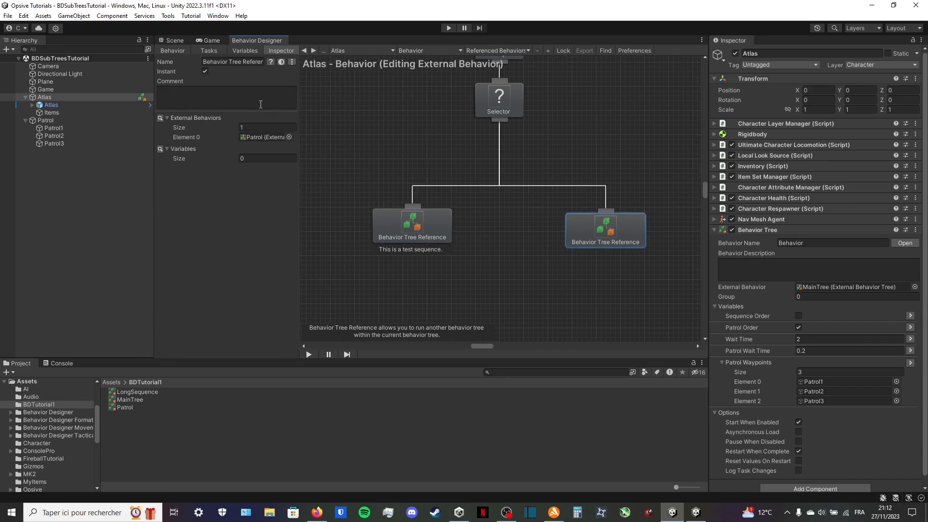
text(Patrolling.)
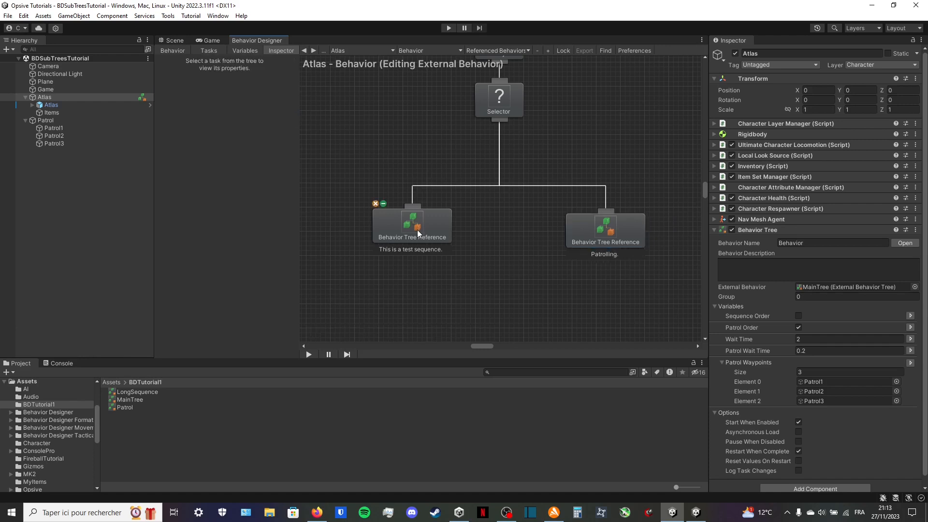
click(411, 225)
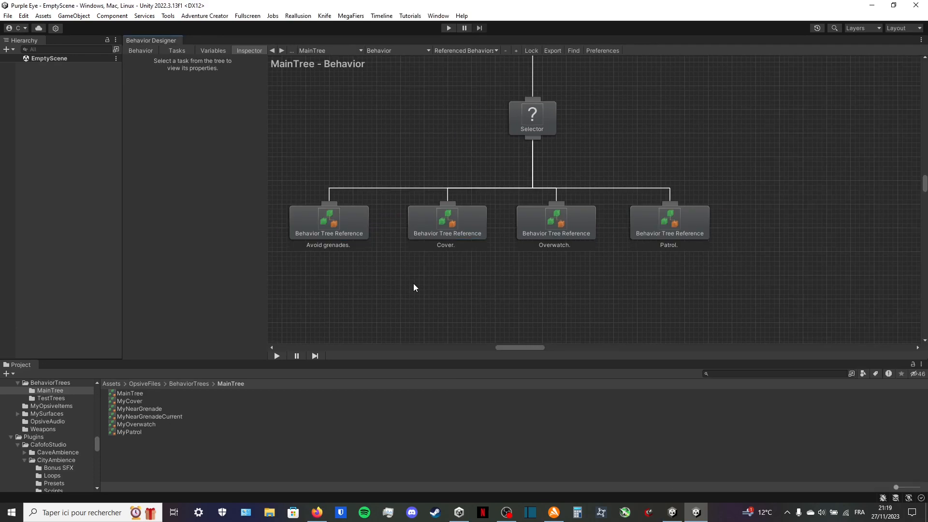
mouse_move(405, 289)
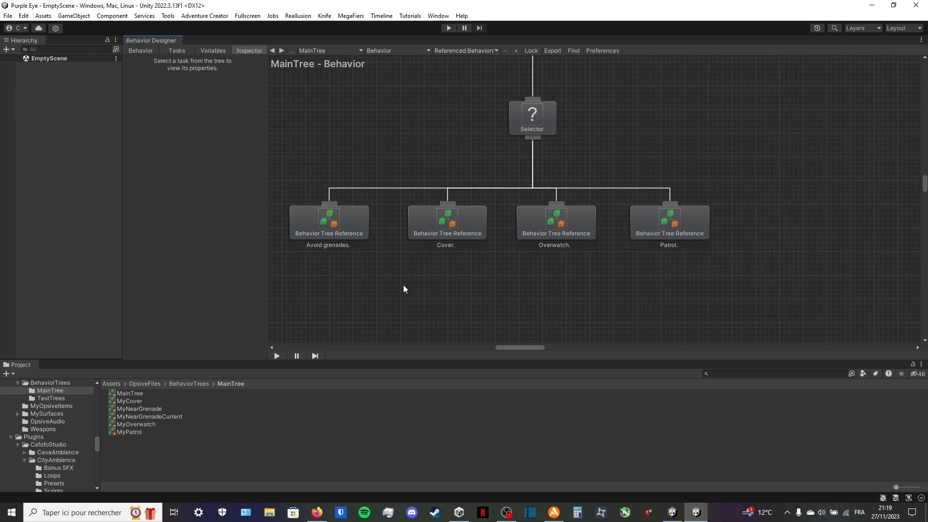
Drag the Avoid grenades reference to the end of the selector, after Patrol
click(329, 223)
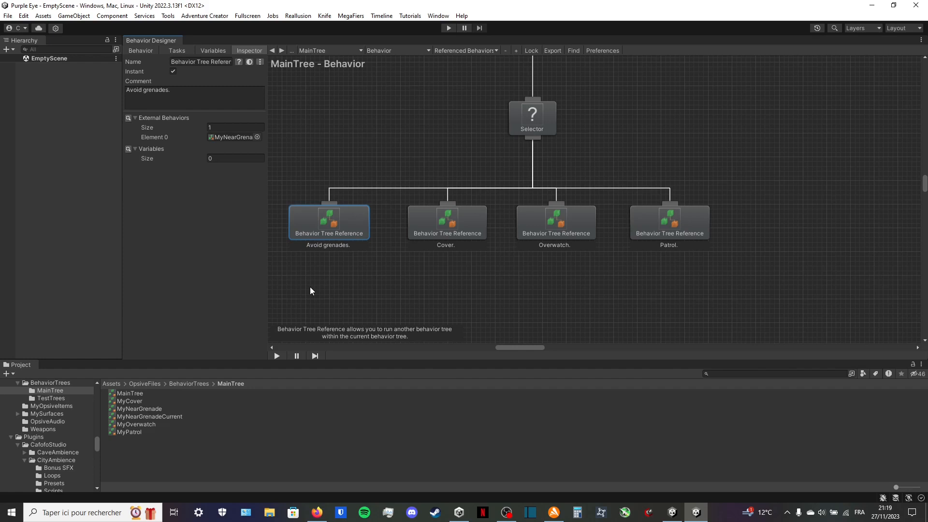
mouse_move(361, 307)
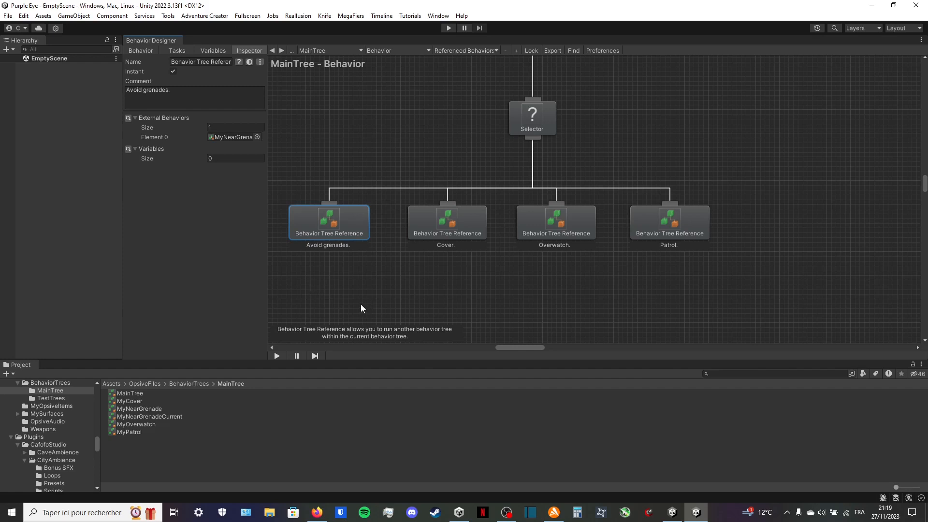
mouse_move(400, 284)
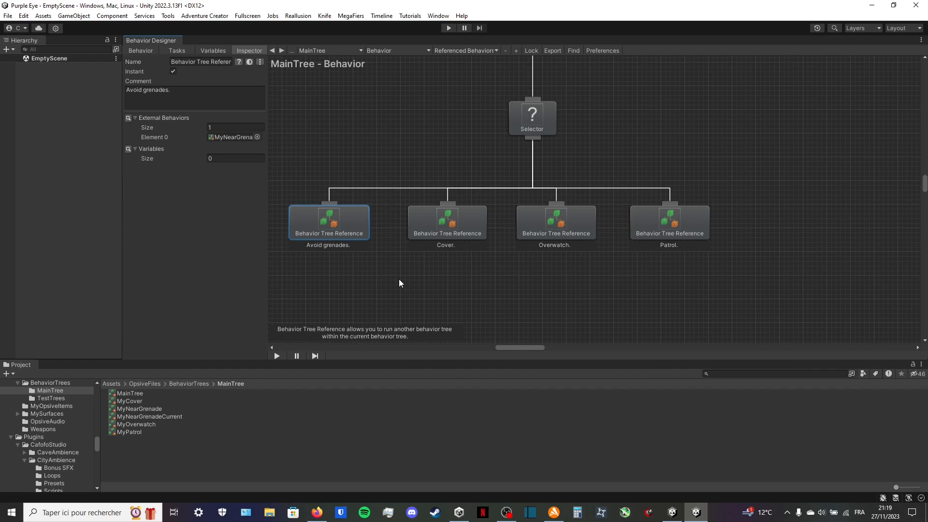
mouse_move(394, 279)
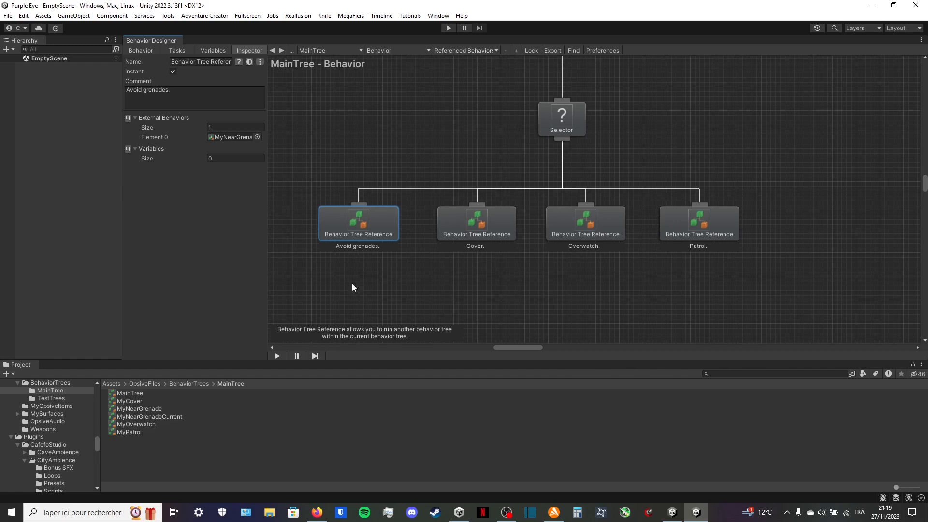
mouse_move(430, 299)
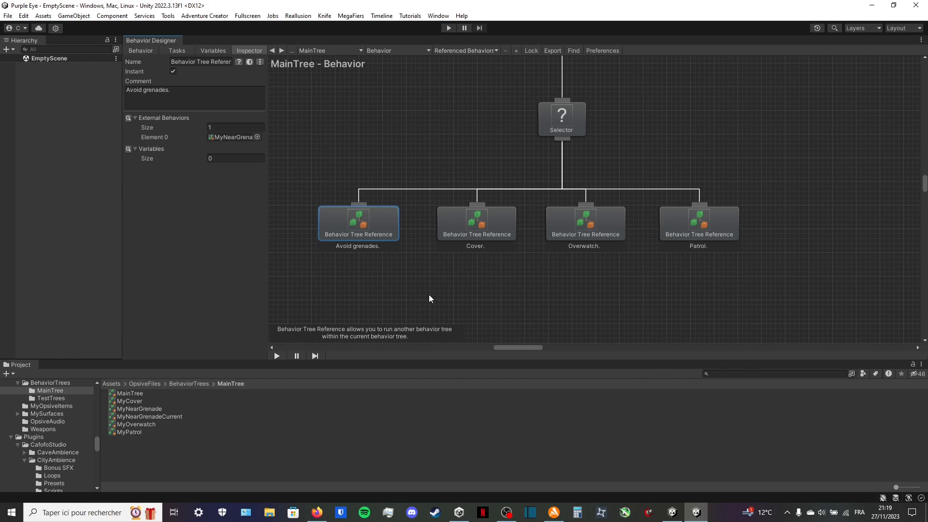
mouse_move(432, 295)
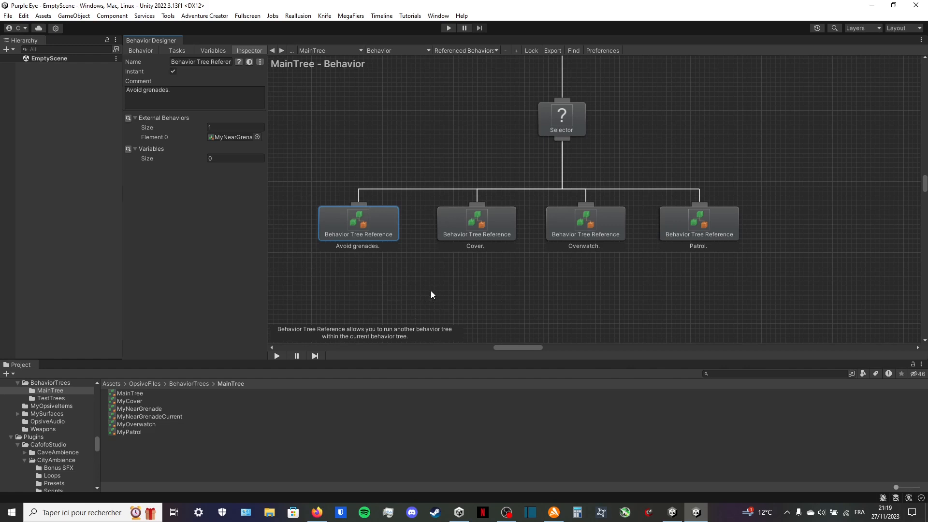
mouse_move(284, 215)
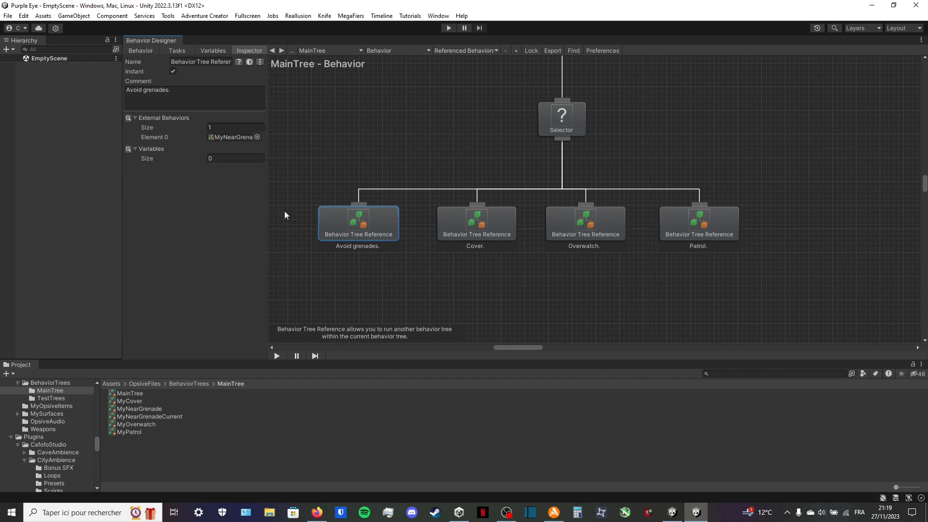
mouse_move(347, 278)
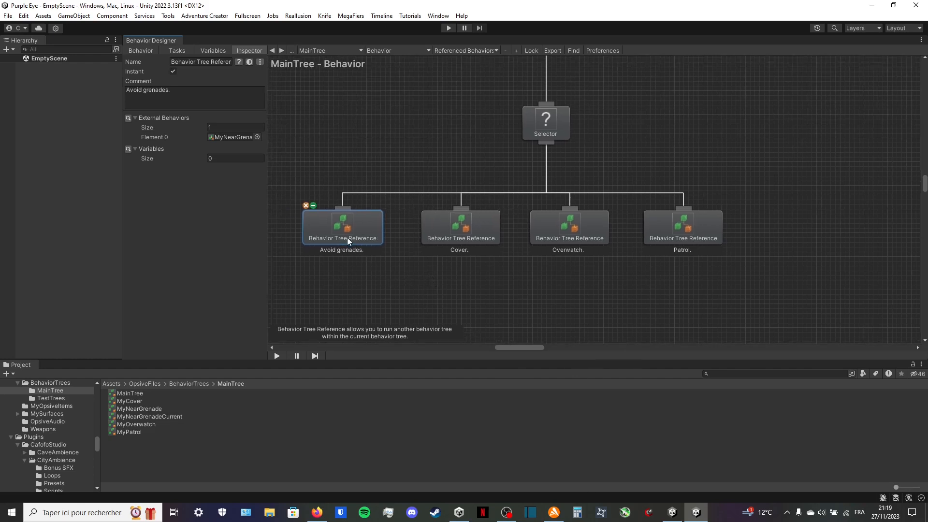
drag(342, 226, 807, 189)
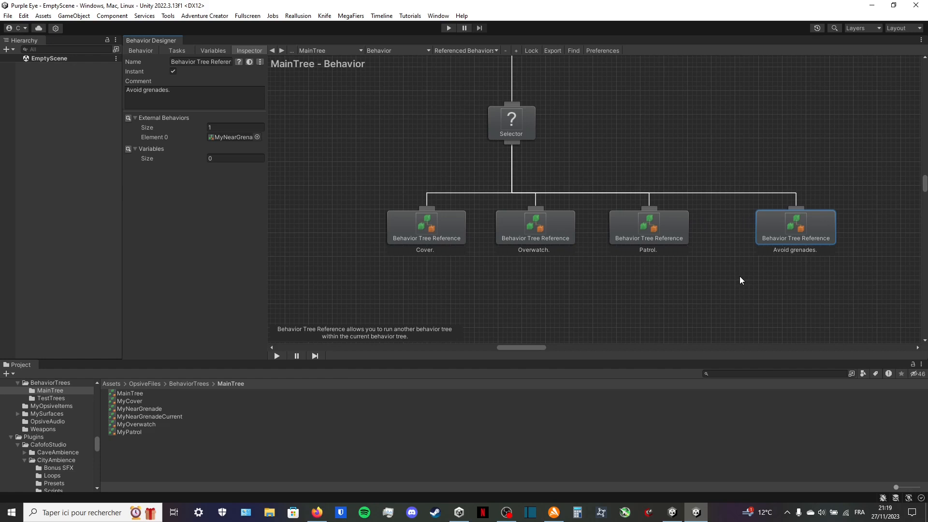
mouse_move(720, 279)
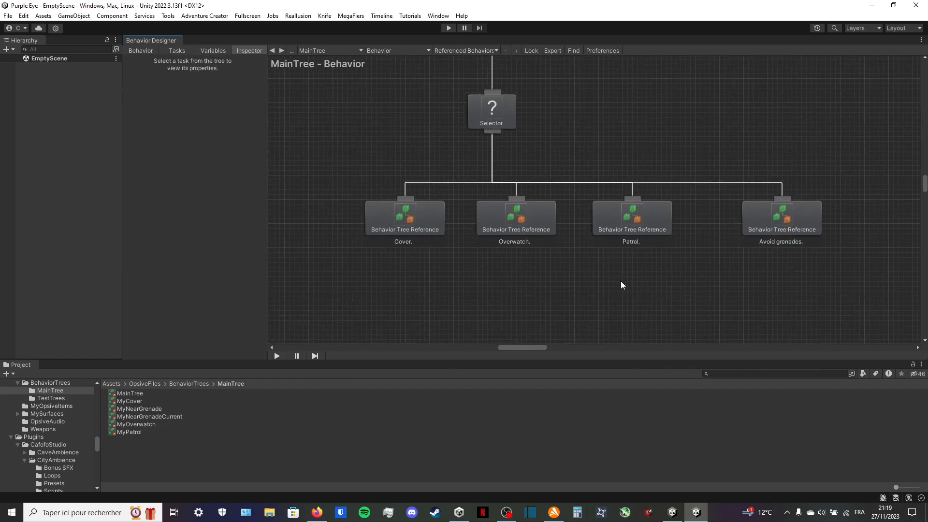
mouse_move(708, 302)
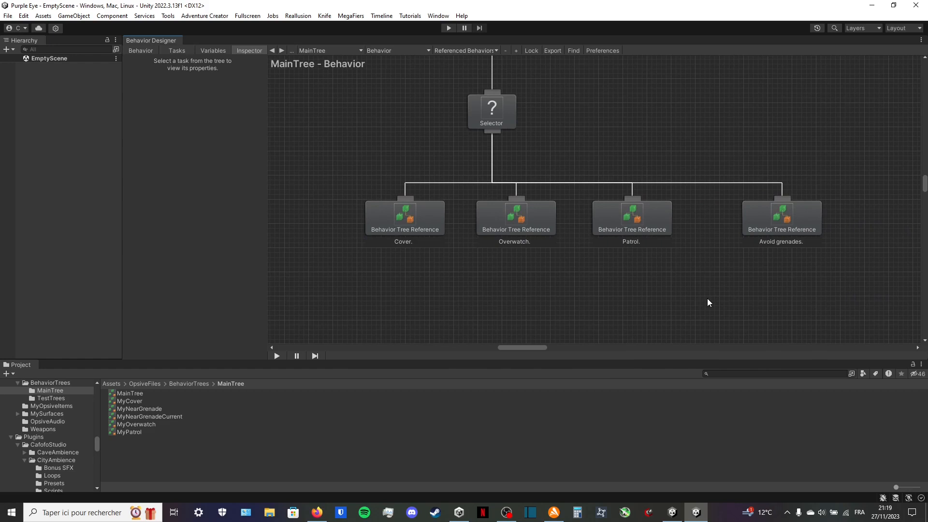
mouse_move(669, 296)
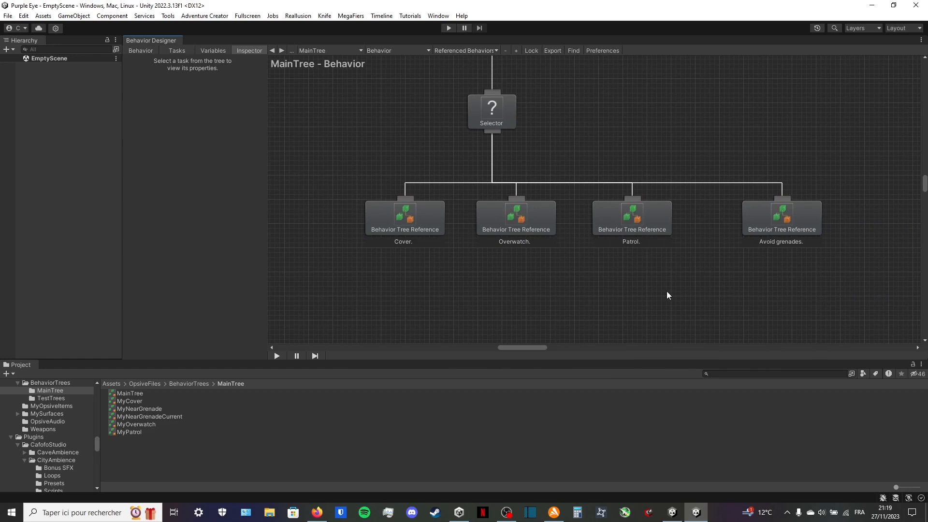